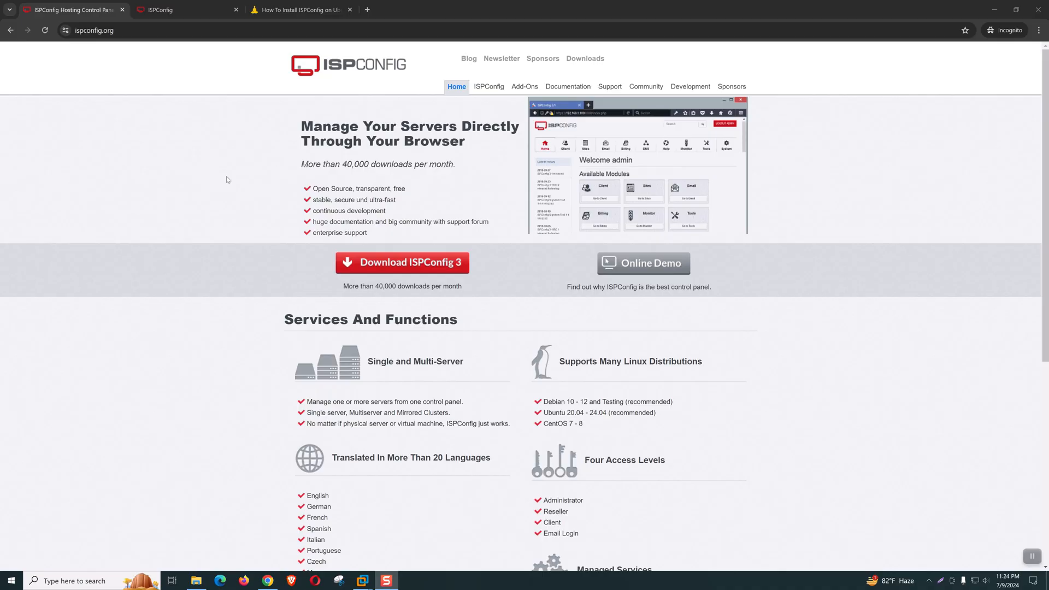
{"action": "mouse_move", "coordinate": [229, 187]}
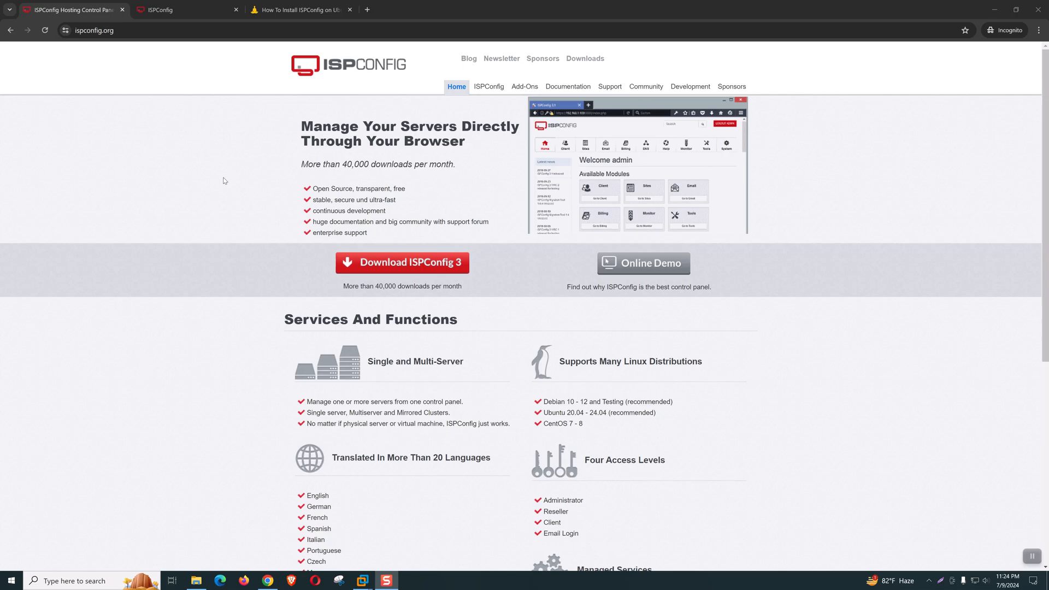
{"action": "mouse_move", "coordinate": [235, 173]}
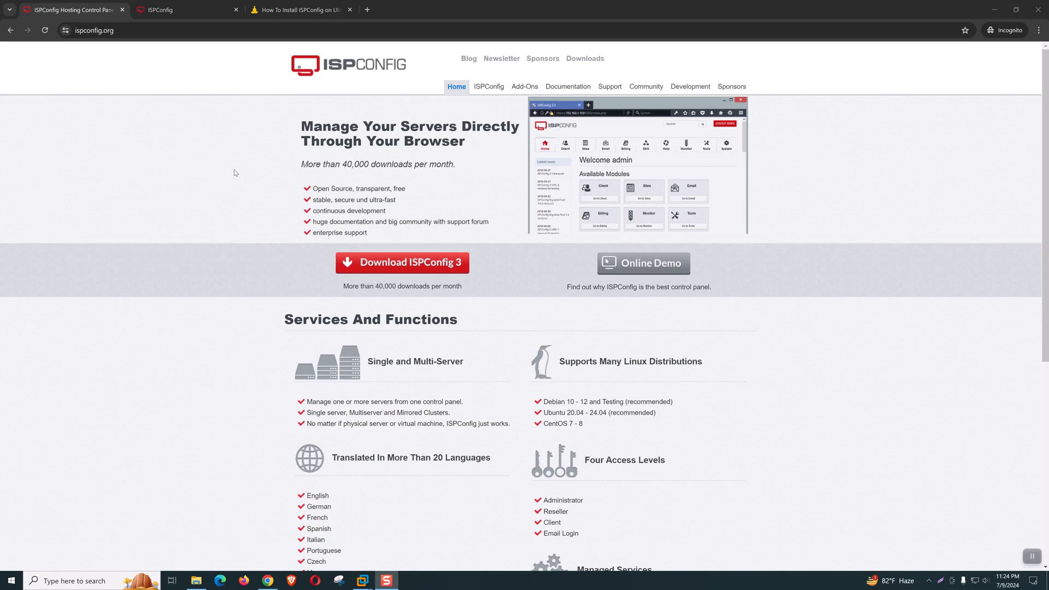
Browse the ISPConfig panel's Client, Email, DNS, Help and user settings sections, ending on the dashboard
{"action": "scroll", "scroll_direction": "down", "scroll_amount": 3}
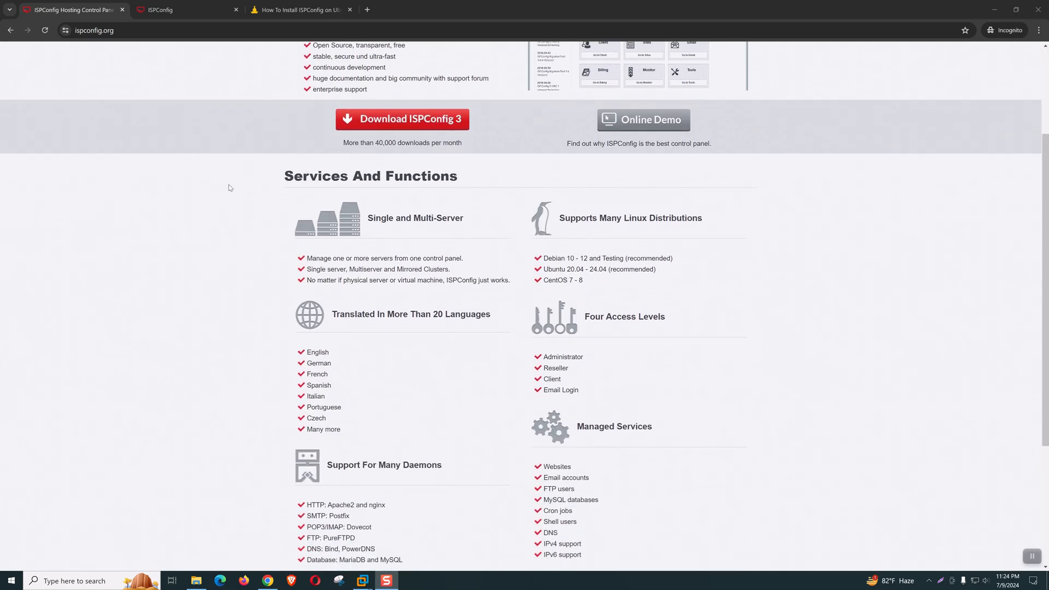
{"action": "scroll", "scroll_direction": "down", "scroll_amount": 3}
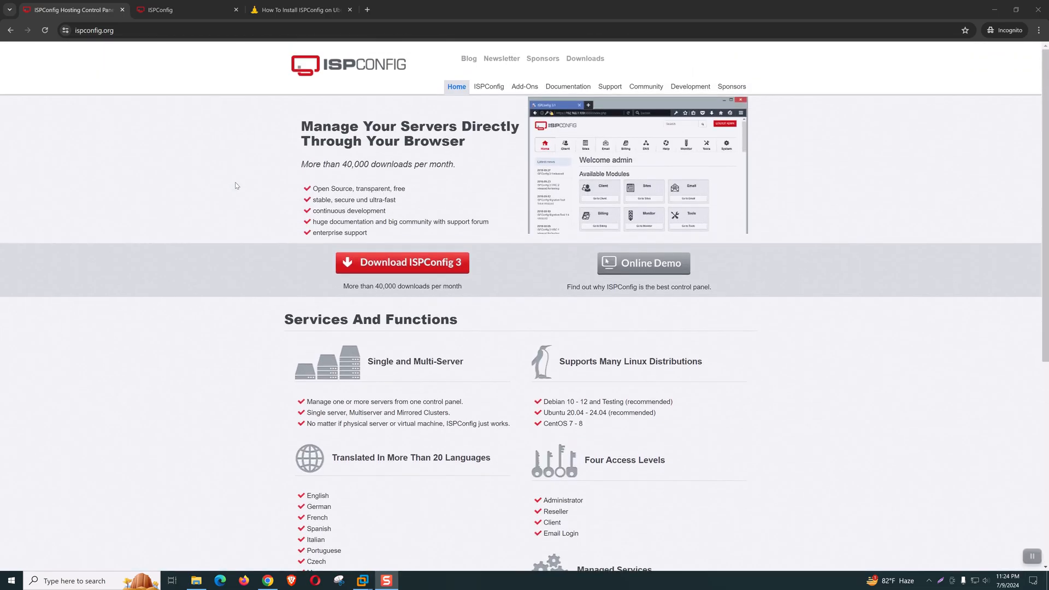
{"action": "mouse_move", "coordinate": [232, 208]}
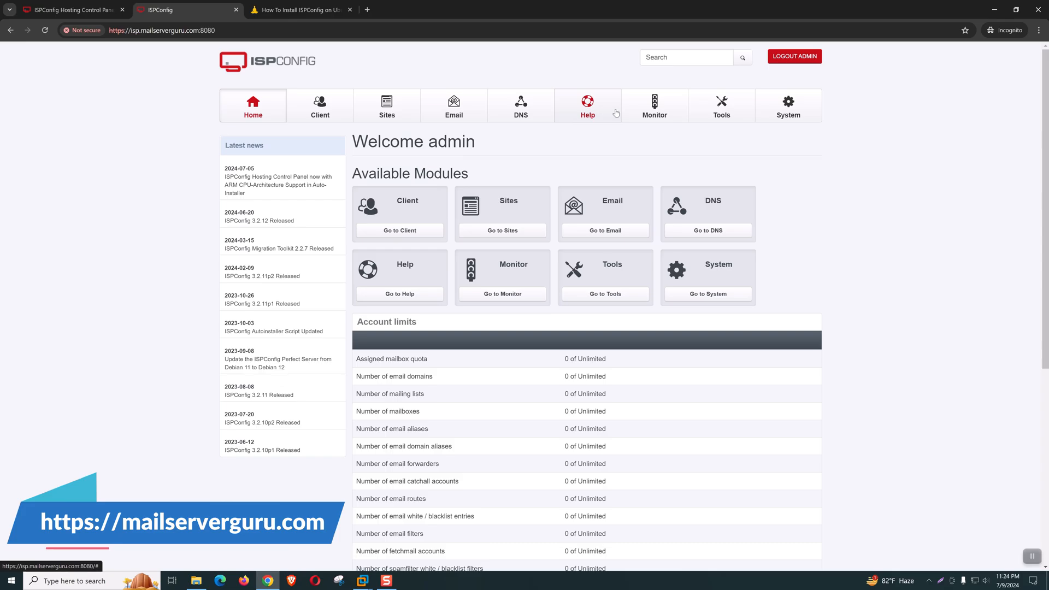
{"action": "left_click", "coordinate": [319, 106]}
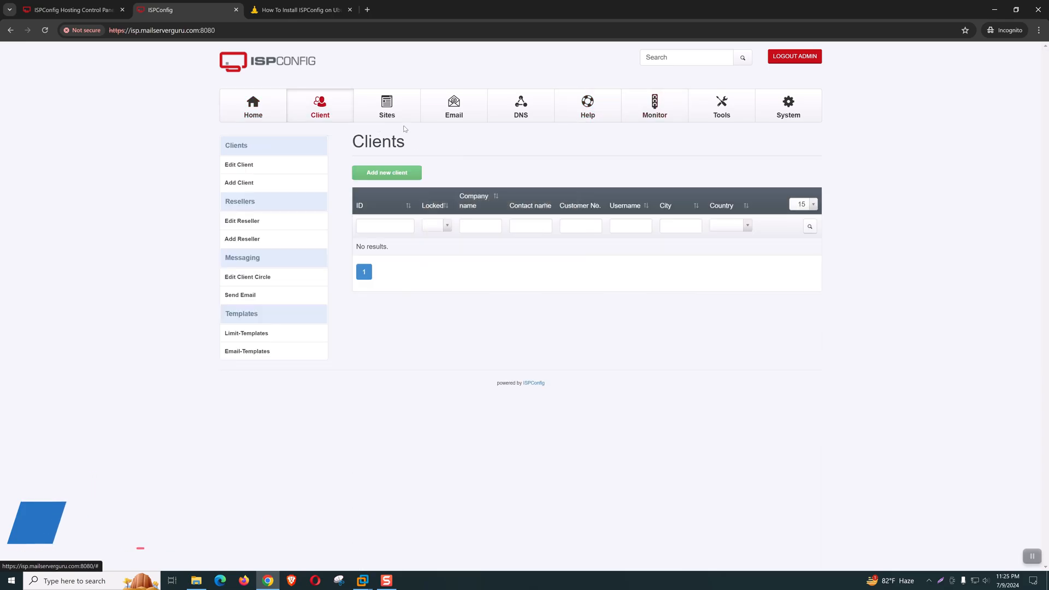
{"action": "left_click", "coordinate": [454, 106]}
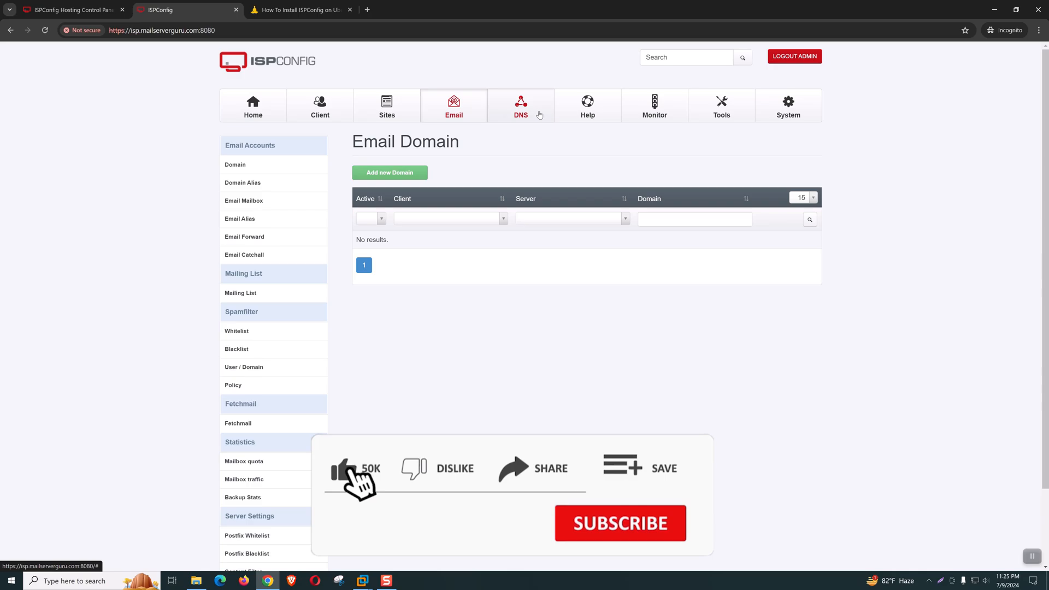
{"action": "left_click", "coordinate": [520, 106]}
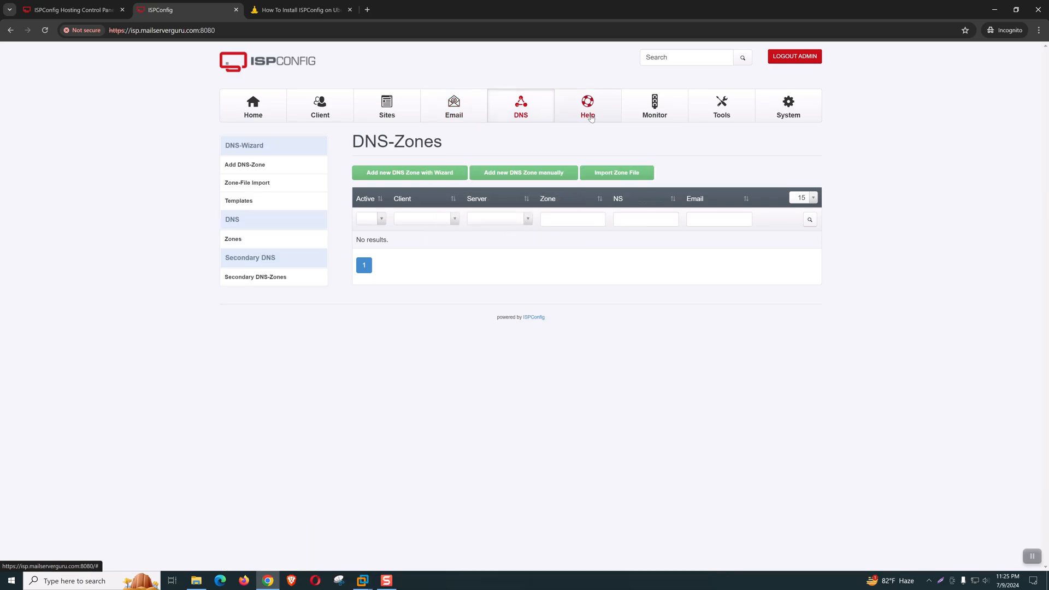
{"action": "left_click", "coordinate": [588, 106]}
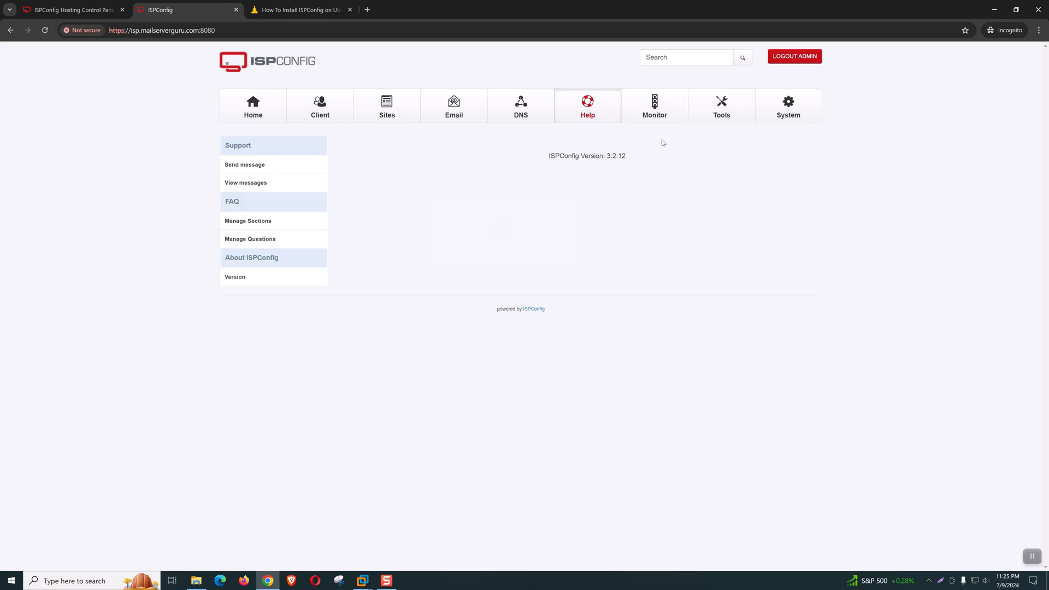
{"action": "mouse_move", "coordinate": [663, 132]}
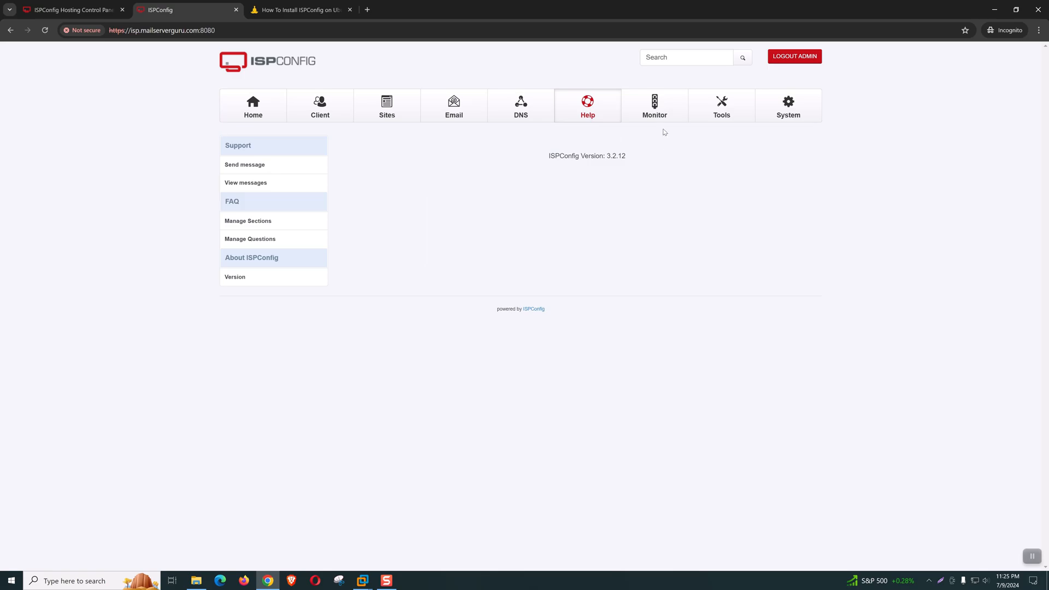
{"action": "left_click", "coordinate": [721, 106]}
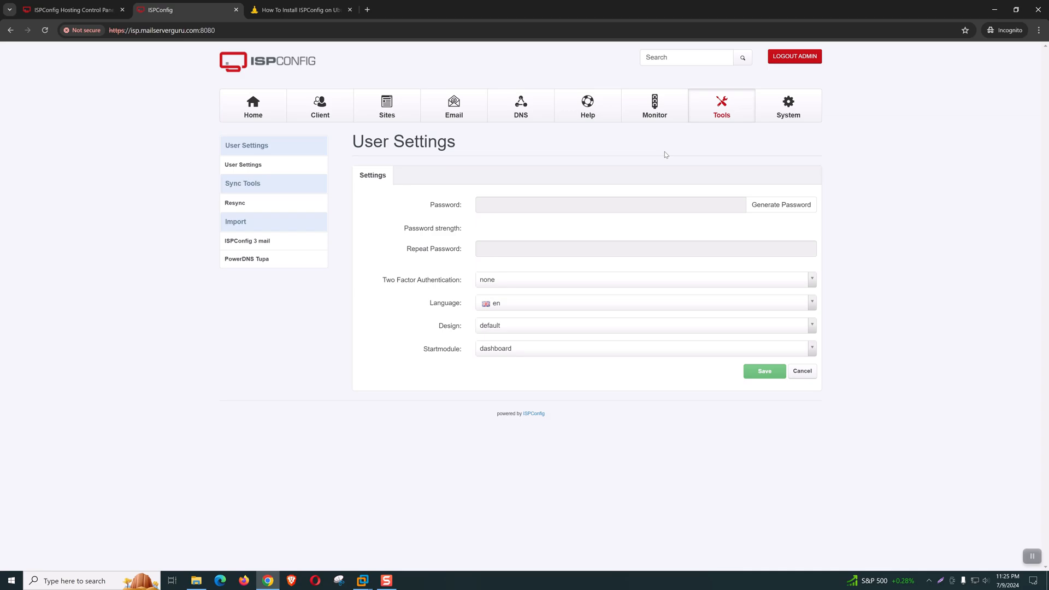
{"action": "mouse_move", "coordinate": [386, 106]}
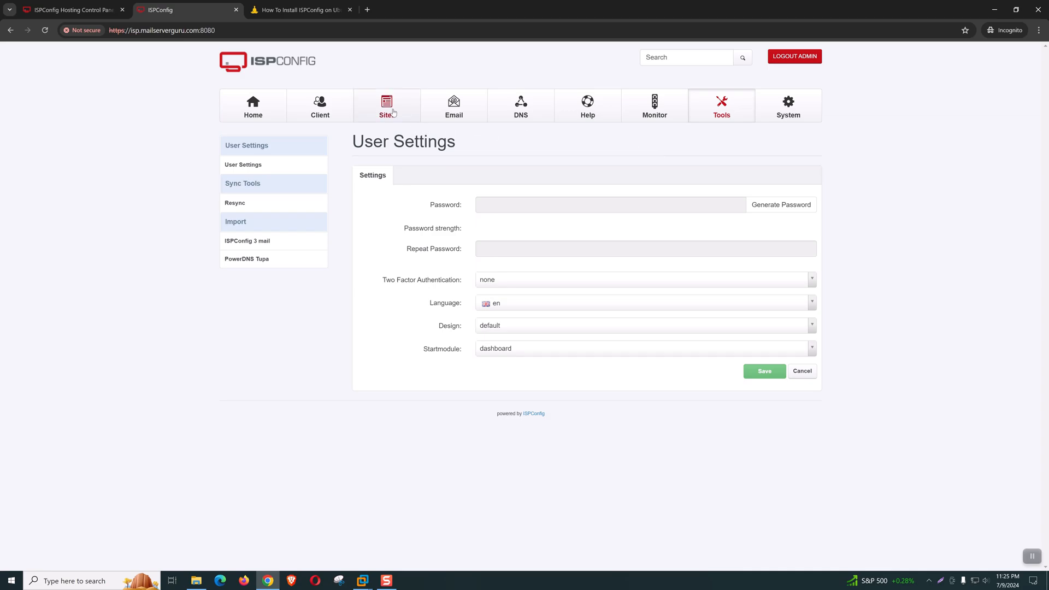
{"action": "left_click", "coordinate": [387, 106]}
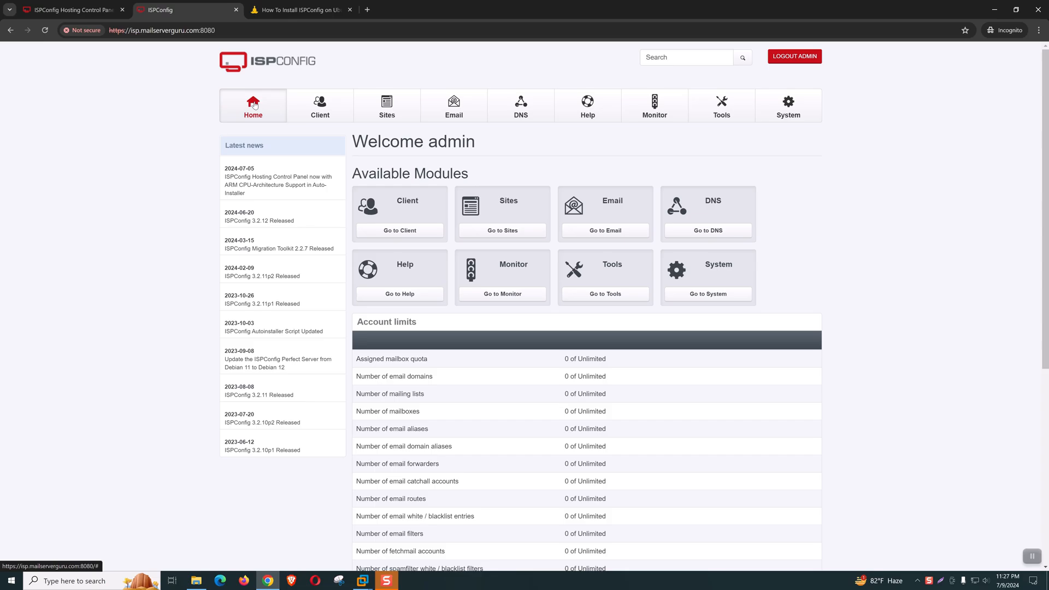
{"action": "mouse_move", "coordinate": [297, 186]}
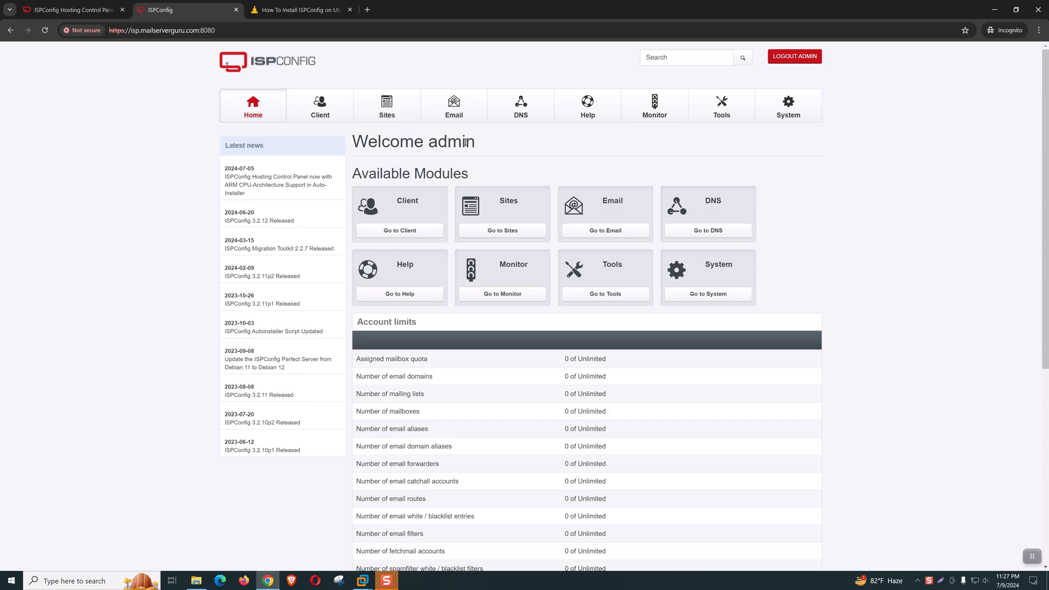
{"action": "mouse_move", "coordinate": [505, 154]}
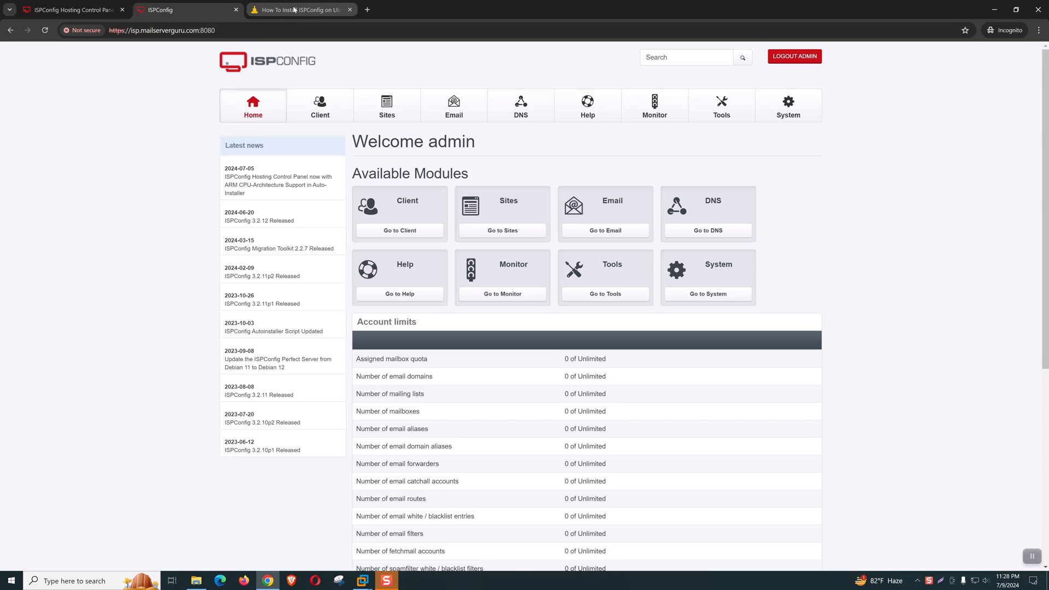
Switch to the Mail Server Guru guide and scroll to the 'ISPConfig Single-Server Deployment' heading
{"action": "left_click", "coordinate": [297, 10]}
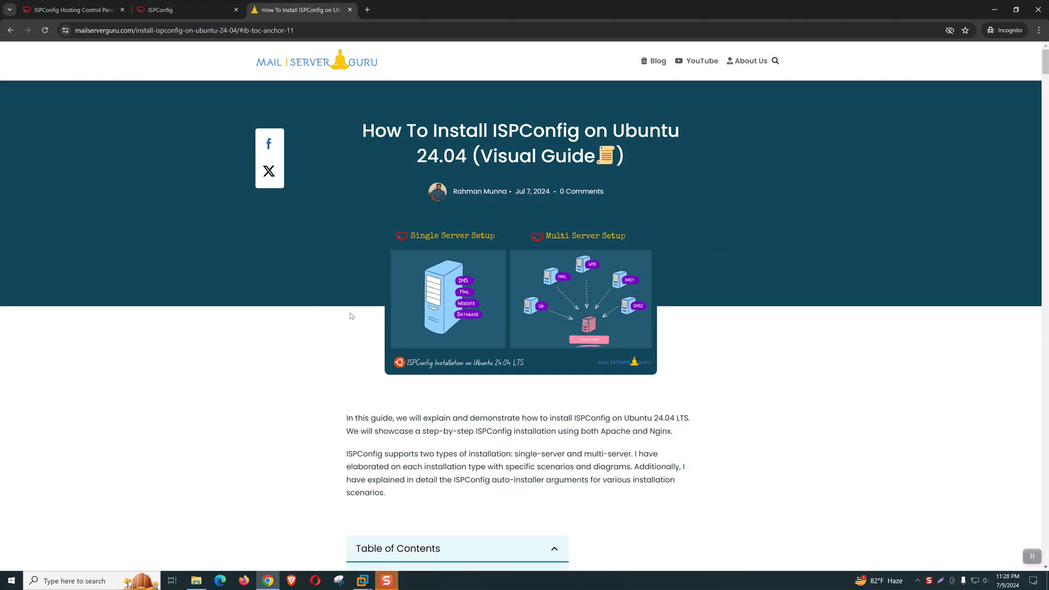
{"action": "scroll", "scroll_direction": "down", "scroll_amount": 3}
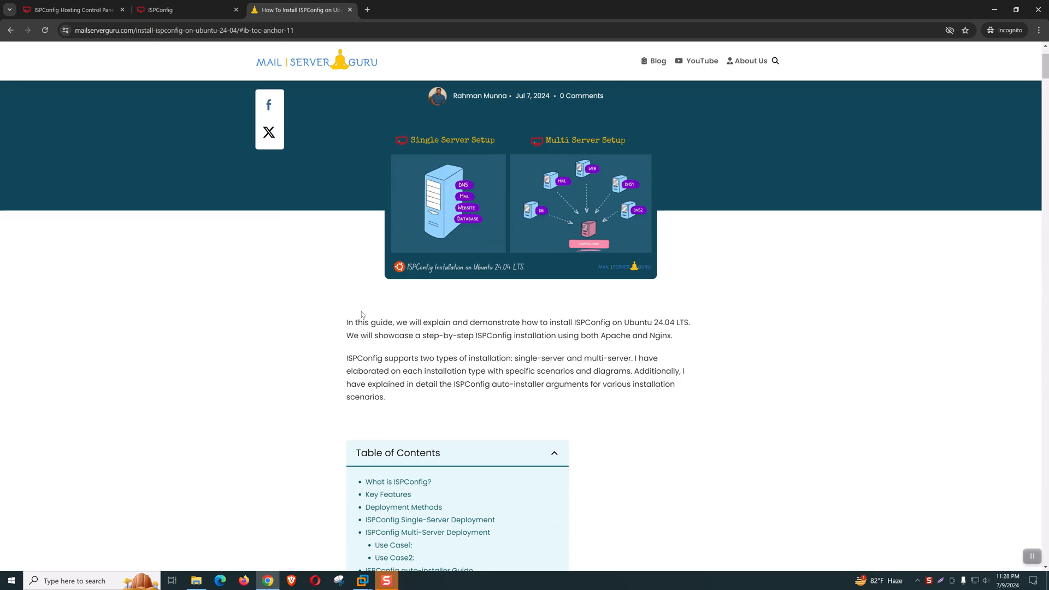
{"action": "scroll", "scroll_direction": "down", "scroll_amount": 3}
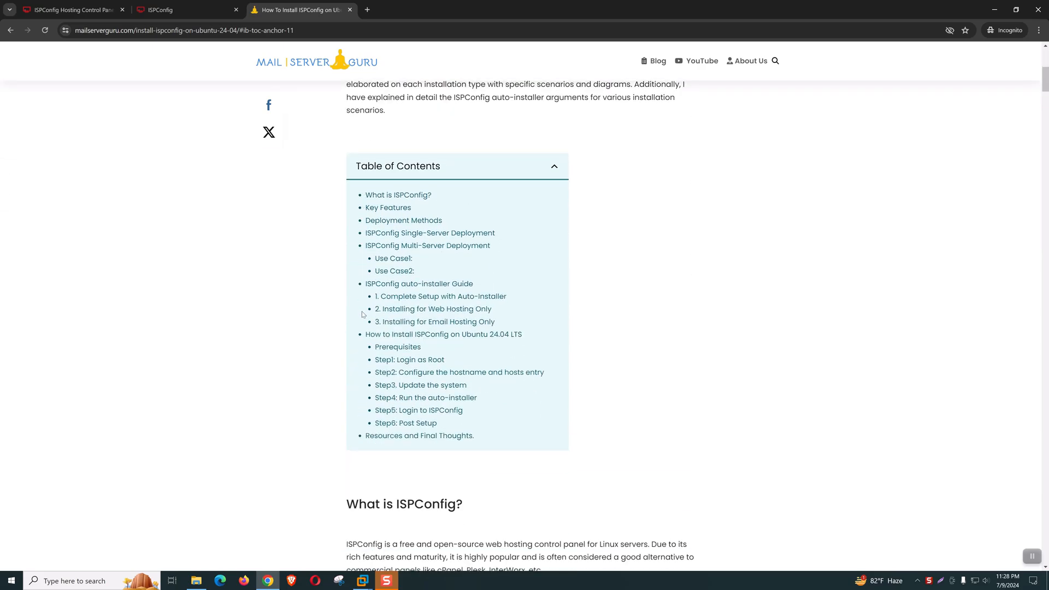
{"action": "scroll", "scroll_direction": "down", "scroll_amount": 3}
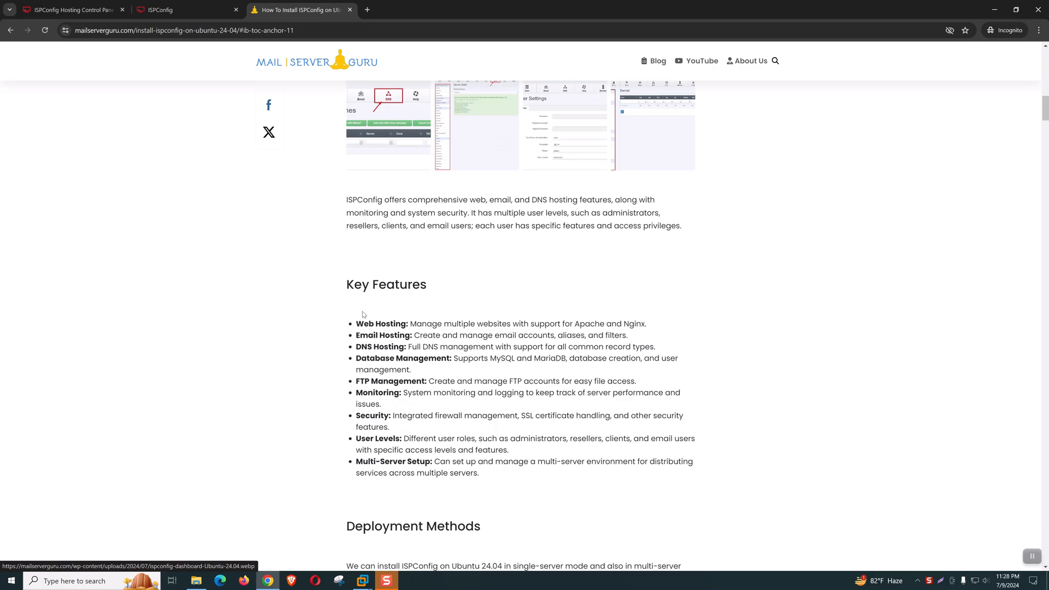
{"action": "scroll", "scroll_direction": "down", "scroll_amount": 3}
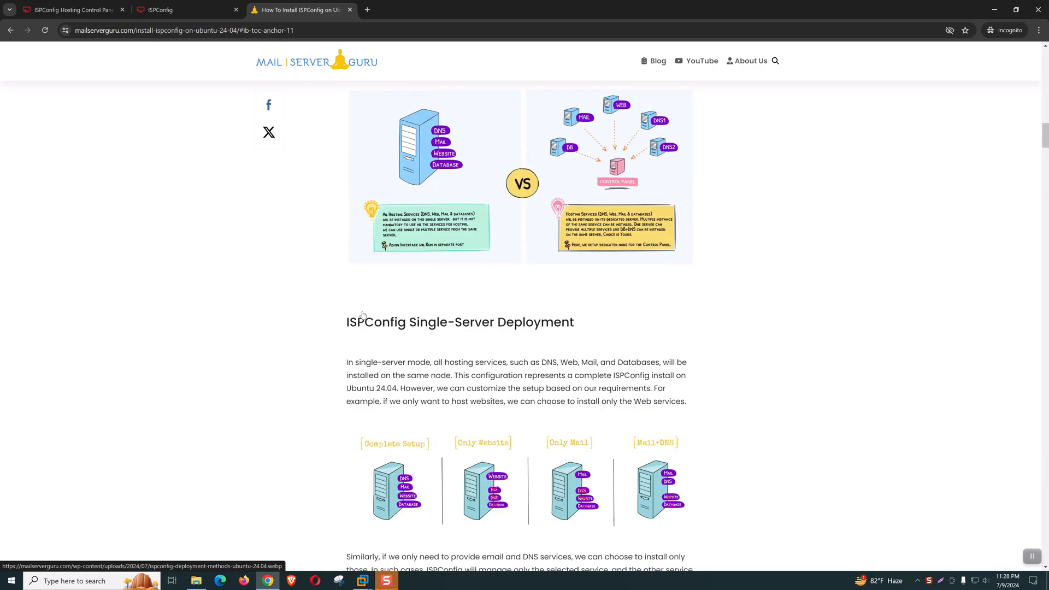
{"action": "scroll", "scroll_direction": "down", "scroll_amount": 3}
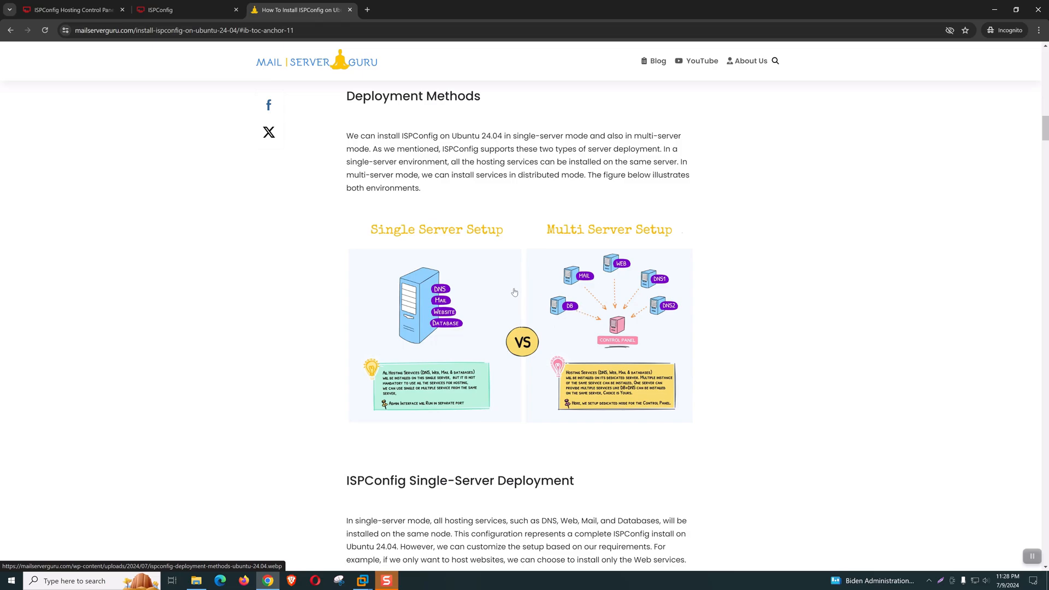
{"action": "mouse_move", "coordinate": [740, 341]}
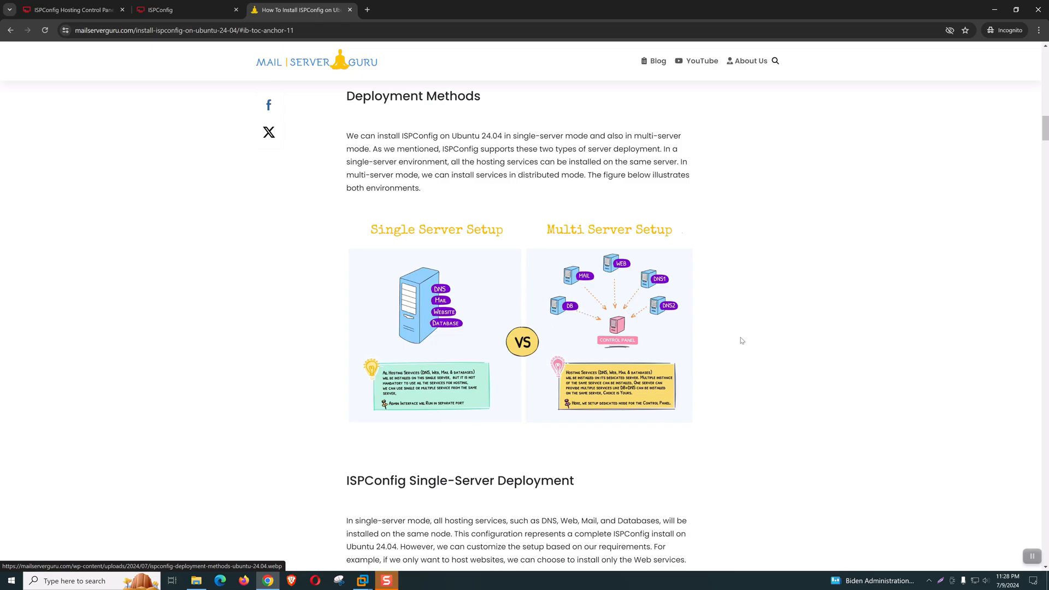
{"action": "mouse_move", "coordinate": [453, 305]}
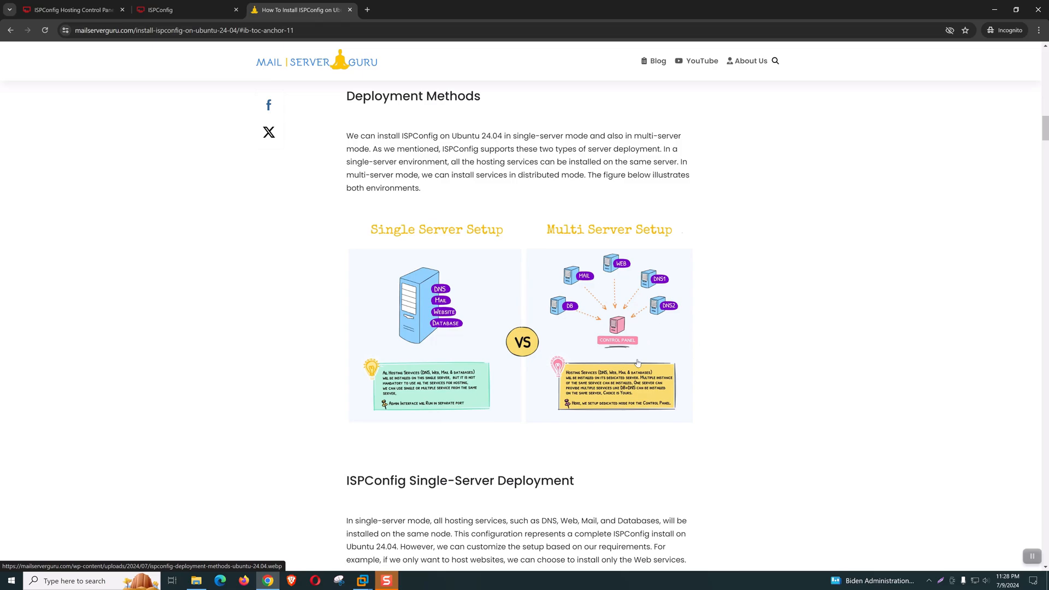
{"action": "mouse_move", "coordinate": [399, 321]}
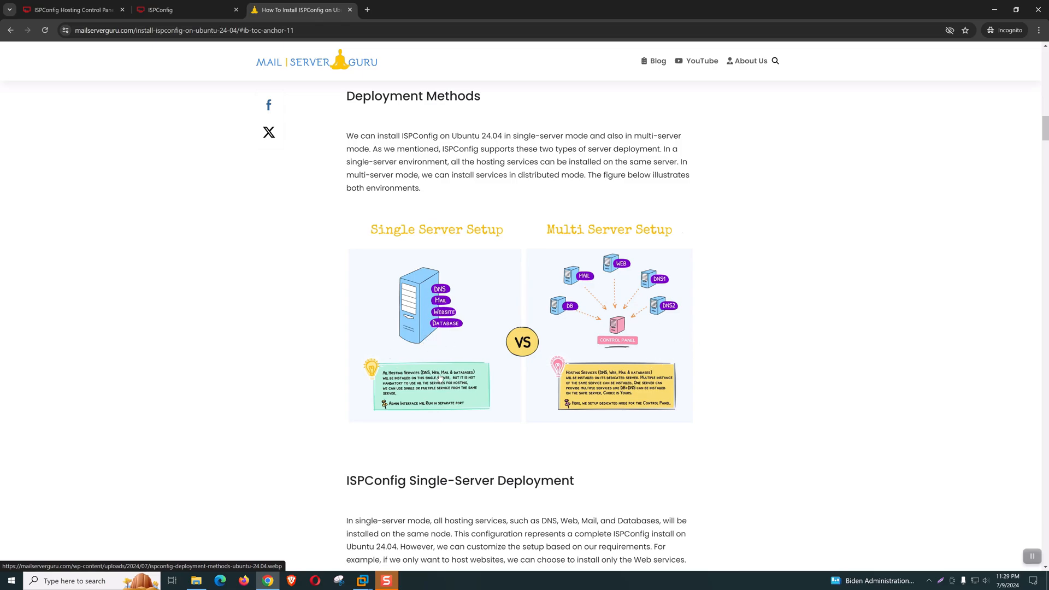
{"action": "mouse_move", "coordinate": [434, 388]}
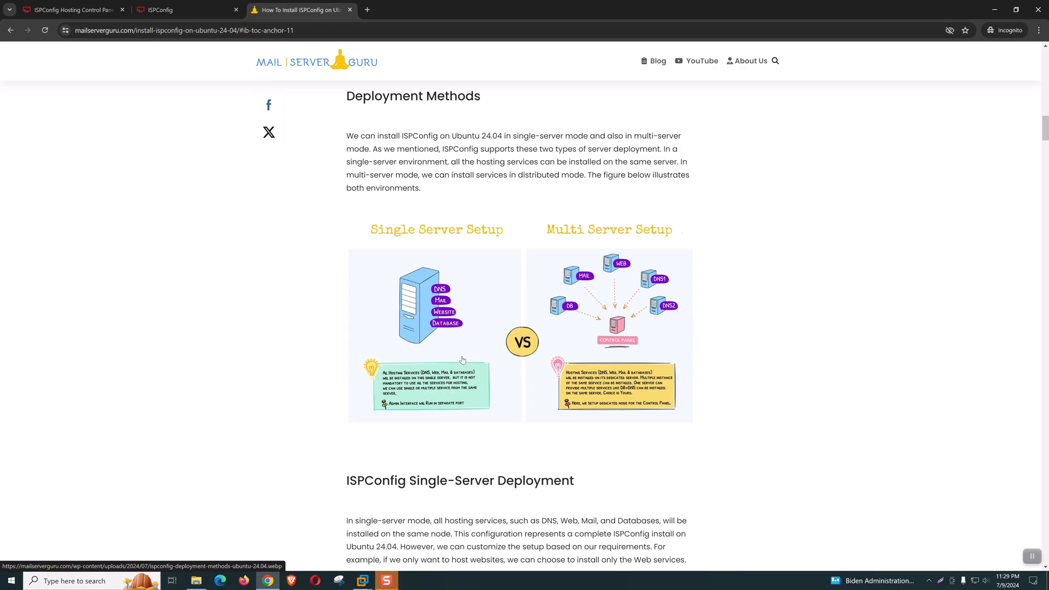
{"action": "mouse_move", "coordinate": [470, 338]}
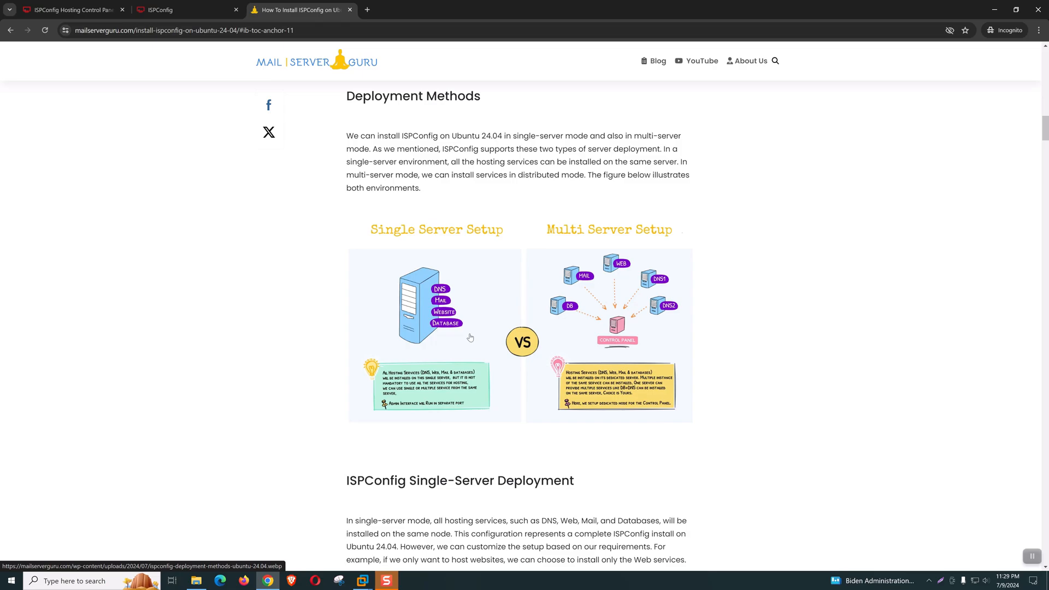
{"action": "mouse_move", "coordinate": [441, 346]}
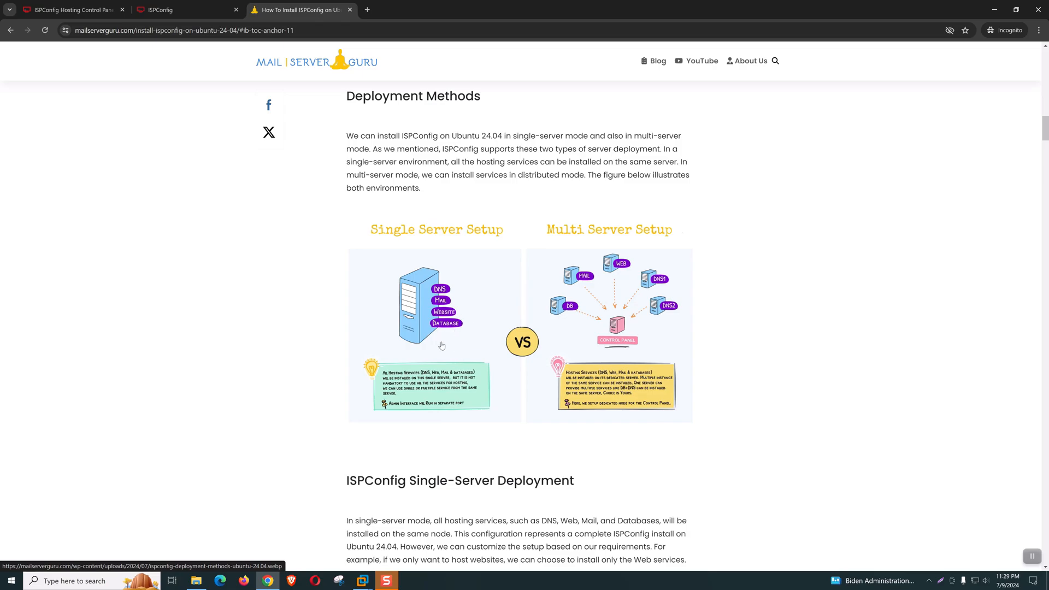
{"action": "scroll", "scroll_direction": "down", "scroll_amount": 3}
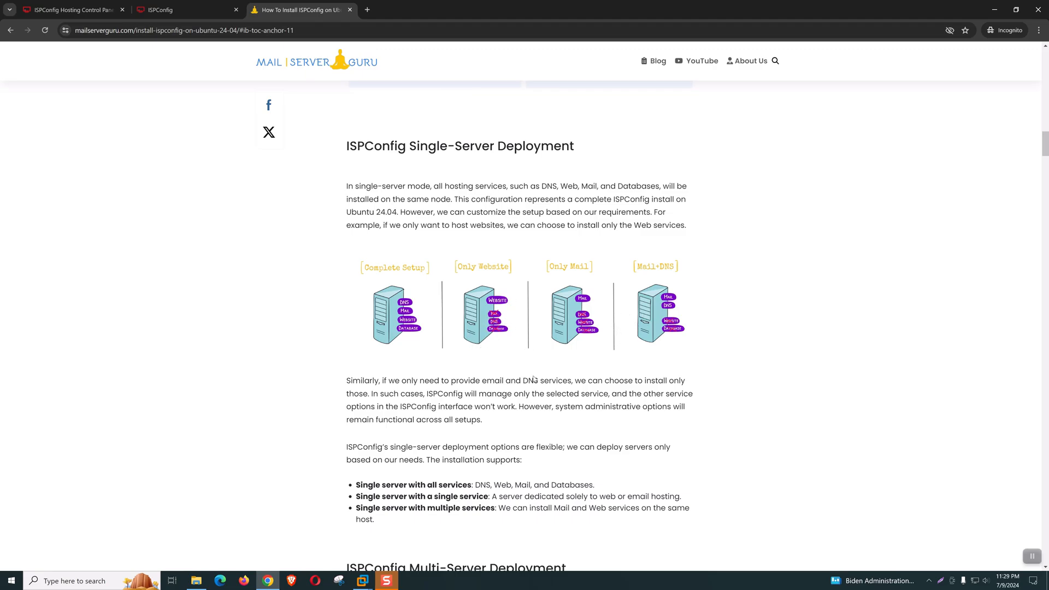
{"action": "mouse_move", "coordinate": [546, 361]}
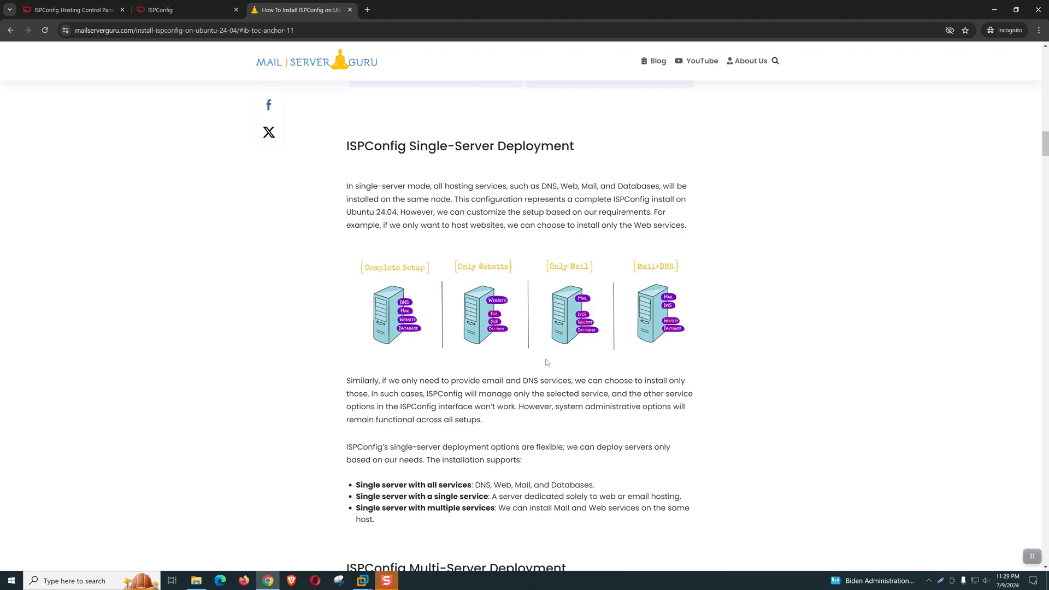
{"action": "mouse_move", "coordinate": [563, 350]}
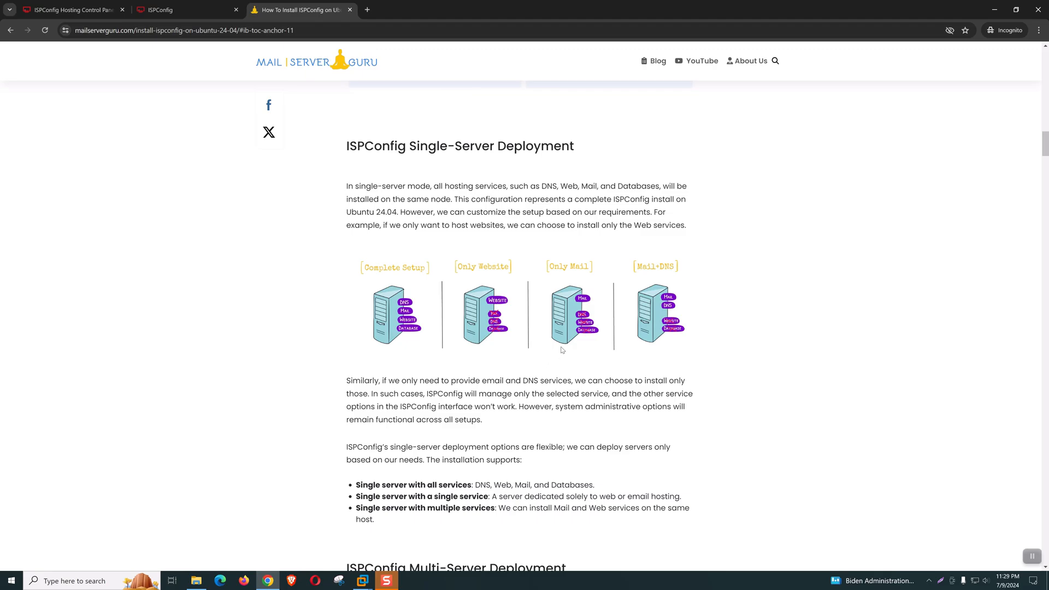
Scroll through the auto-installer examples, Use Case1 and Use Case2, down to the multi-server note box
{"action": "scroll", "scroll_direction": "down", "scroll_amount": 3}
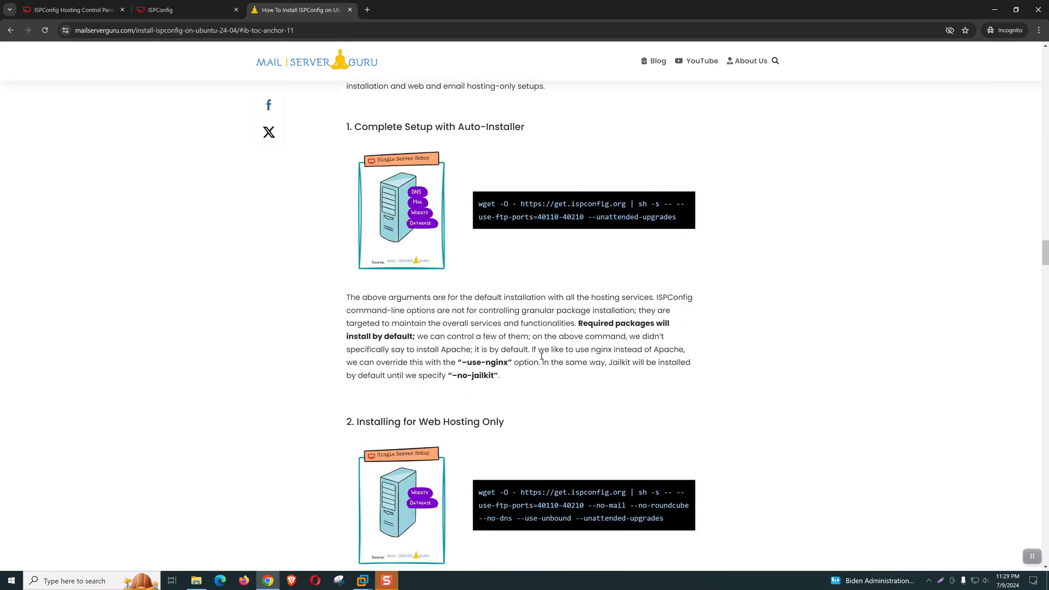
{"action": "scroll", "scroll_direction": "down", "scroll_amount": 3}
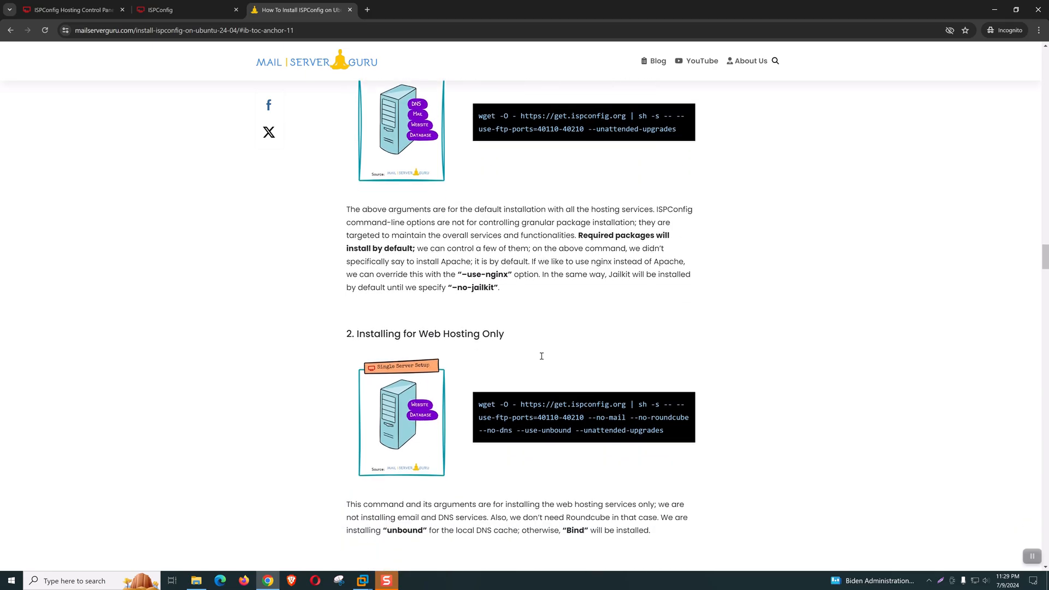
{"action": "scroll", "scroll_direction": "down", "scroll_amount": 3}
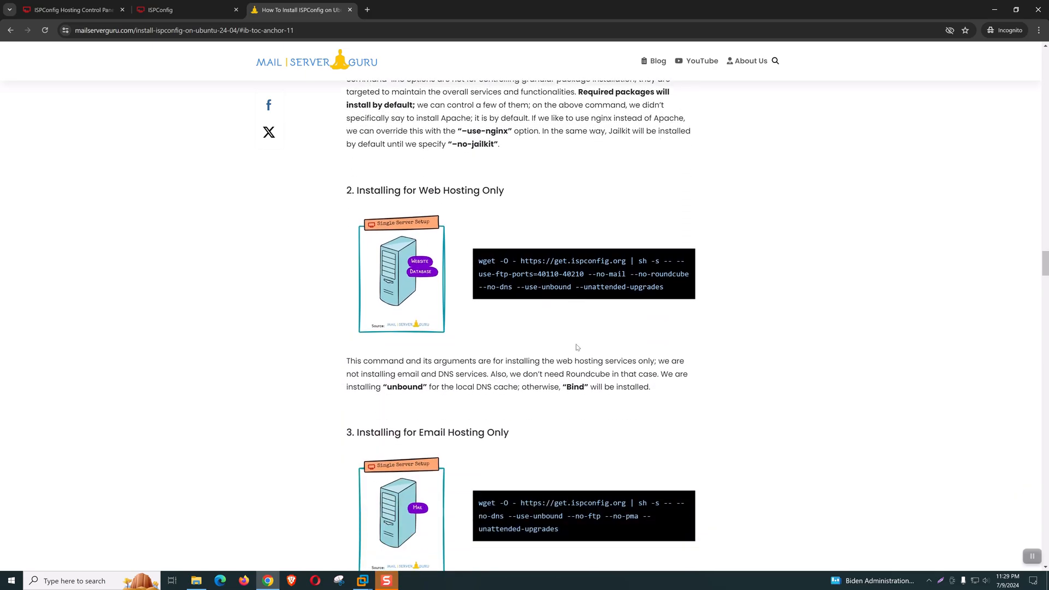
{"action": "scroll", "scroll_direction": "down", "scroll_amount": 3}
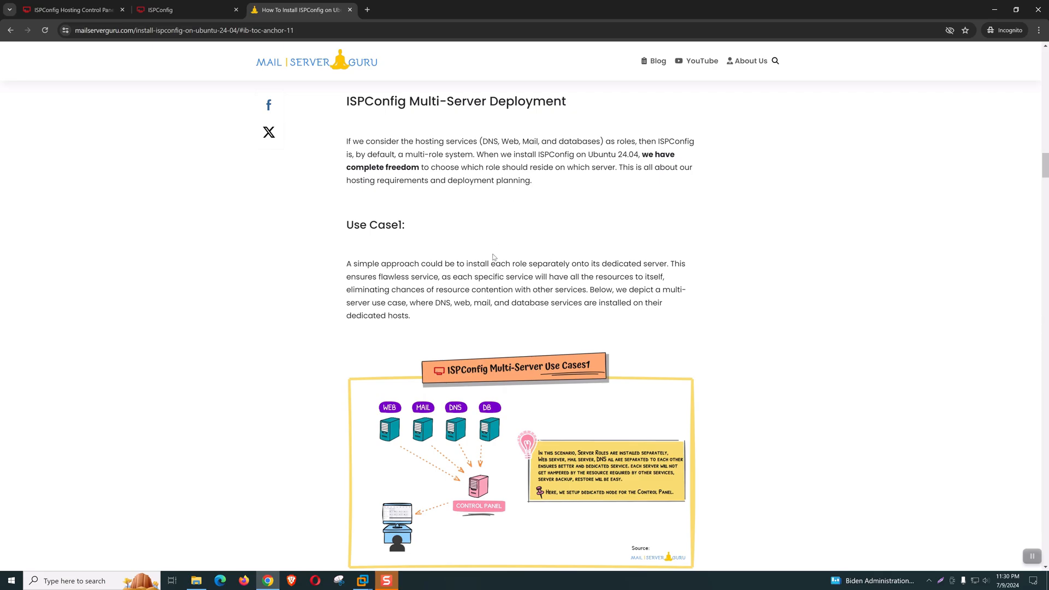
{"action": "scroll", "scroll_direction": "down", "scroll_amount": 3}
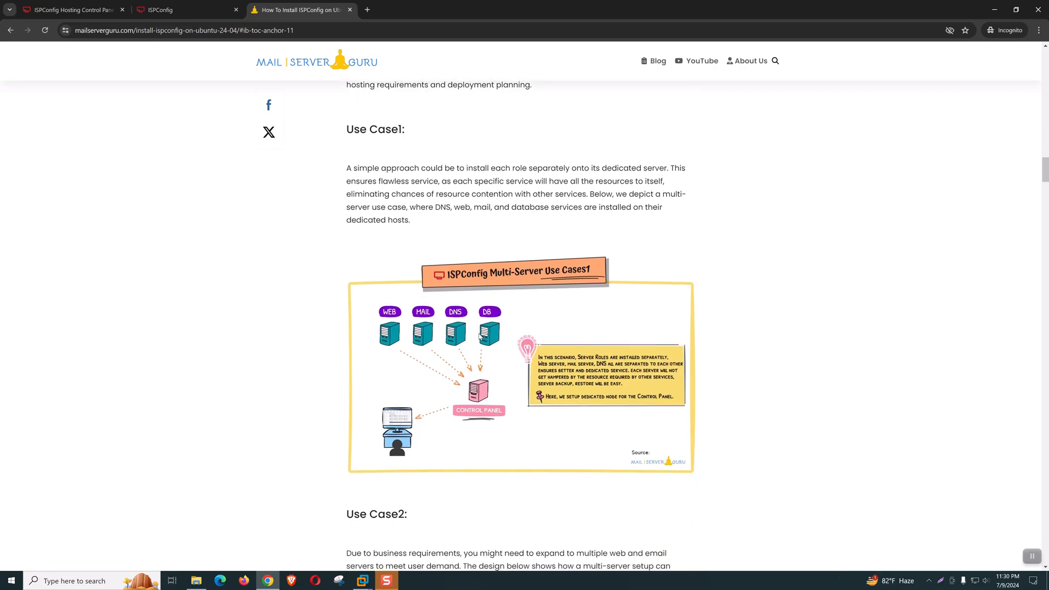
{"action": "scroll", "scroll_direction": "down", "scroll_amount": 3}
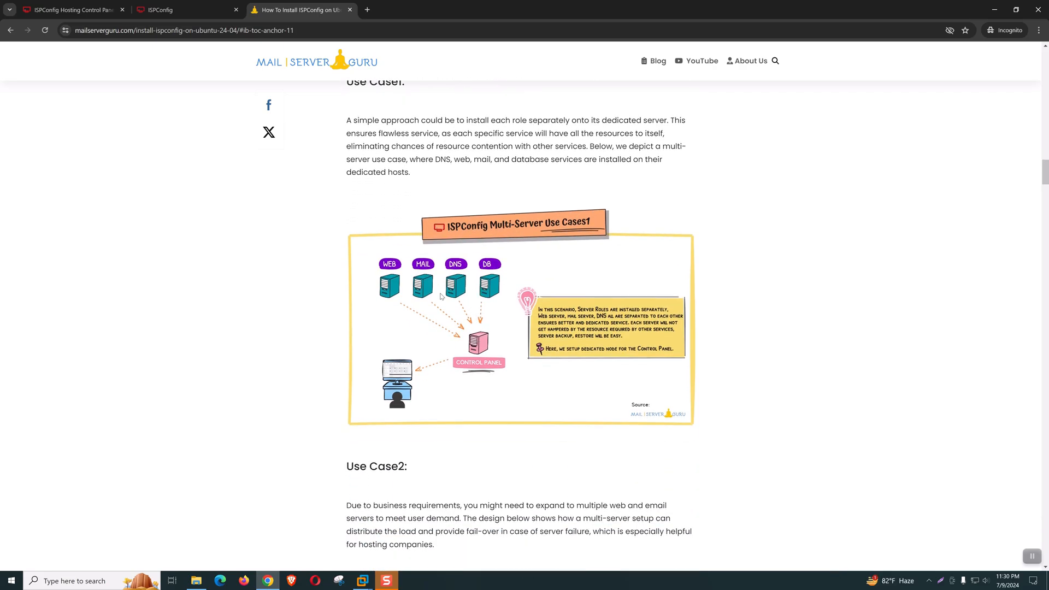
{"action": "mouse_move", "coordinate": [511, 363]}
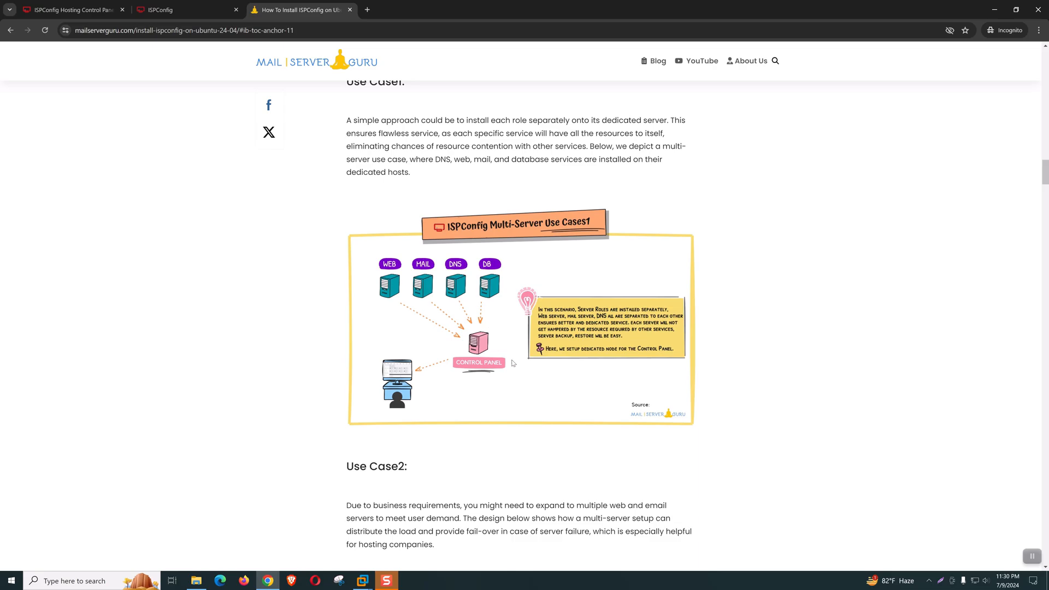
{"action": "scroll", "scroll_direction": "down", "scroll_amount": 3}
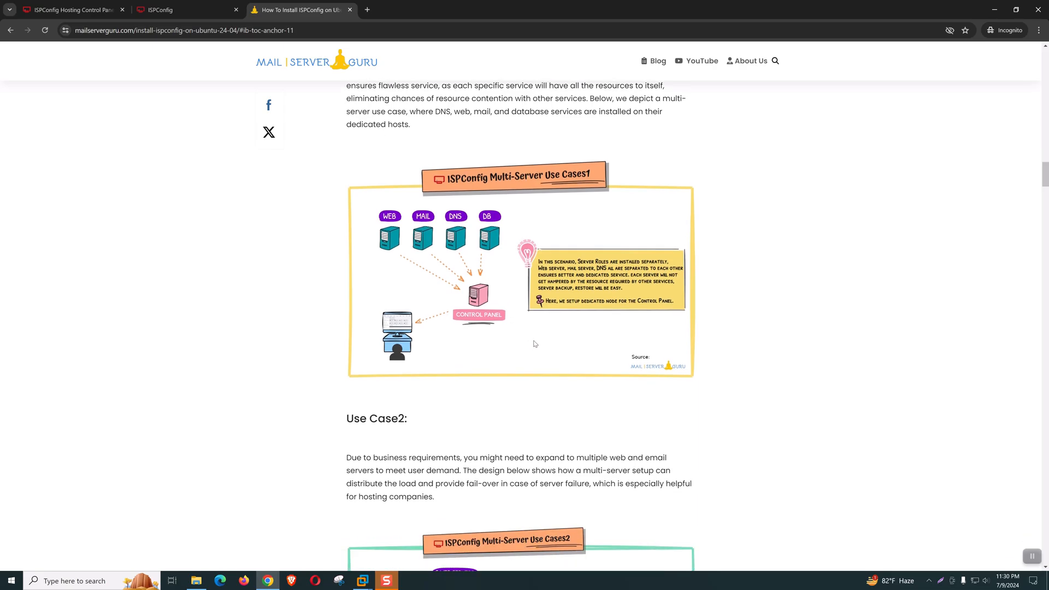
{"action": "mouse_move", "coordinate": [475, 263]}
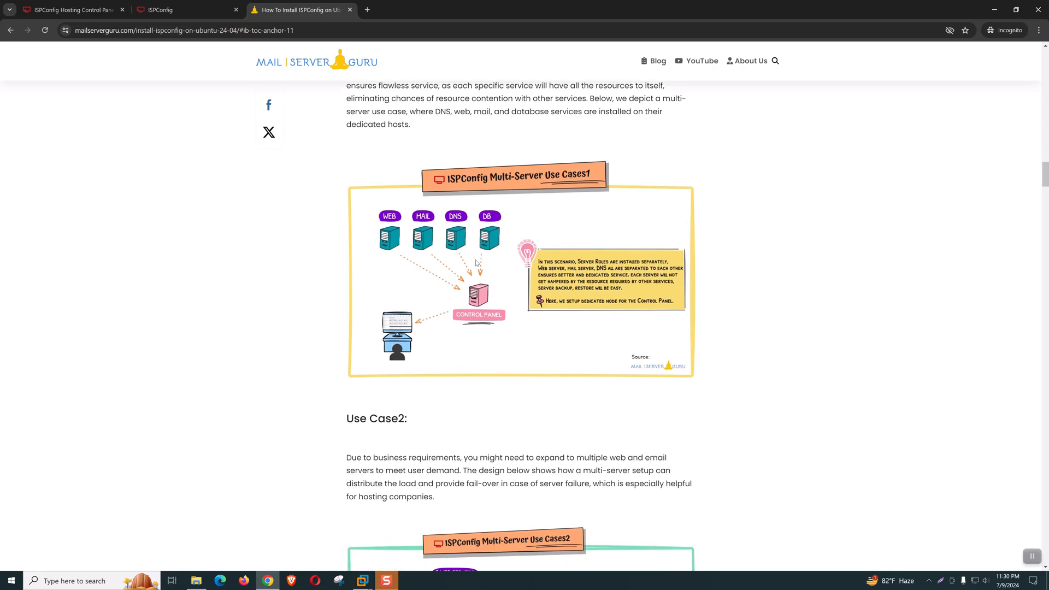
{"action": "mouse_move", "coordinate": [490, 302]}
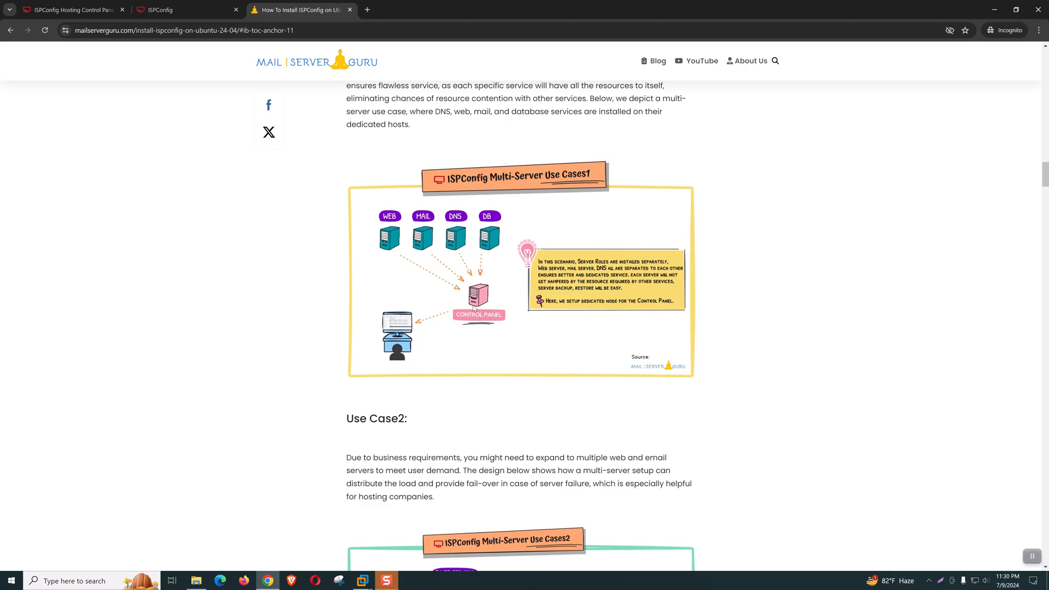
{"action": "mouse_move", "coordinate": [489, 315]}
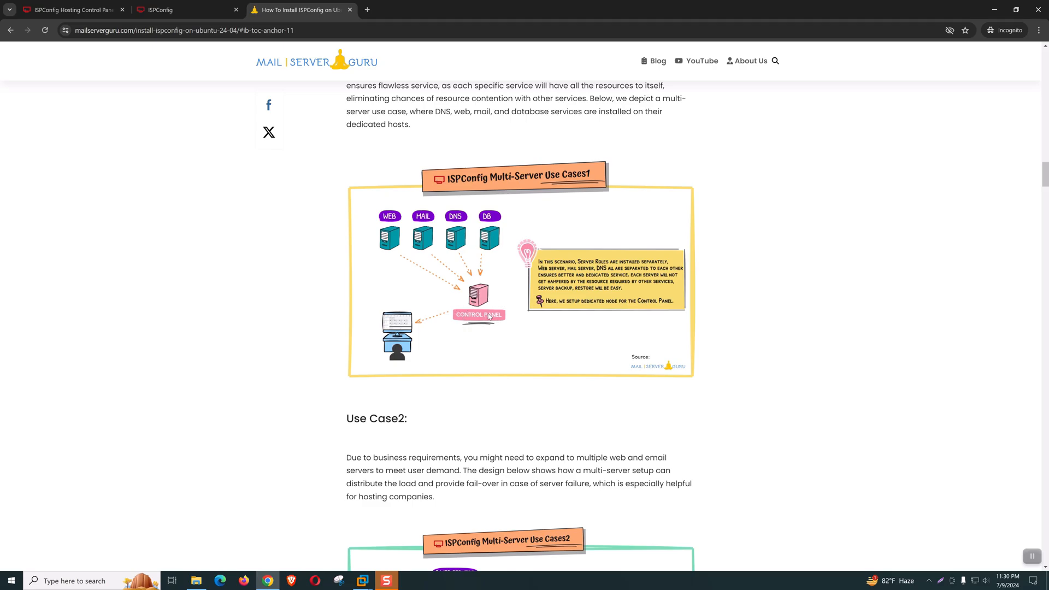
{"action": "scroll", "scroll_direction": "down", "scroll_amount": 3}
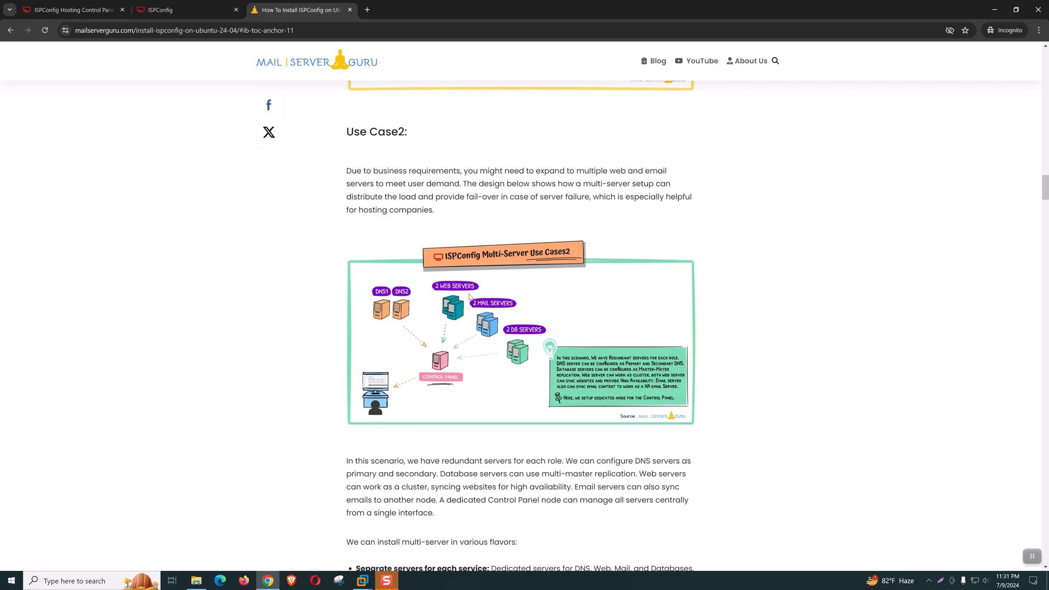
{"action": "mouse_move", "coordinate": [463, 329]}
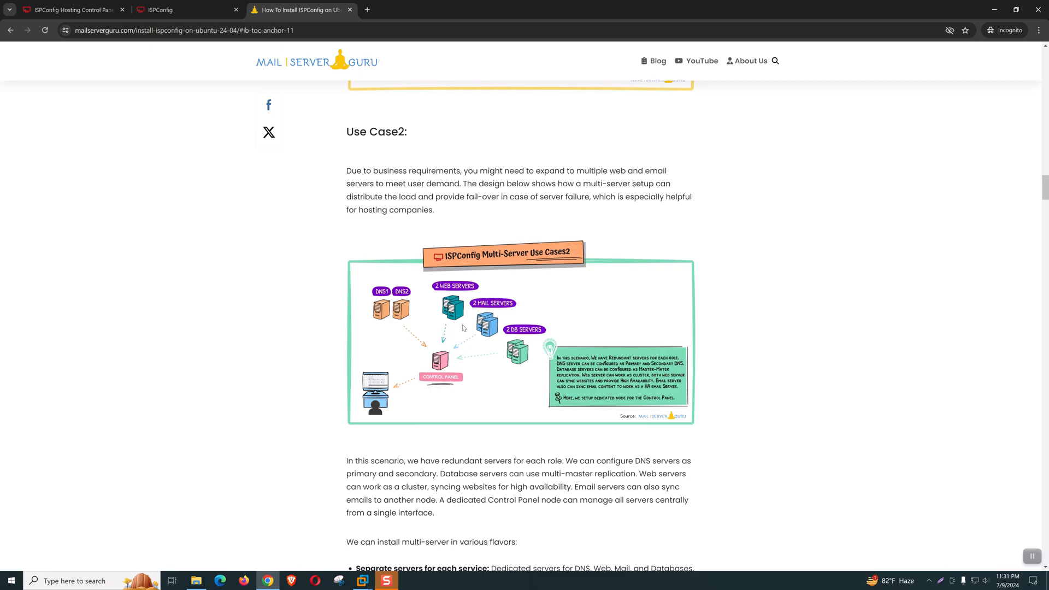
{"action": "mouse_move", "coordinate": [470, 321]}
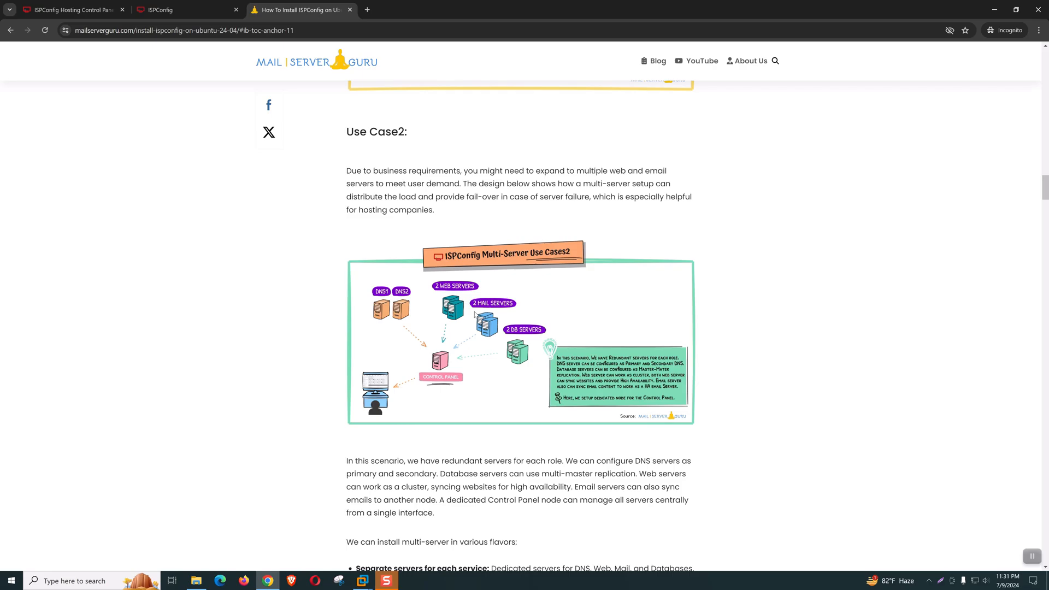
{"action": "scroll", "scroll_direction": "down", "scroll_amount": 3}
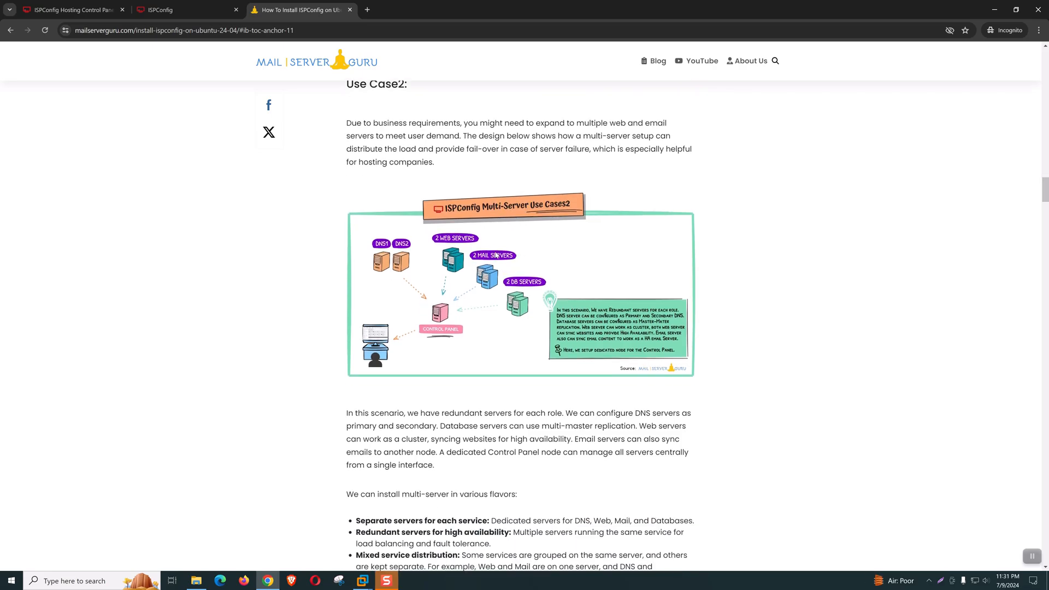
{"action": "mouse_move", "coordinate": [506, 264]}
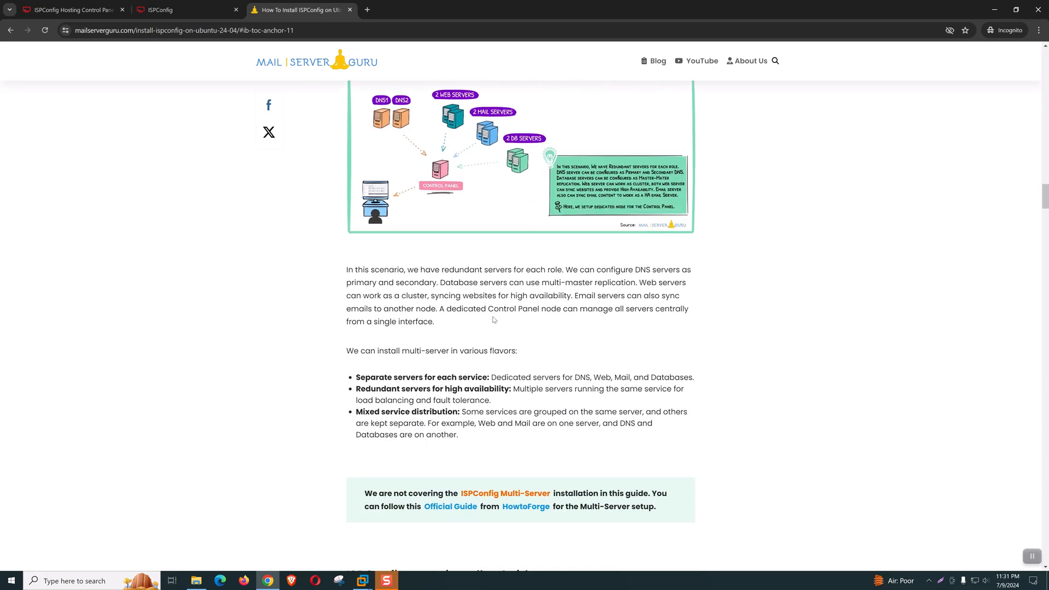
{"action": "scroll", "scroll_direction": "down", "scroll_amount": 3}
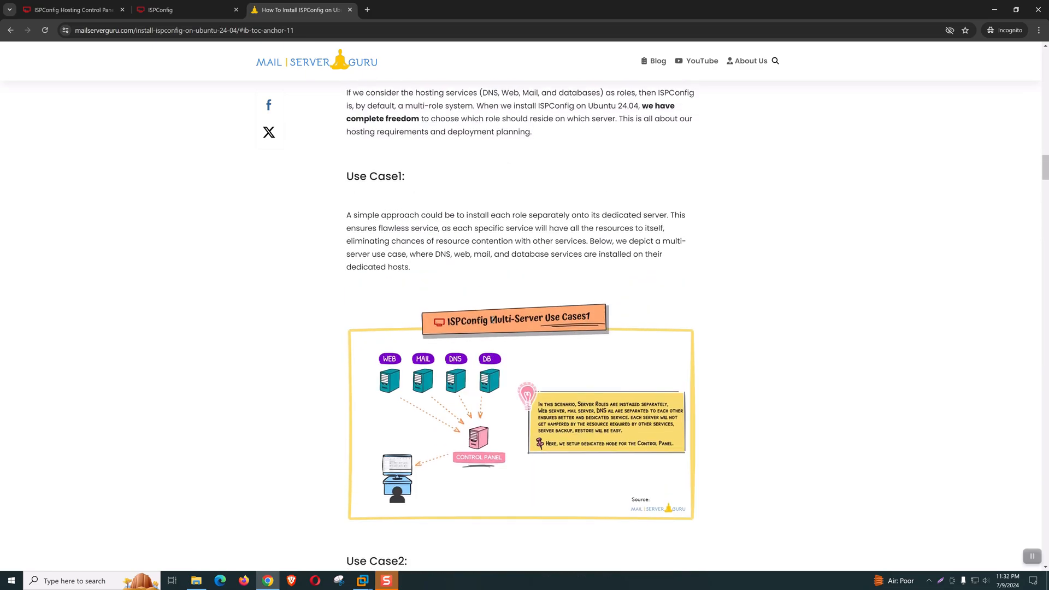
Scroll through the Prerequisites and Step1/Step2 sections of the installation guide
{"action": "scroll", "scroll_direction": "down", "scroll_amount": 3}
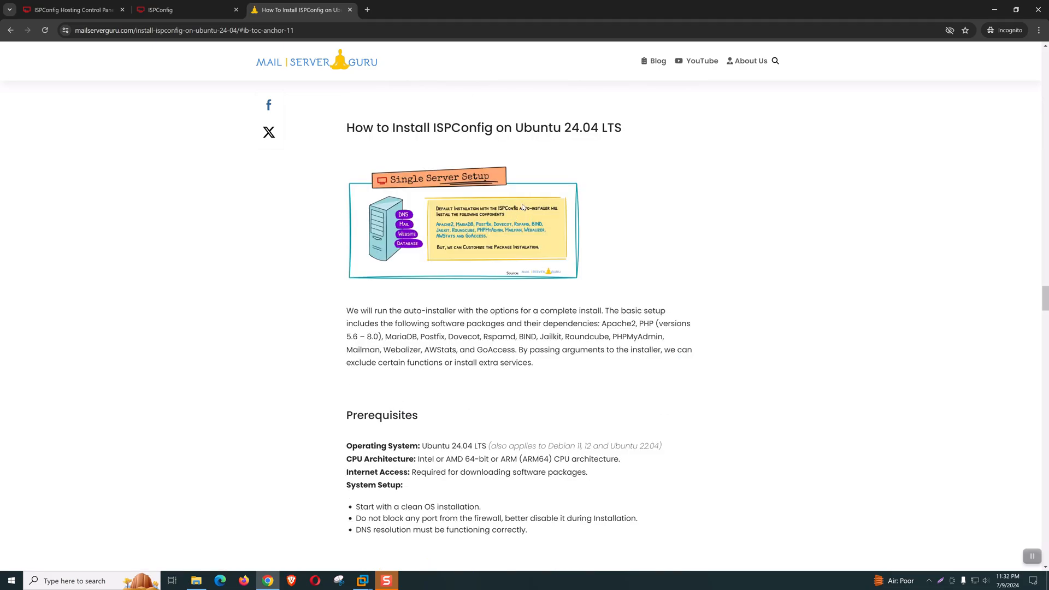
{"action": "scroll", "scroll_direction": "down", "scroll_amount": 3}
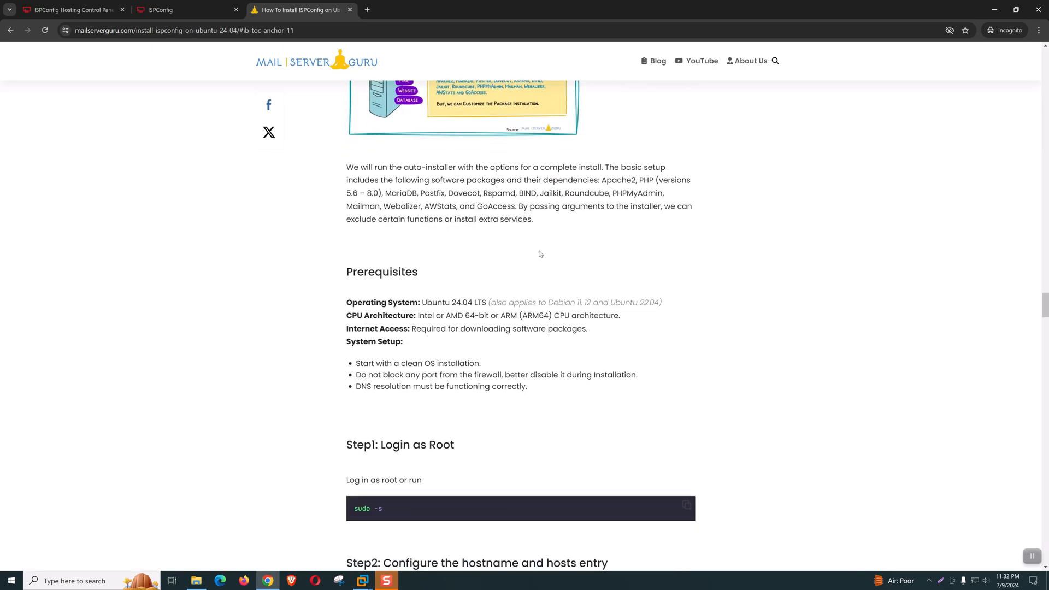
{"action": "scroll", "scroll_direction": "down", "scroll_amount": 3}
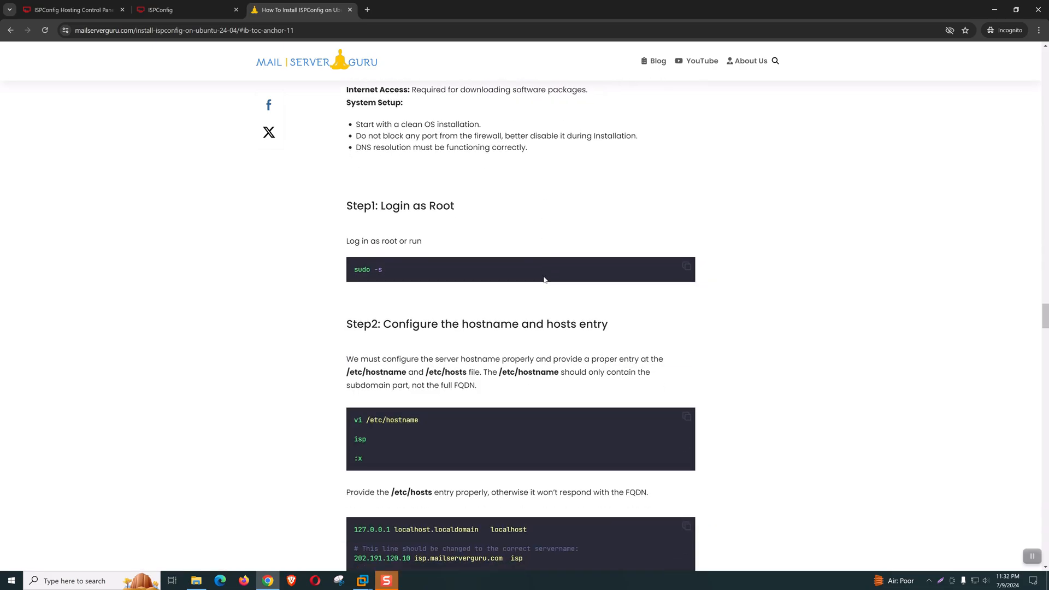
{"action": "scroll", "scroll_direction": "down", "scroll_amount": 3}
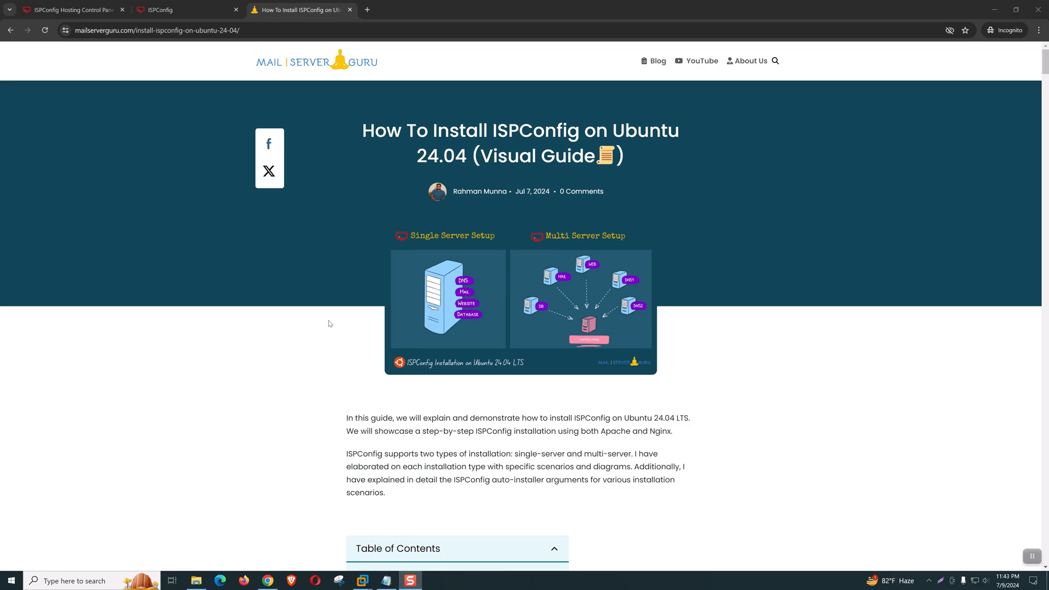
{"action": "mouse_move", "coordinate": [314, 370]}
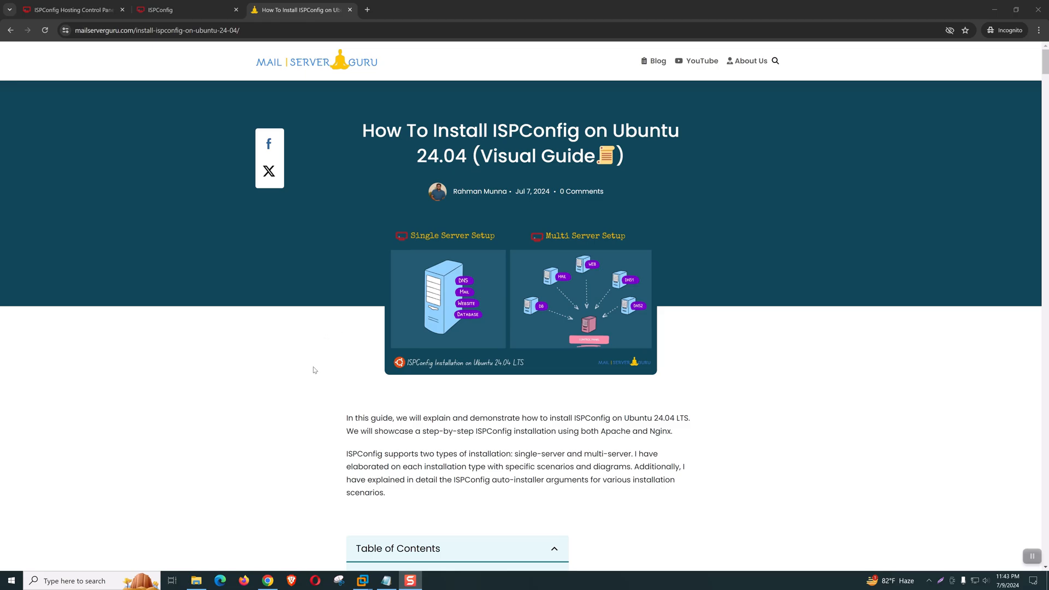
{"action": "scroll", "scroll_direction": "down", "scroll_amount": 3}
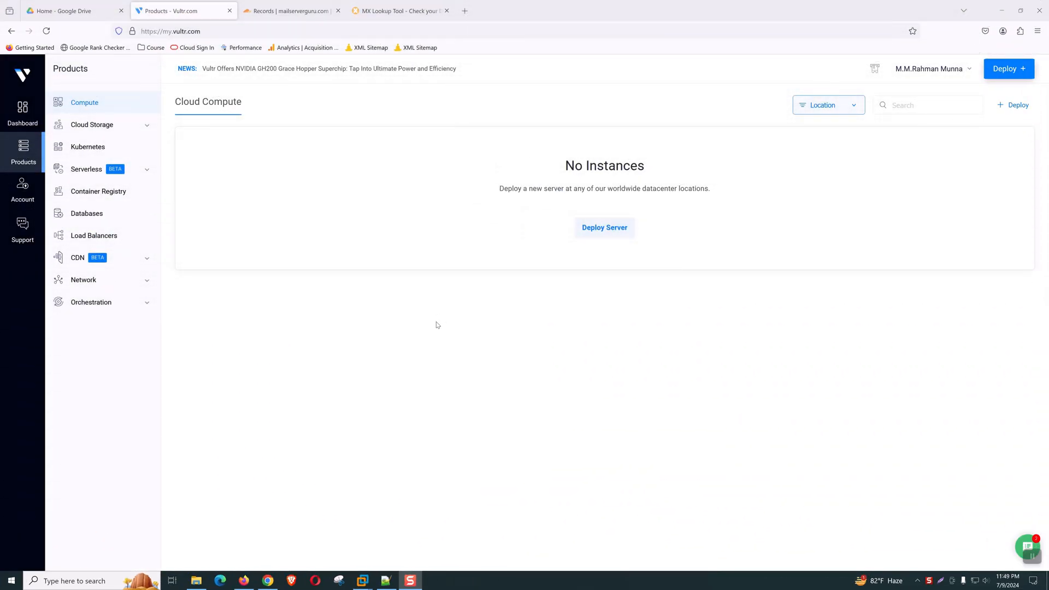
{"action": "mouse_move", "coordinate": [437, 315]}
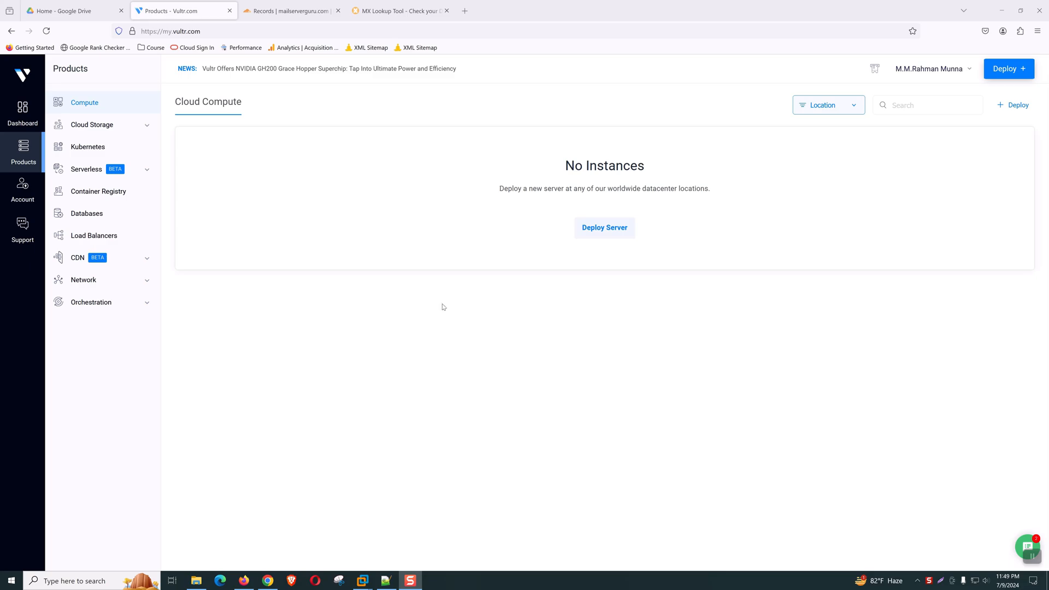
{"action": "mouse_move", "coordinate": [755, 262]}
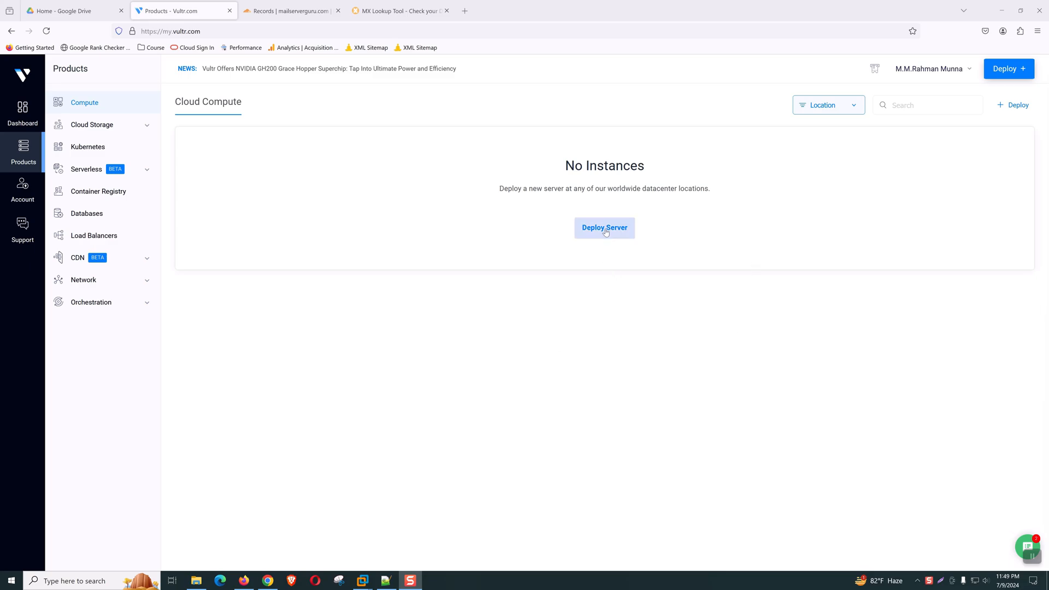
Start deploying a new server from Vultr's empty Cloud Compute list
{"action": "left_click", "coordinate": [603, 227]}
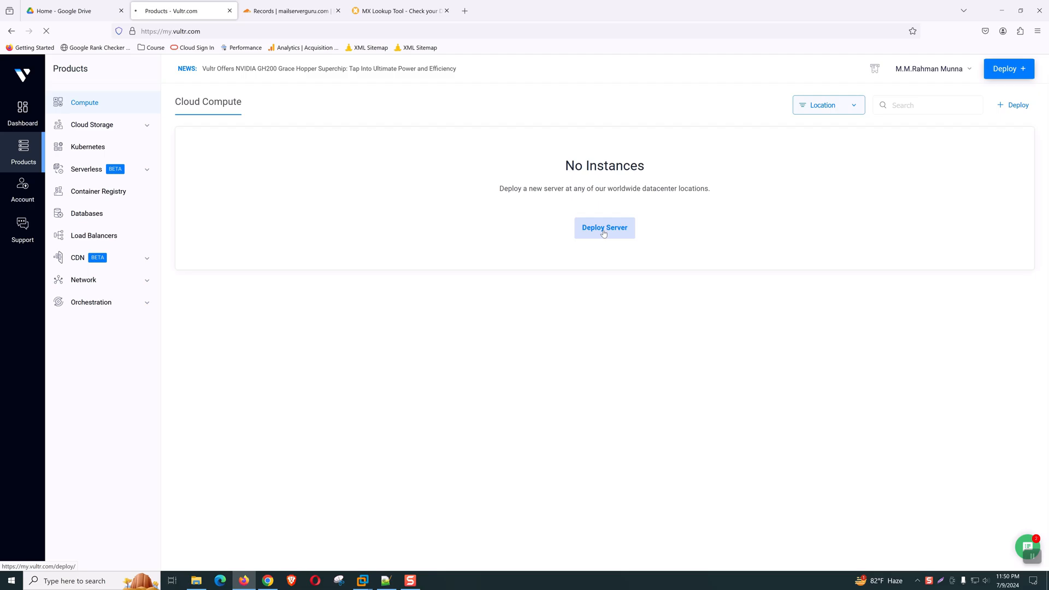
Choose shared-CPU Cloud Compute in New York (NJ) running Ubuntu 24.04 LTS x64
{"action": "left_click", "coordinate": [603, 227]}
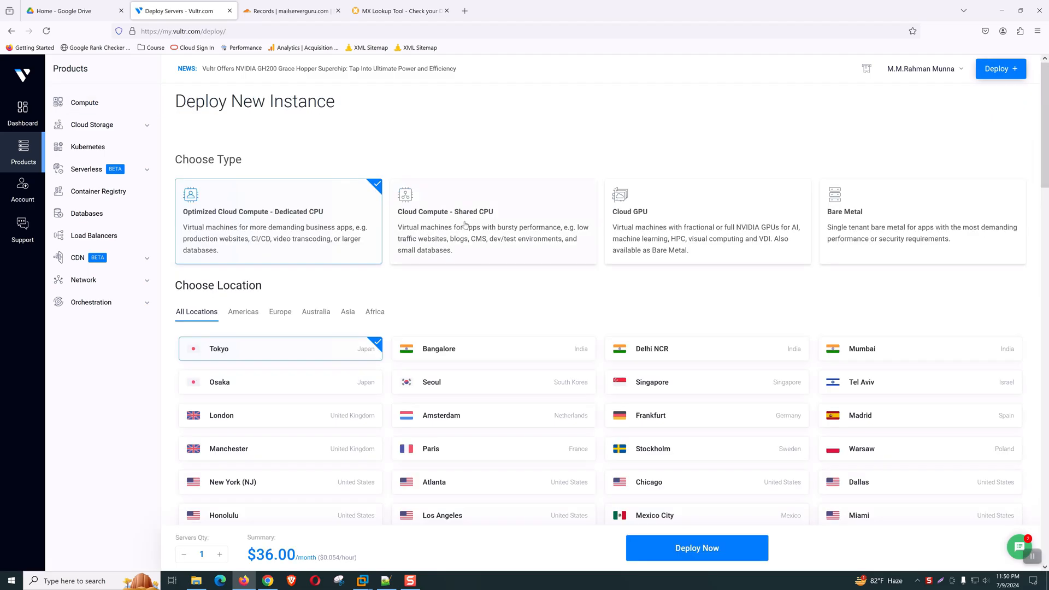
{"action": "left_click", "coordinate": [492, 221]}
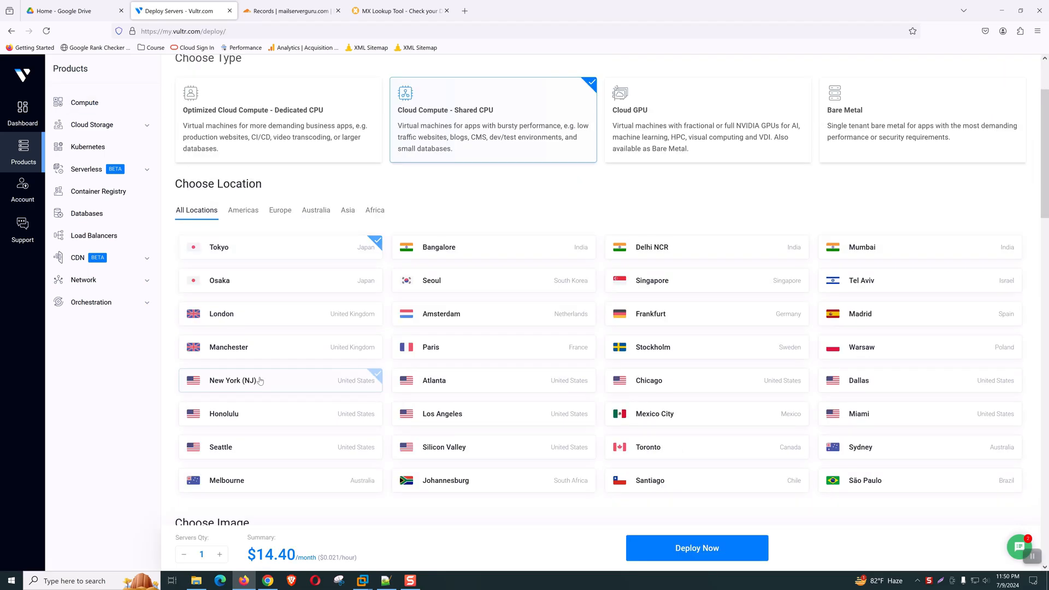
{"action": "scroll", "scroll_direction": "down", "scroll_amount": 3}
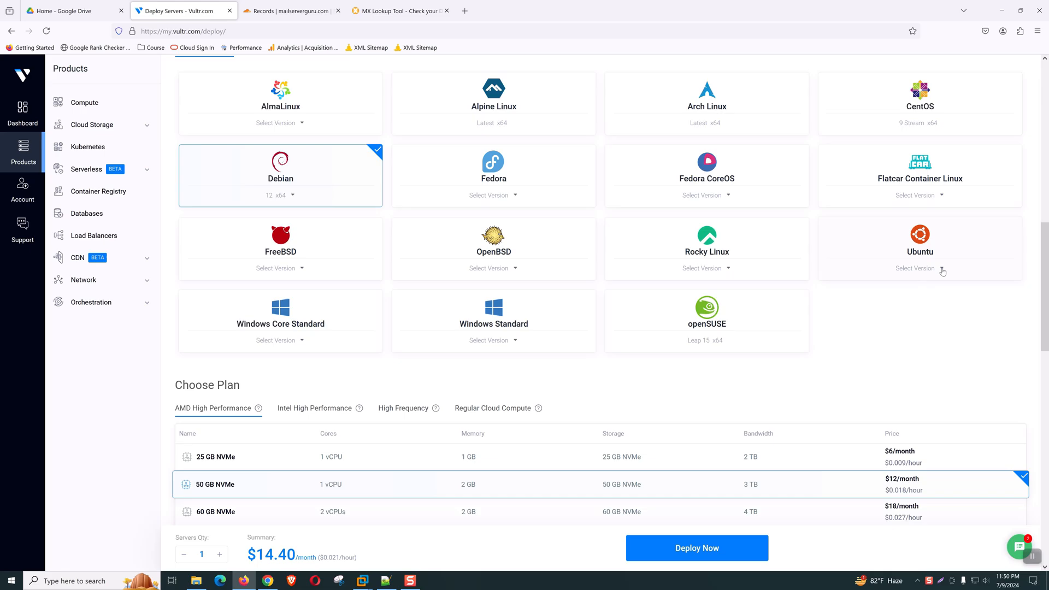
{"action": "left_click", "coordinate": [919, 269]}
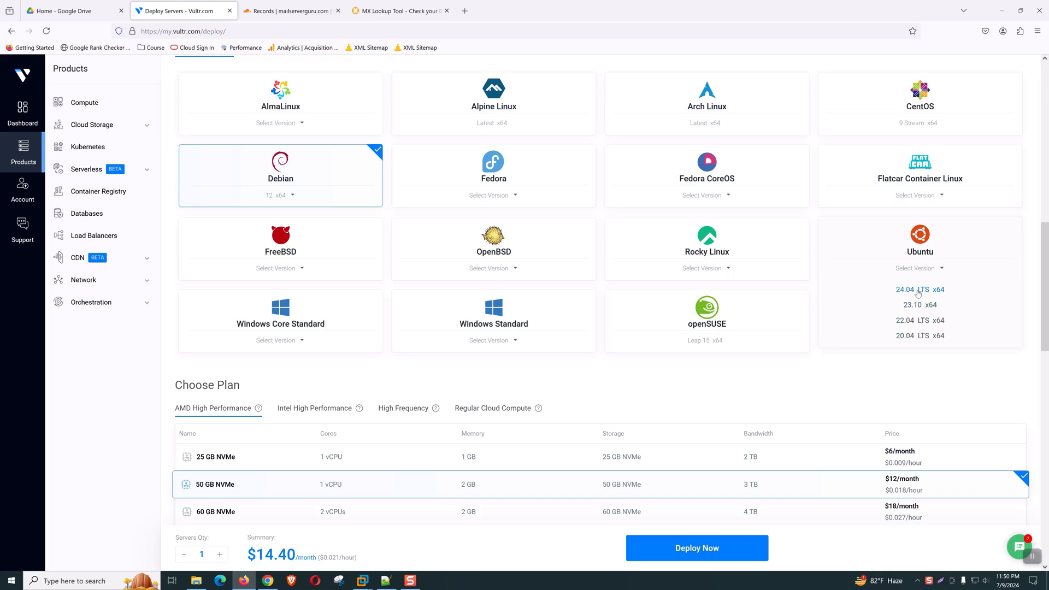
{"action": "scroll", "scroll_direction": "down", "scroll_amount": 3}
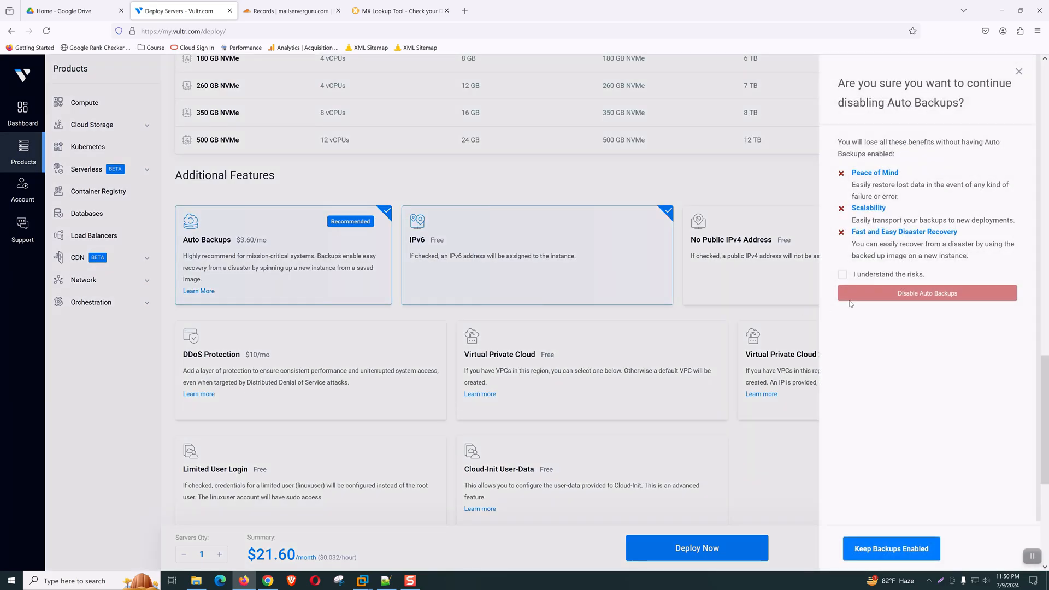
Disable auto backups and IPv6, set hostname and label isp.mailserverguru.com, and deploy the server
{"action": "left_click", "coordinate": [927, 293]}
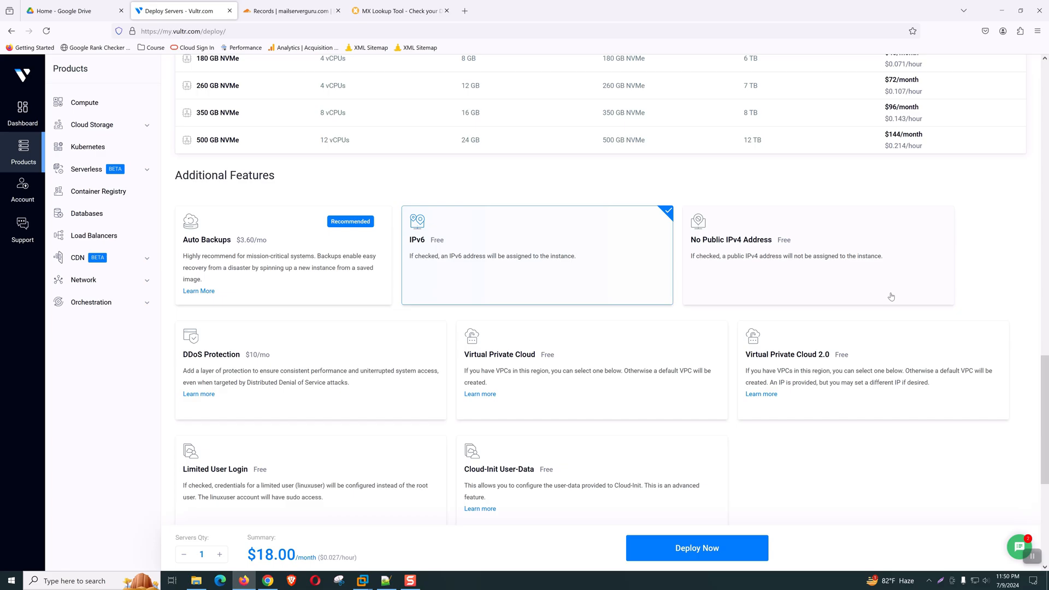
{"action": "left_click", "coordinate": [535, 255]}
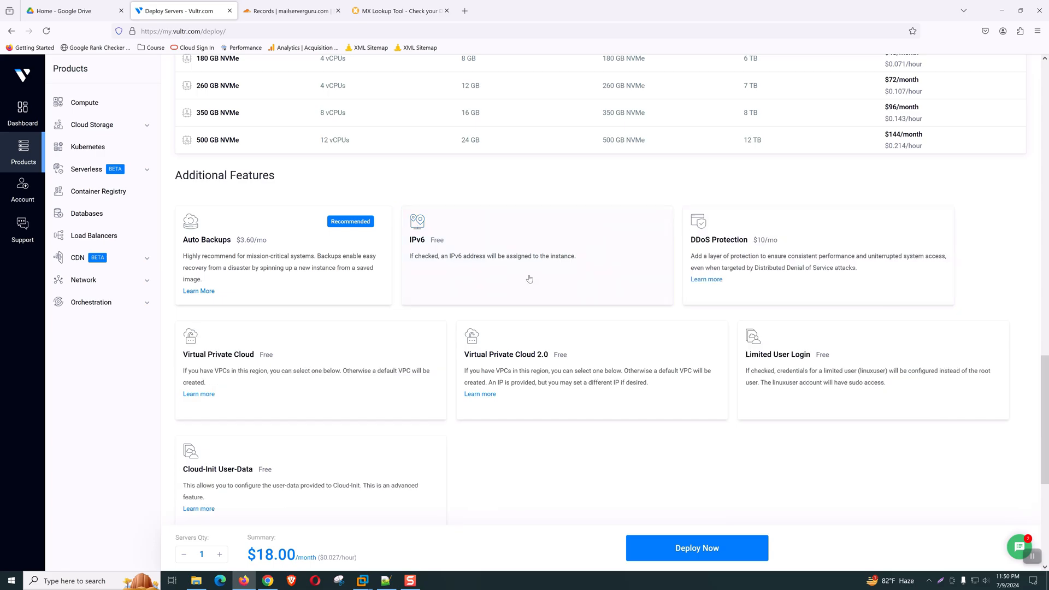
{"action": "scroll", "scroll_direction": "down", "scroll_amount": 3}
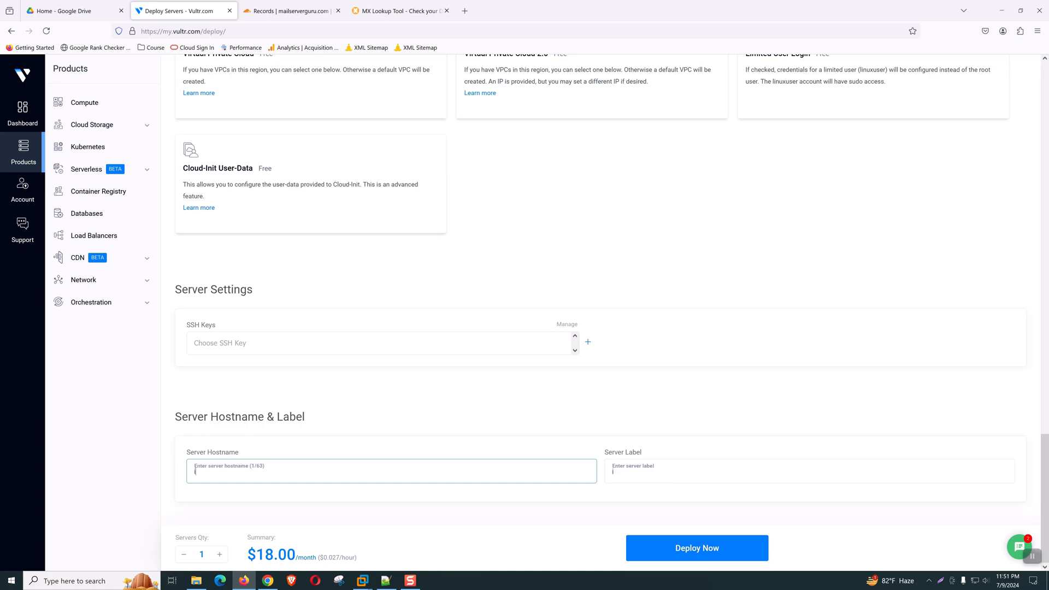
{"action": "type", "text": "isp.mailserverguru.com"}
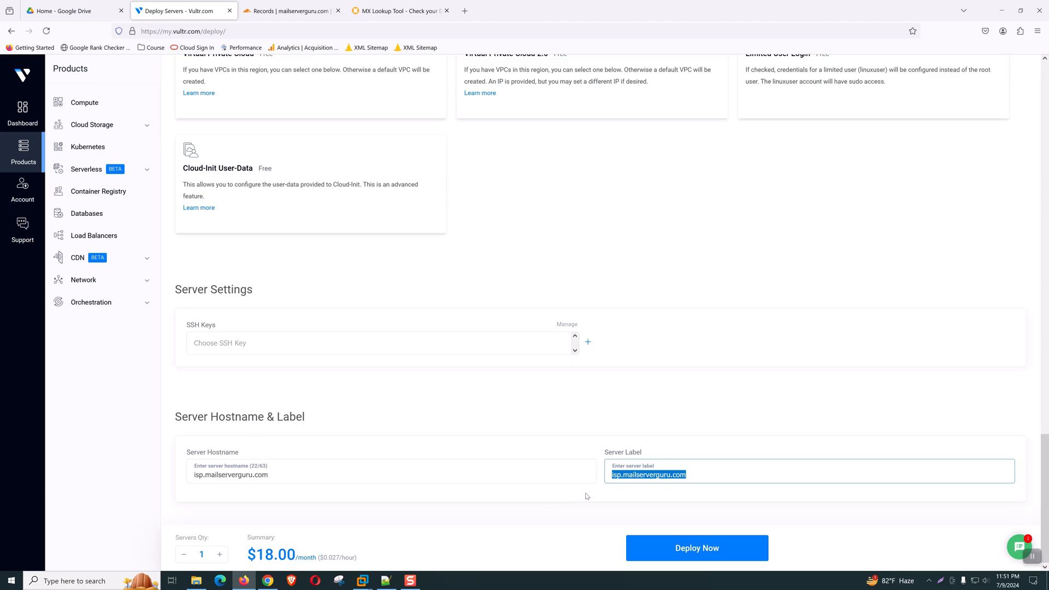
{"action": "left_click", "coordinate": [696, 547]}
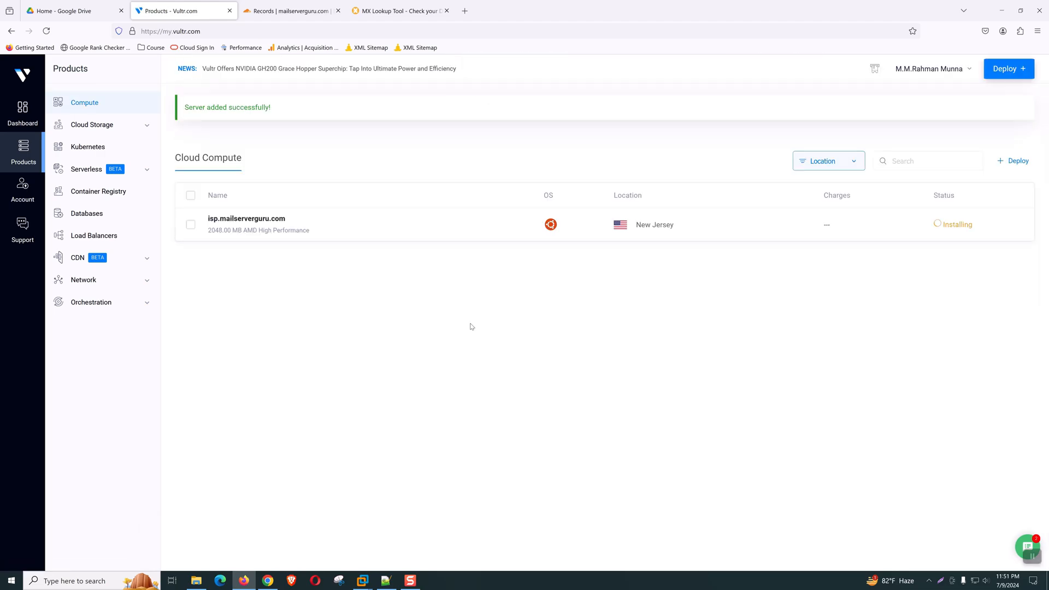
{"action": "mouse_move", "coordinate": [410, 290]}
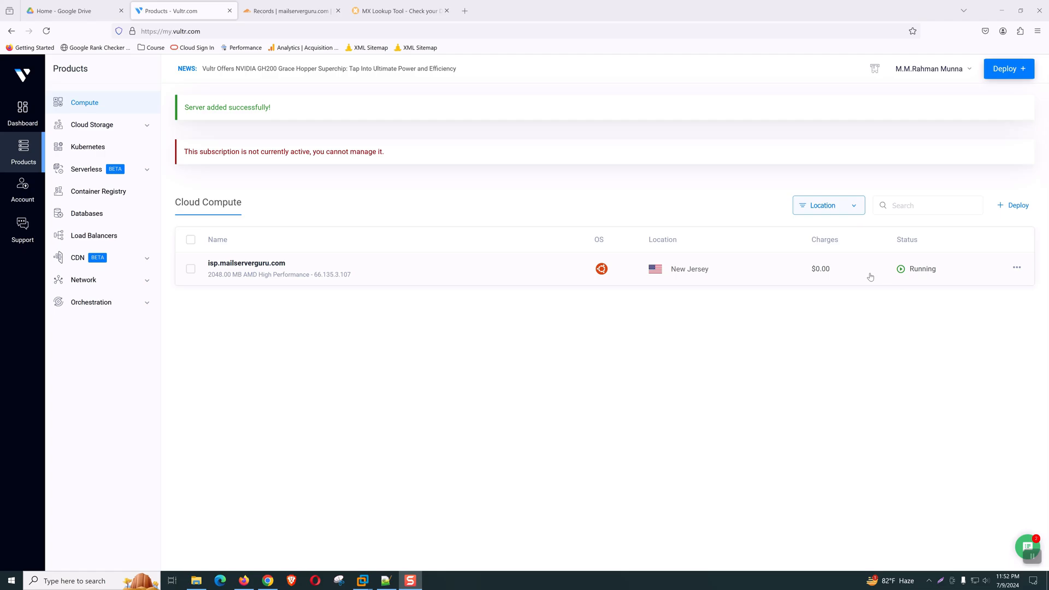
View the isp.mailserverguru.com server details (IP 66.135.3.107), then go to Cloudflare's DNS records
{"action": "left_click", "coordinate": [245, 269]}
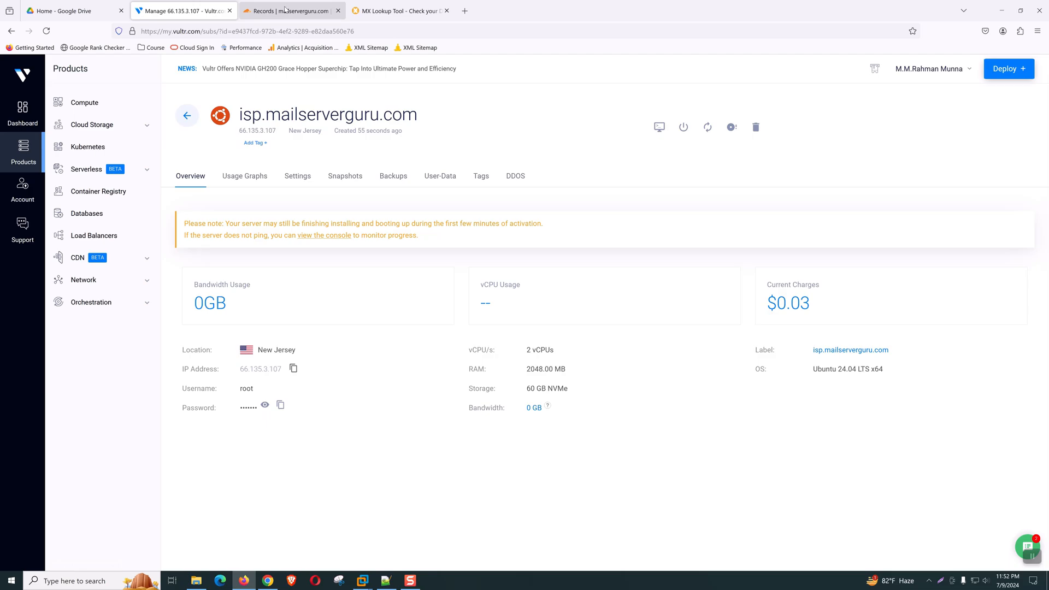
{"action": "left_click", "coordinate": [290, 11]}
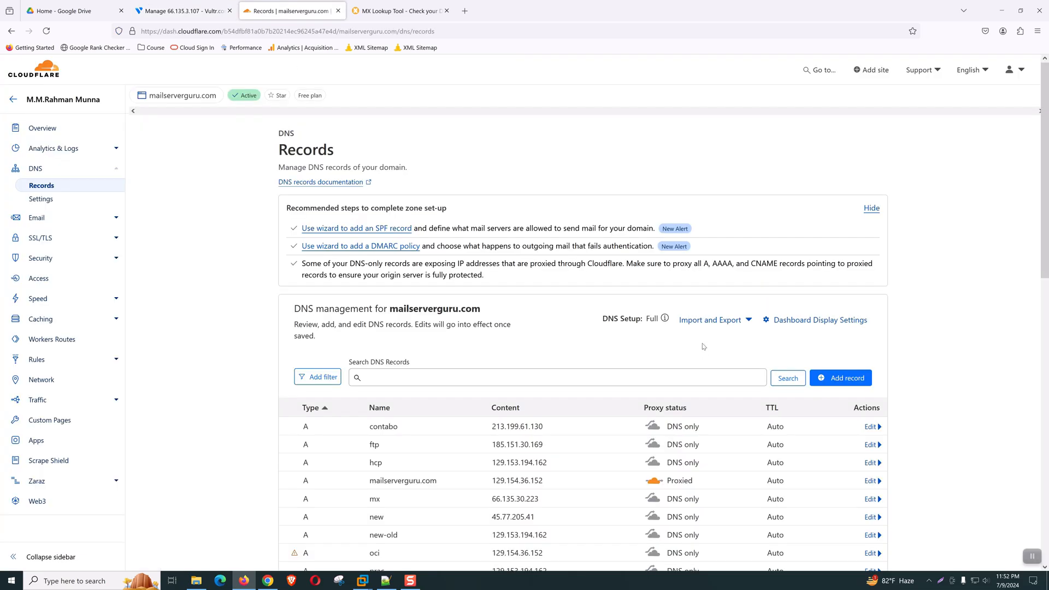
Add a DNS-only A record 'isp' pointing to 66.135.3.107 and save it
{"action": "left_click", "coordinate": [840, 377]}
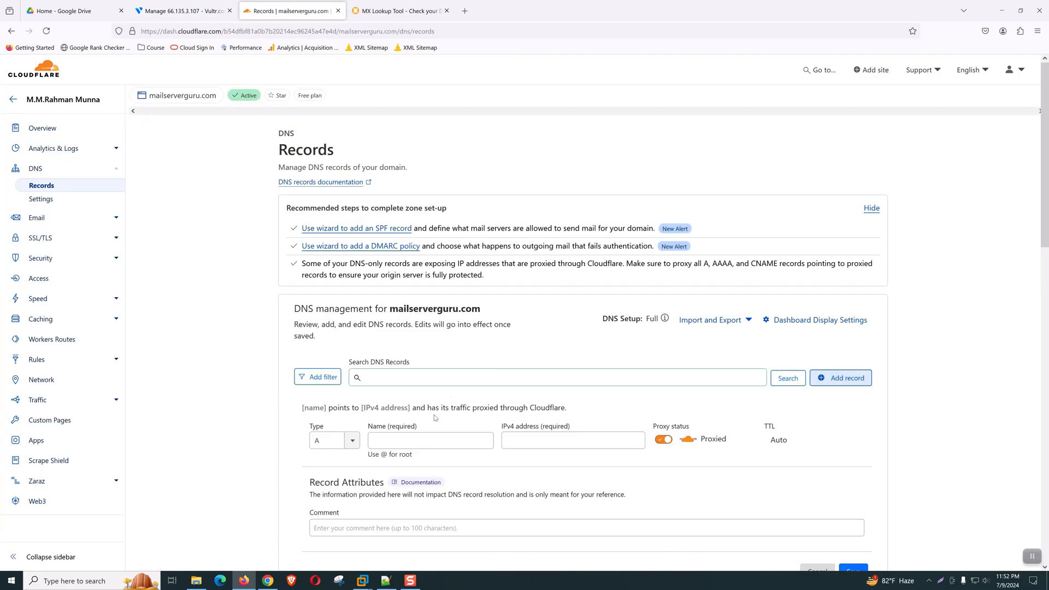
{"action": "type", "text": "i"}
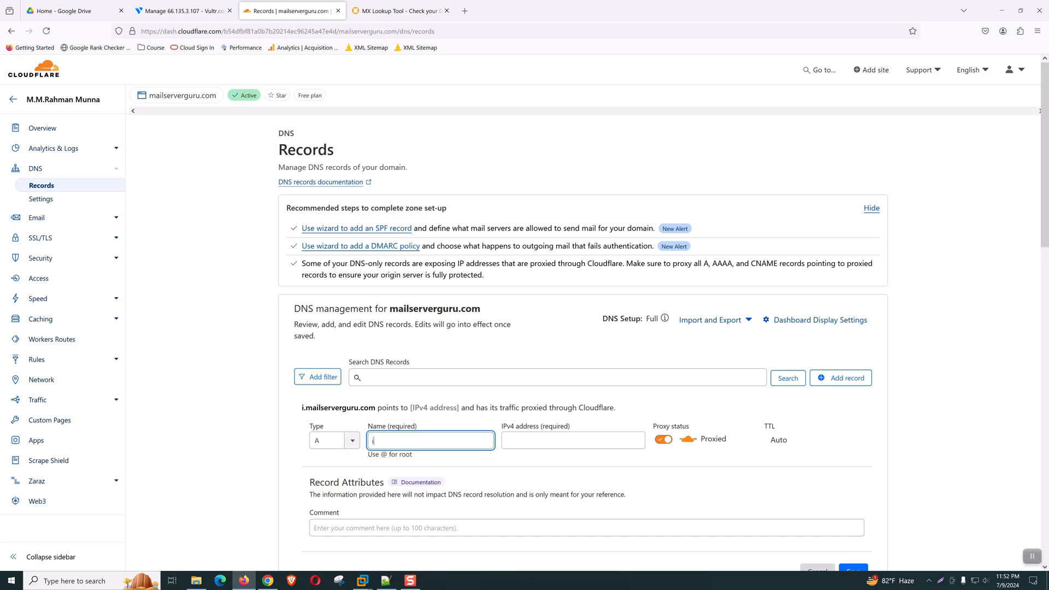
{"action": "type", "text": "66.135.3.107"}
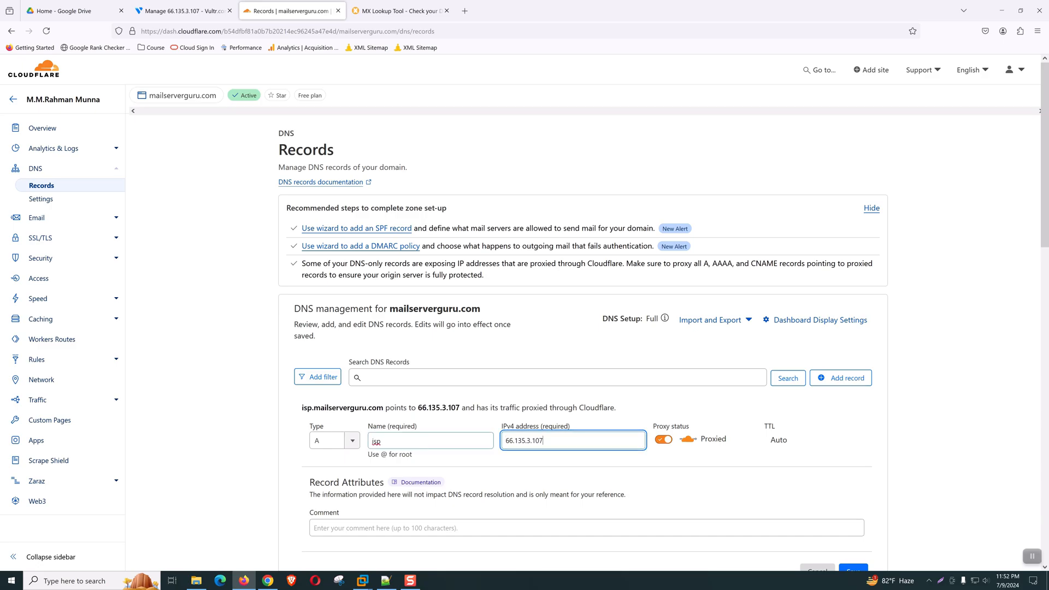
{"action": "left_click", "coordinate": [662, 439]}
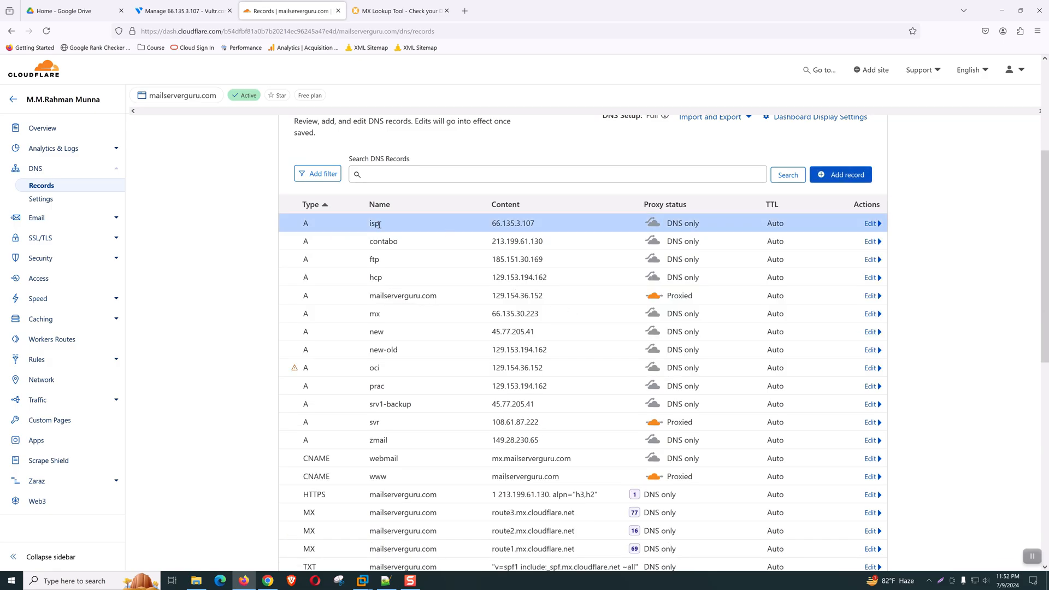
{"action": "left_click", "coordinate": [399, 11]}
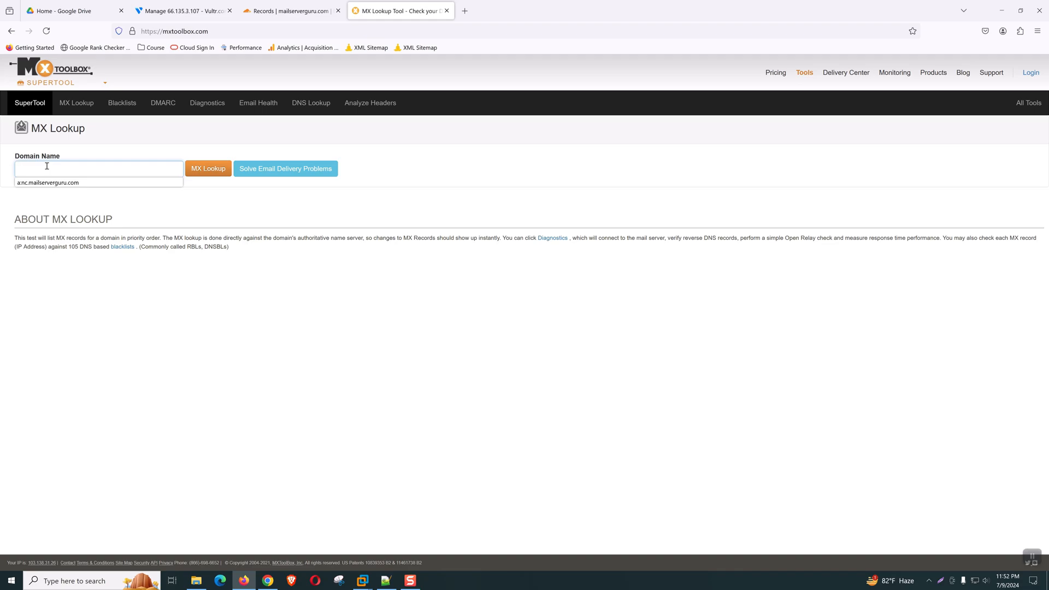
Run an MxToolbox lookup for a:isp.mailserverguru.com confirming it resolves to 66.135.3.107
{"action": "type", "text": "a"}
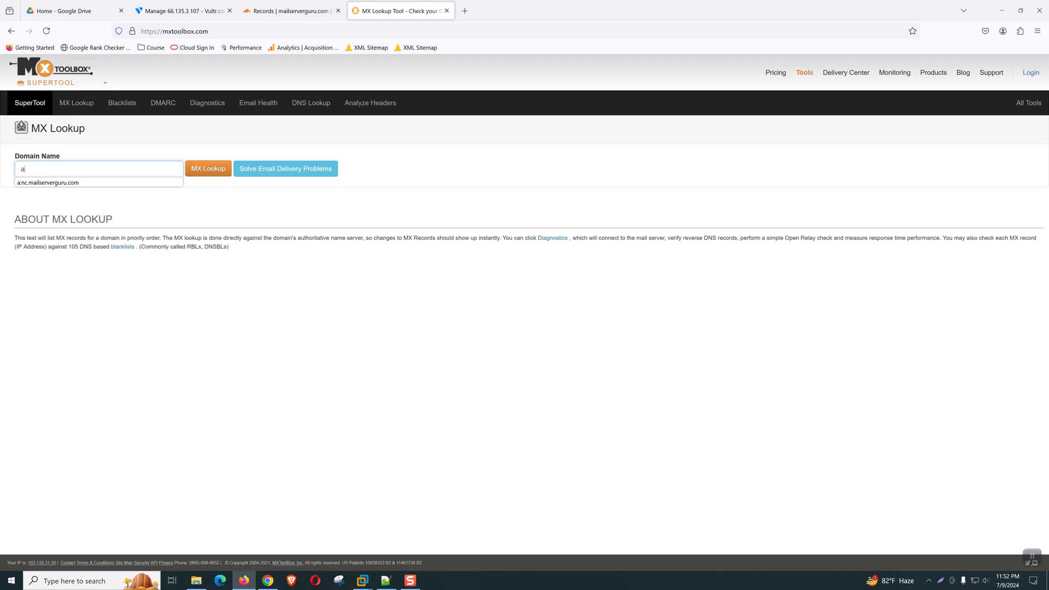
{"action": "type", "text": ":isp.ma"}
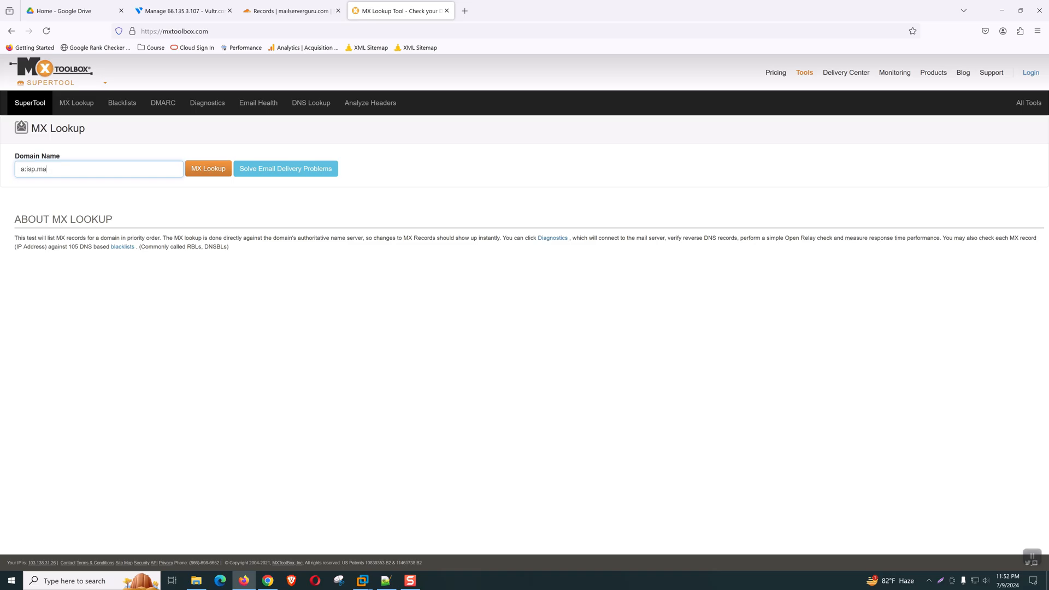
{"action": "left_click", "coordinate": [208, 168]}
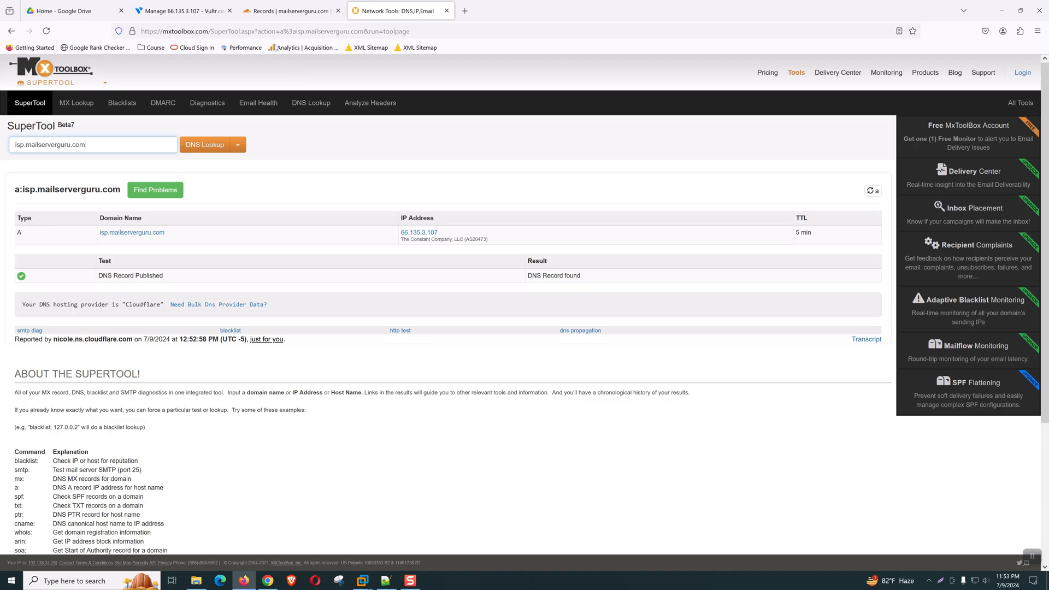
{"action": "mouse_move", "coordinate": [323, 206]}
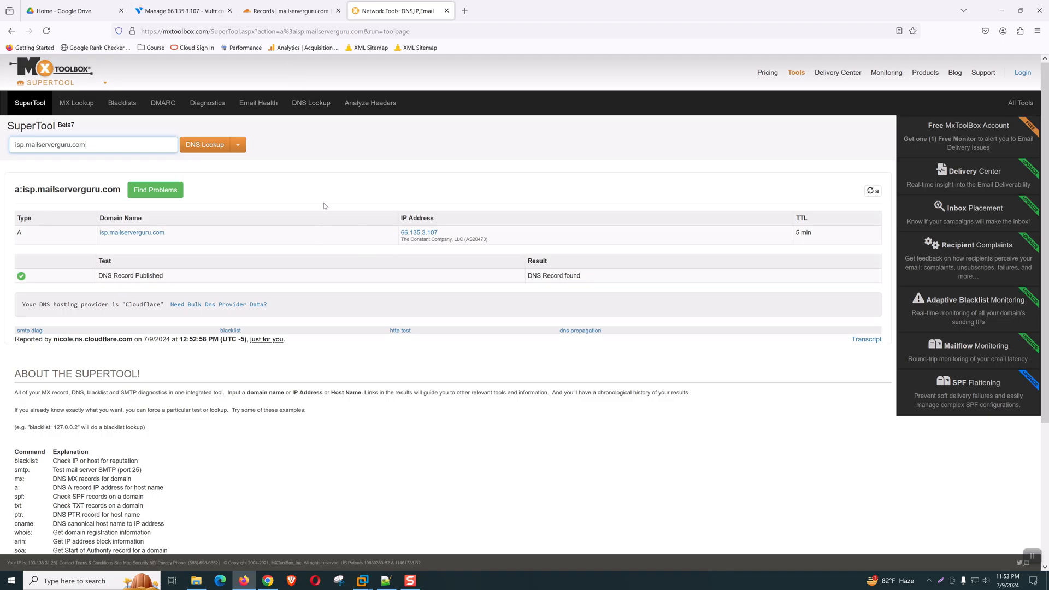
{"action": "left_click", "coordinate": [182, 11]}
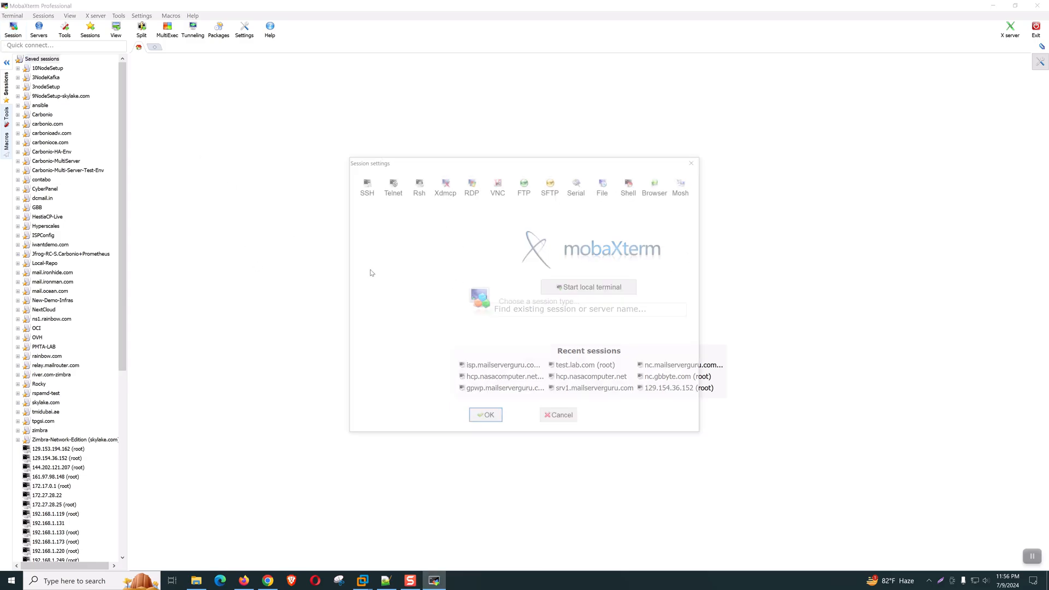
Create an SSH session to the isp server as root with bright green terminal text and connect
{"action": "left_click", "coordinate": [363, 185]}
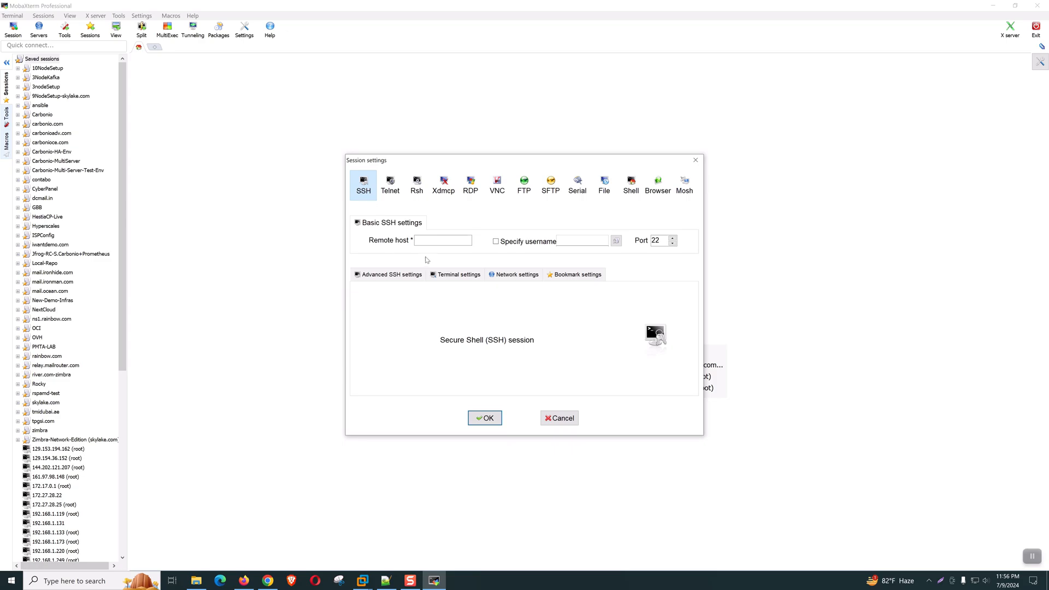
{"action": "type", "text": "is"}
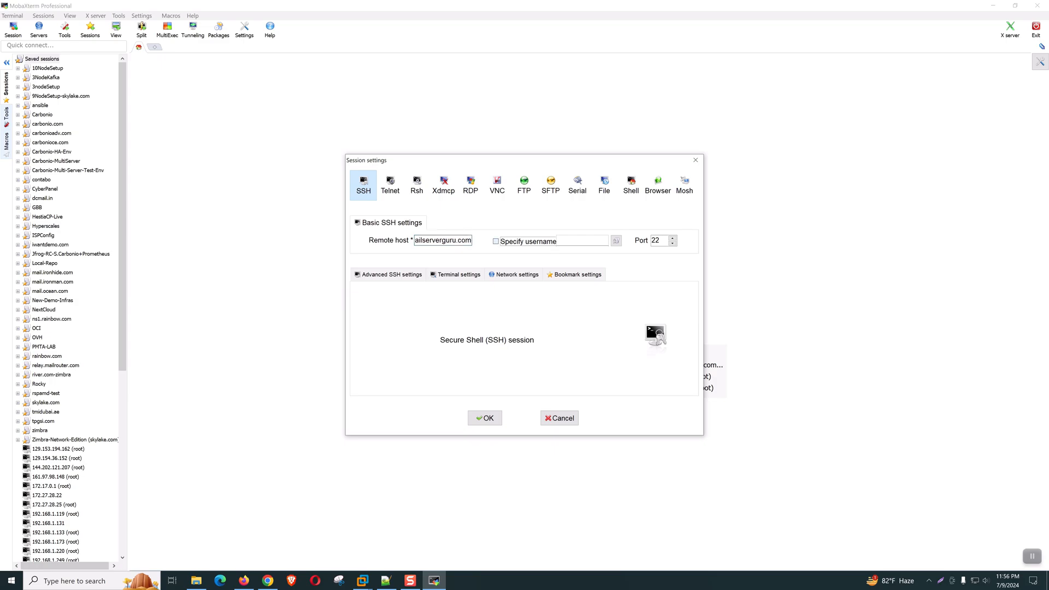
{"action": "type", "text": "root"}
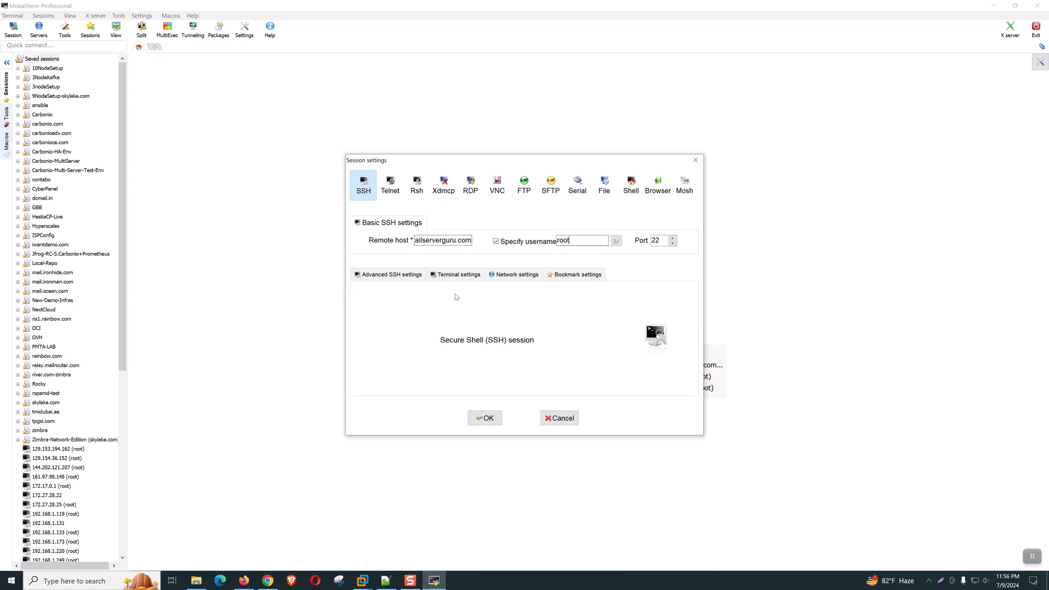
{"action": "left_click", "coordinate": [457, 275]}
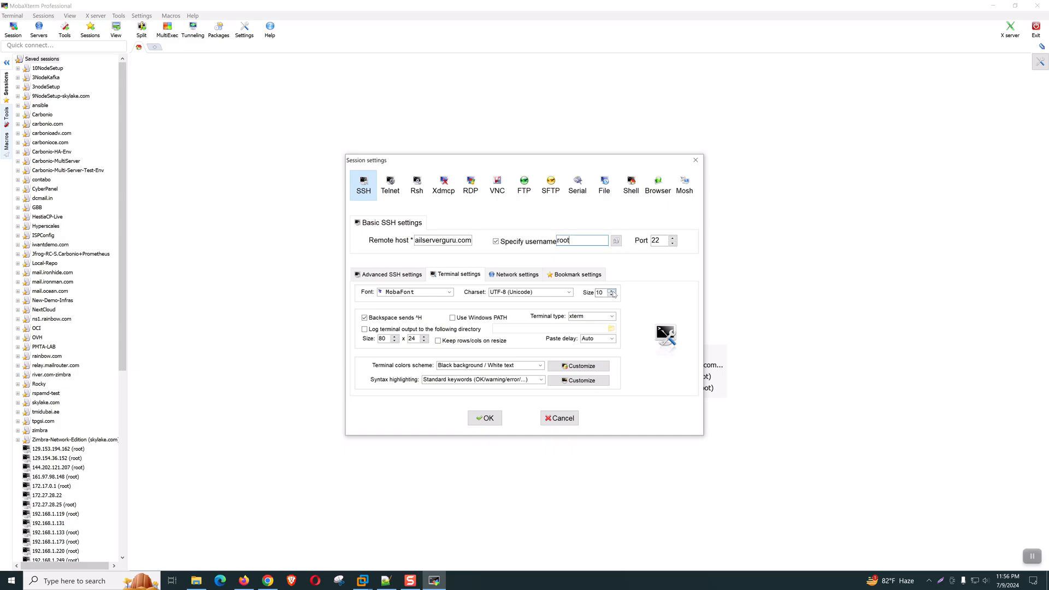
{"action": "left_click", "coordinate": [577, 365]}
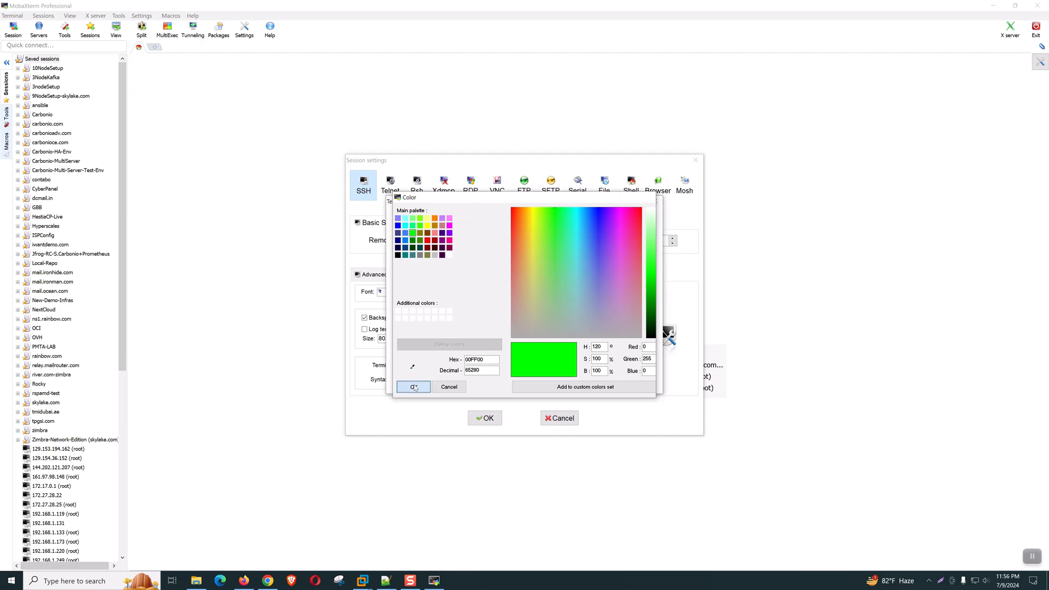
{"action": "left_click", "coordinate": [413, 387]}
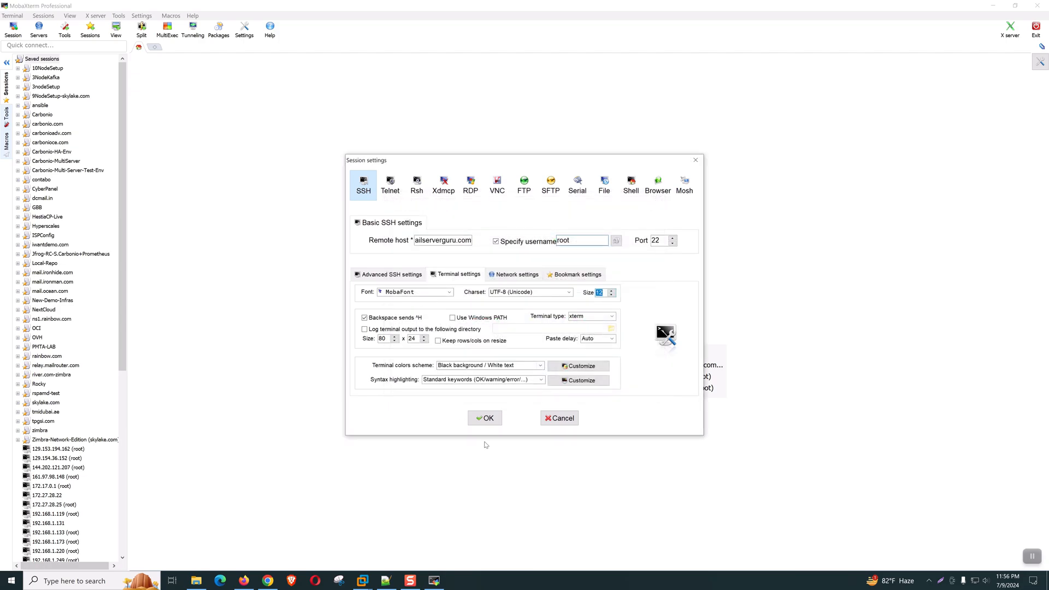
{"action": "left_click", "coordinate": [484, 417]}
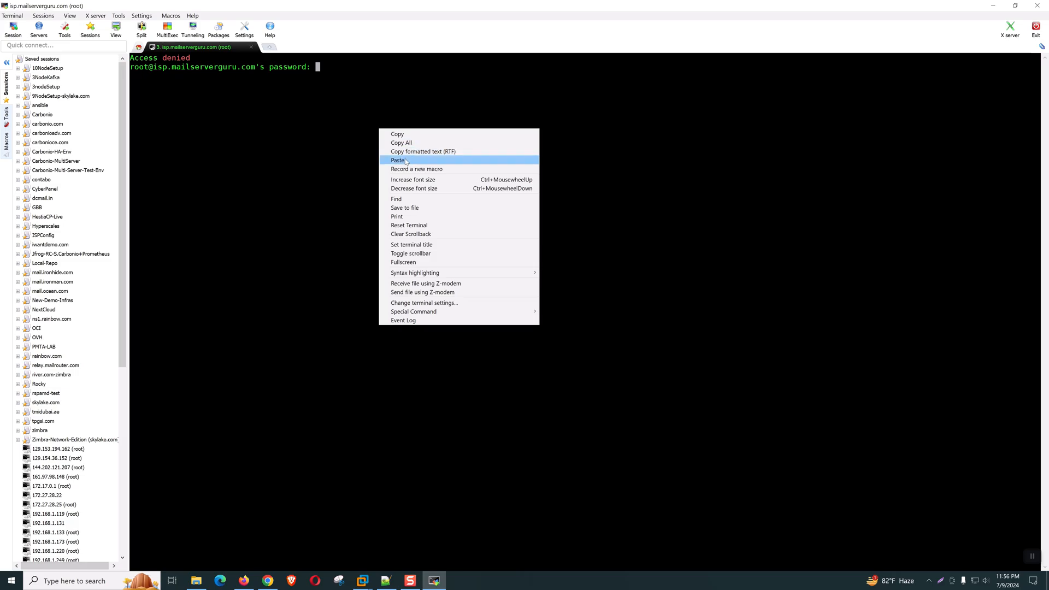
Log in with the root password, check the OS release, and verify hostname isp and FQDN isp.mailserverguru.com
{"action": "left_click", "coordinate": [397, 159]}
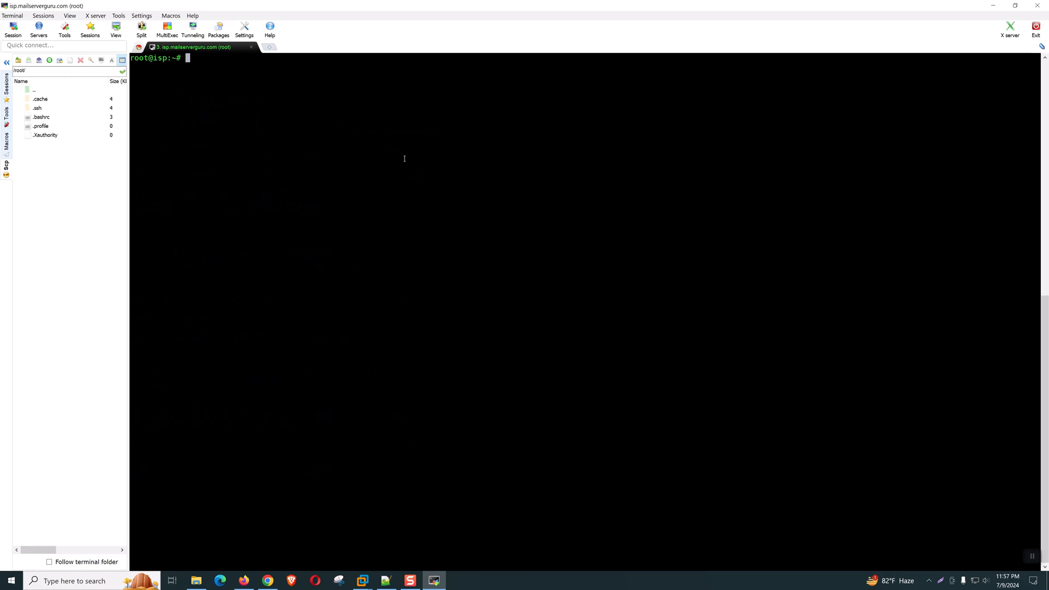
{"action": "type", "text": "cat /etc/lsb-release"}
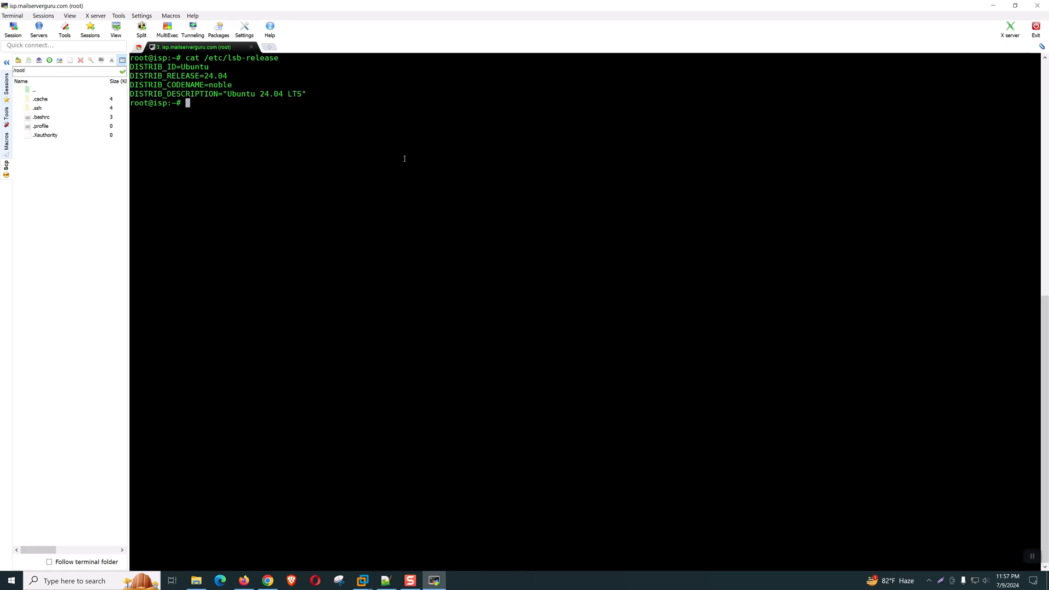
{"action": "type", "text": "hostname"}
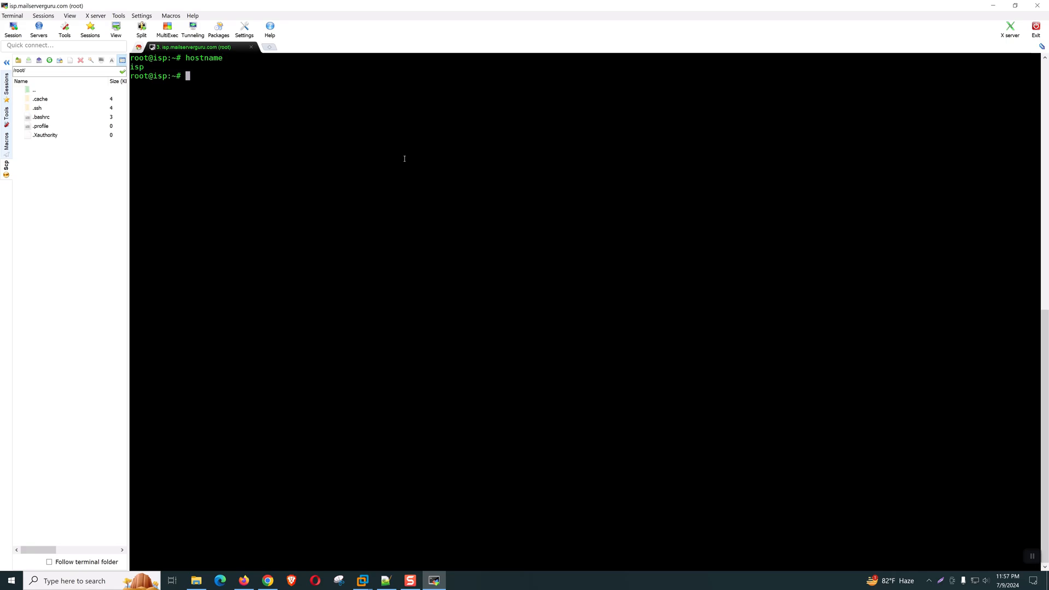
{"action": "type", "text": "hostname -f"}
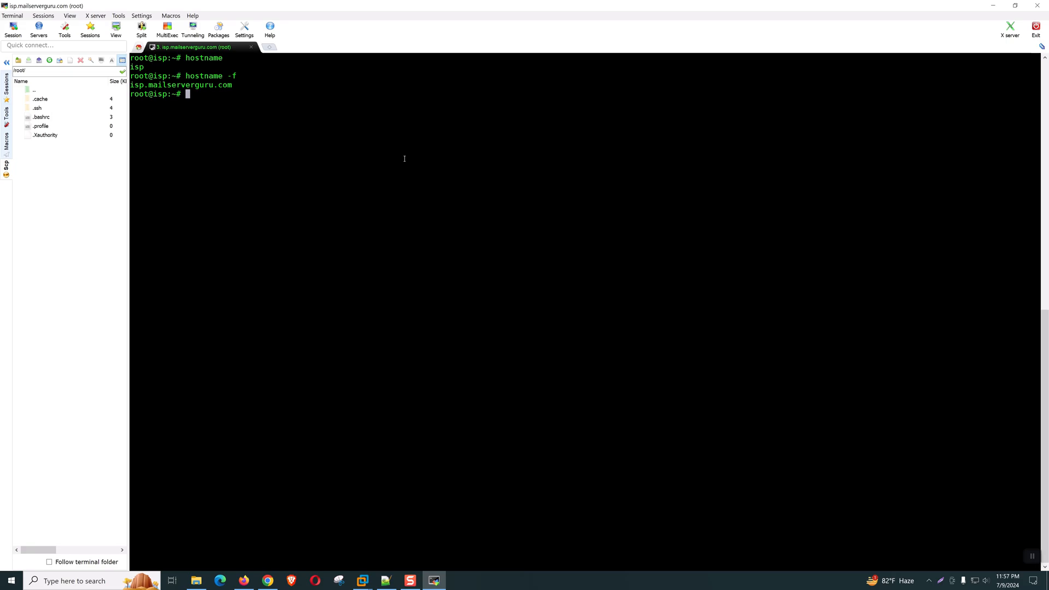
{"action": "type", "text": "dns"}
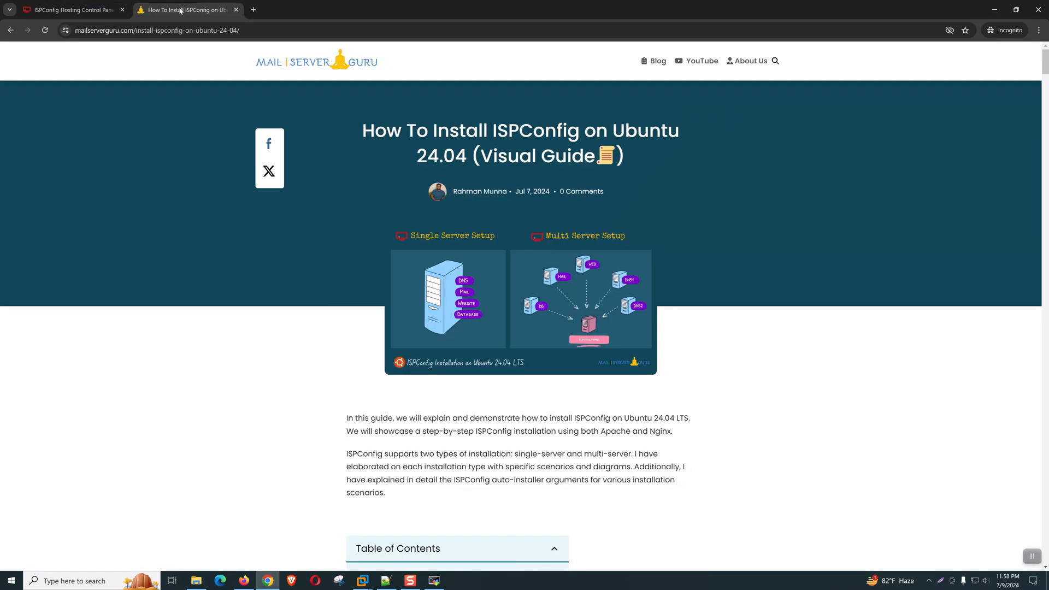
Scroll the guide down to Step3's apt update && apt upgrade instructions
{"action": "scroll", "scroll_direction": "down", "scroll_amount": 3}
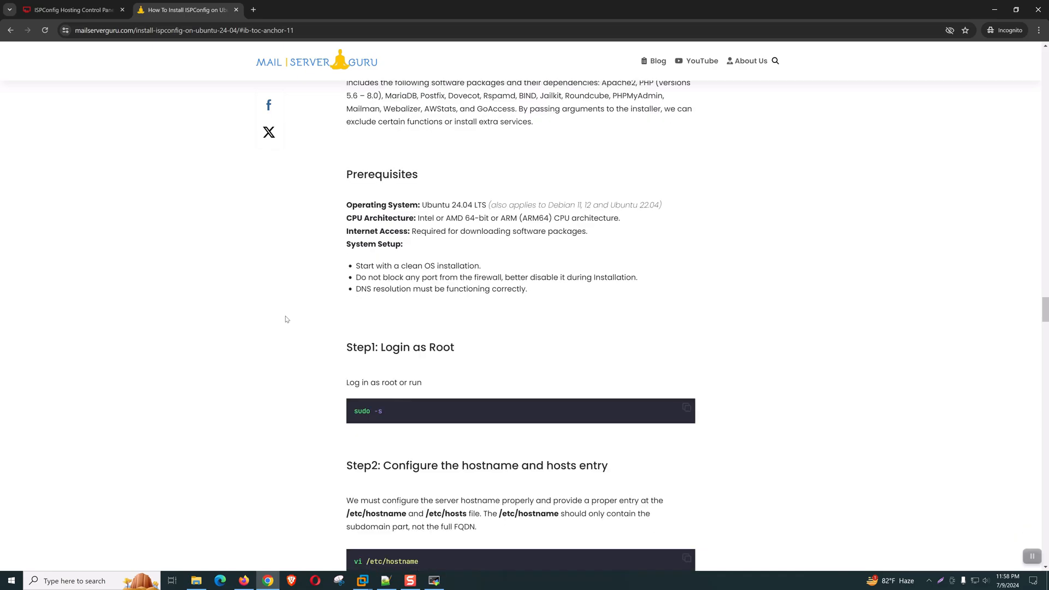
{"action": "scroll", "scroll_direction": "down", "scroll_amount": 3}
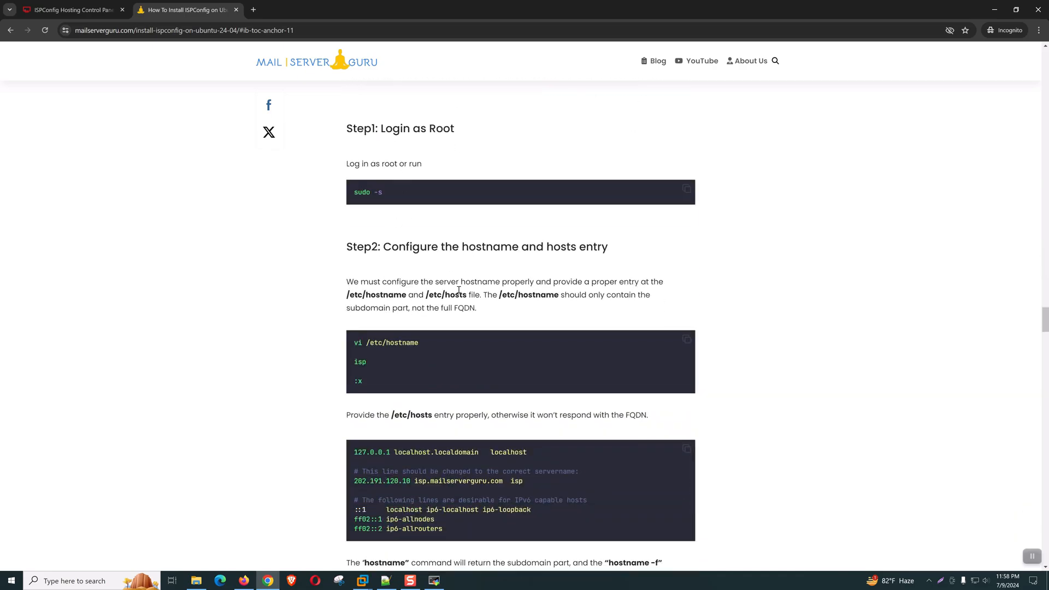
{"action": "scroll", "scroll_direction": "down", "scroll_amount": 3}
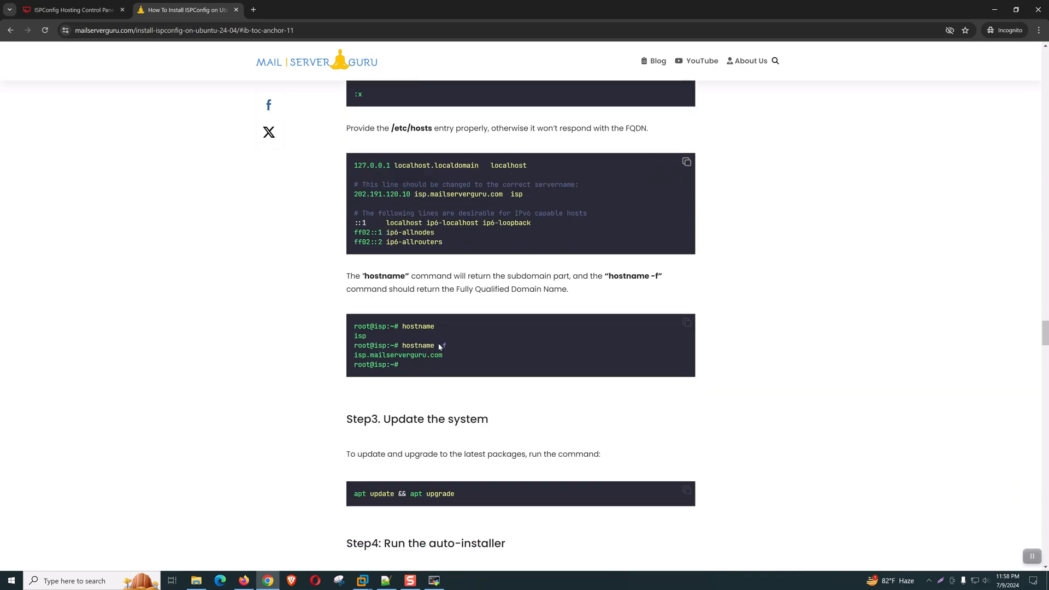
{"action": "scroll", "scroll_direction": "down", "scroll_amount": 3}
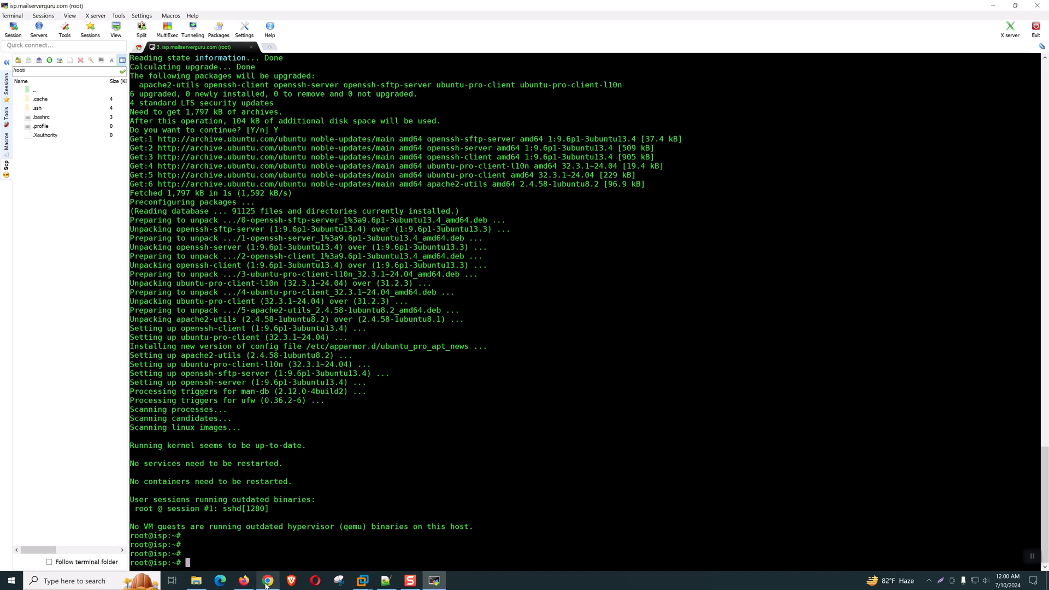
Return to the guide's Step4 and select the wget auto-installer command for Apache
{"action": "left_click", "coordinate": [267, 580]}
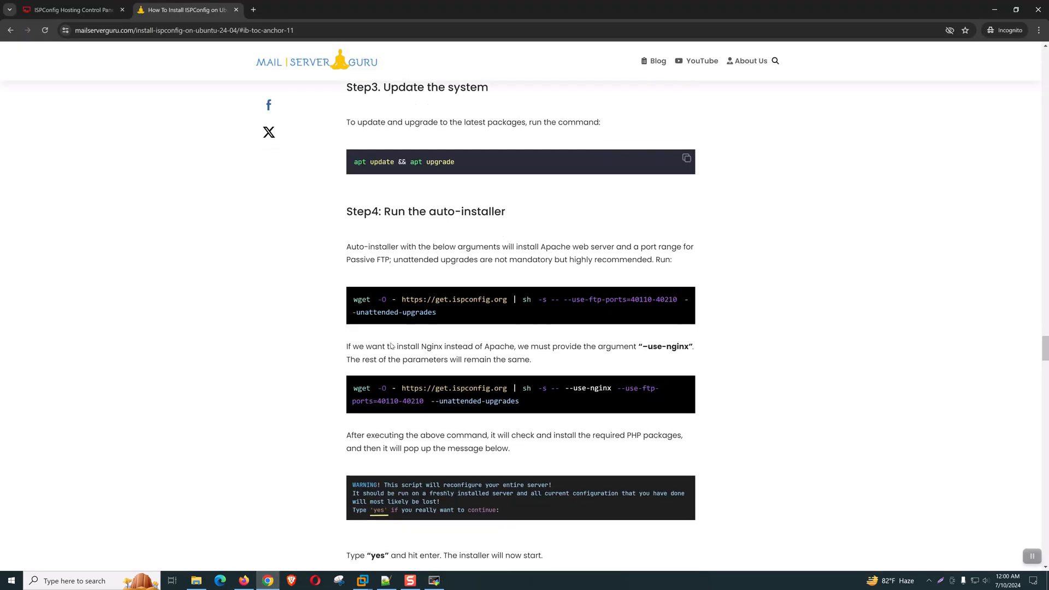
{"action": "scroll", "scroll_direction": "down", "scroll_amount": 3}
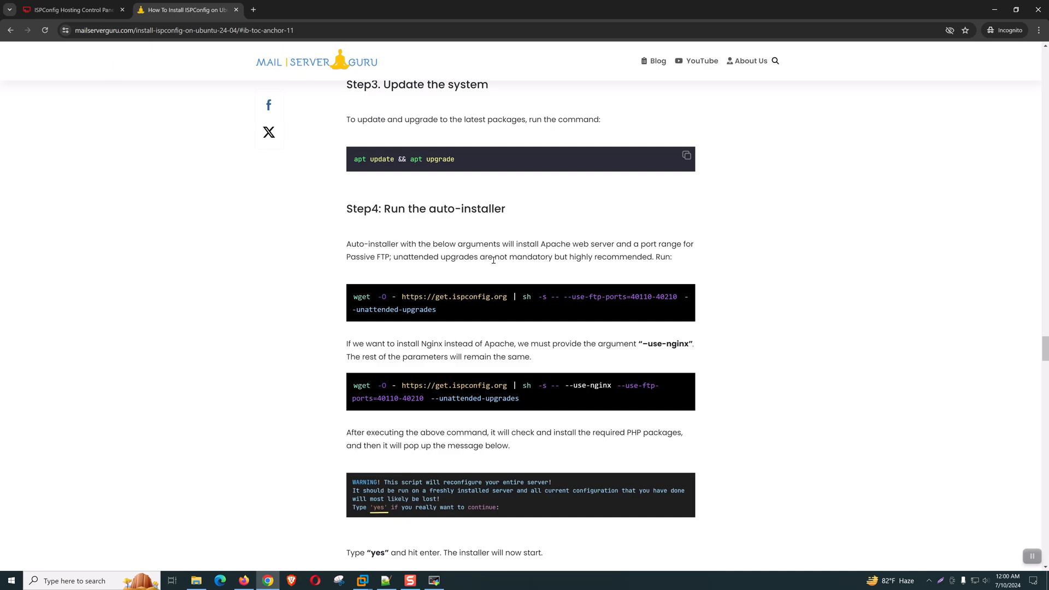
{"action": "mouse_move", "coordinate": [384, 309]}
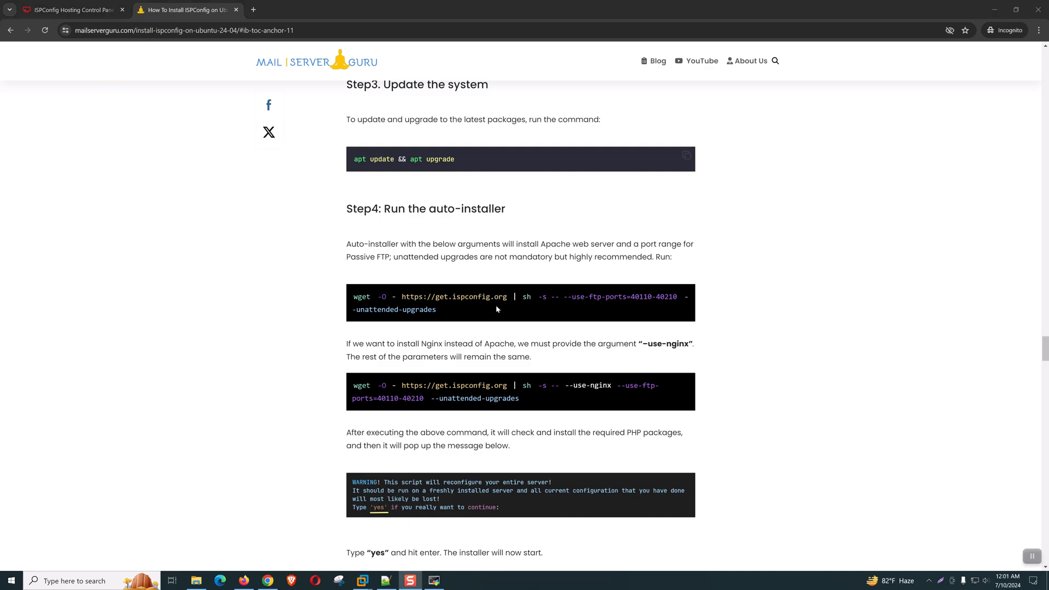
{"action": "mouse_move", "coordinate": [546, 278]}
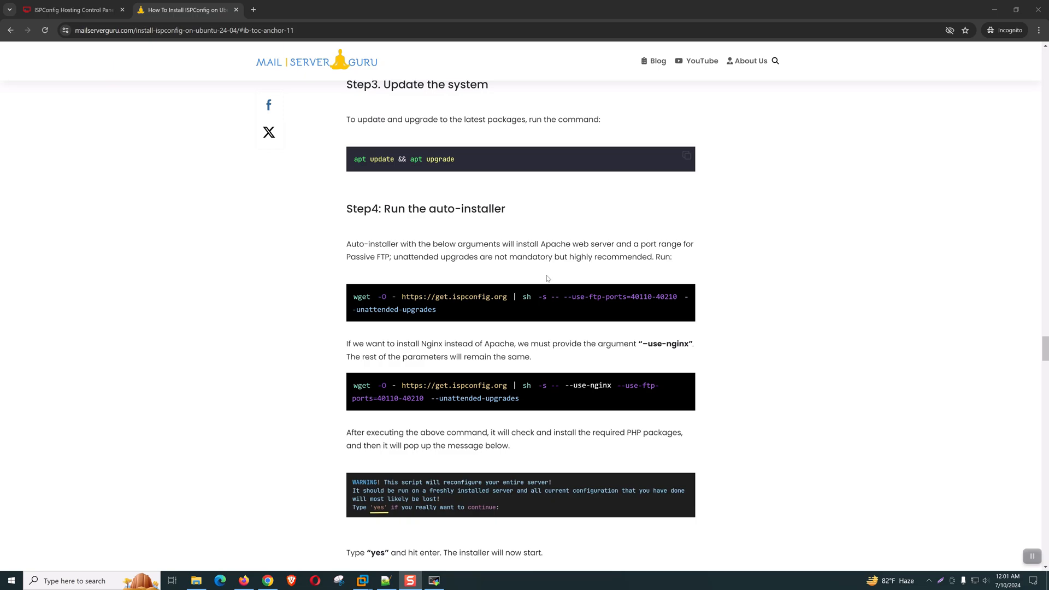
{"action": "mouse_move", "coordinate": [499, 377]}
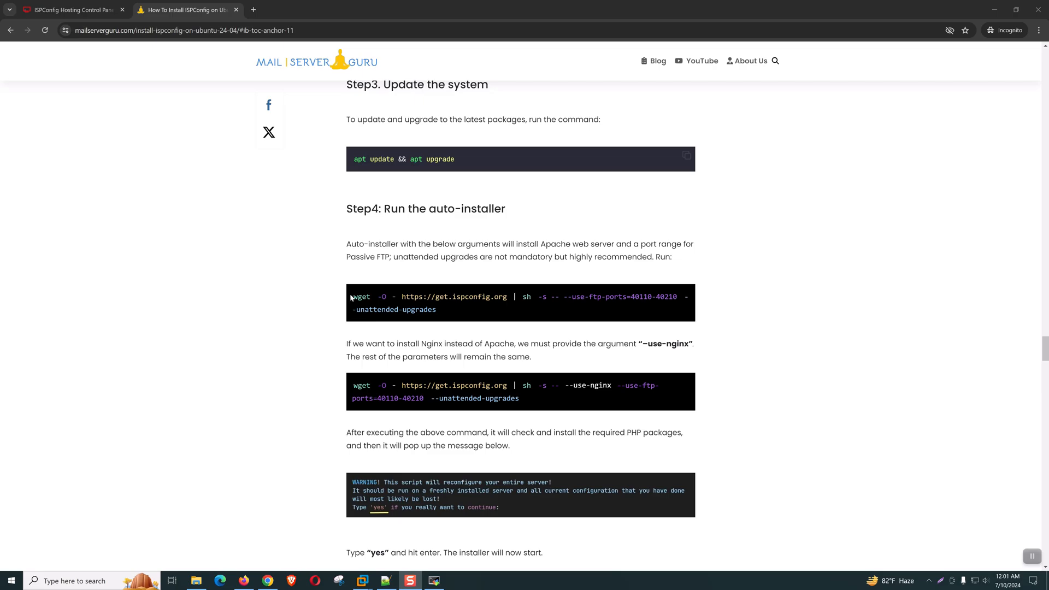
{"action": "left_click_drag", "start_coordinate": [353, 296], "coordinate": [436, 309]}
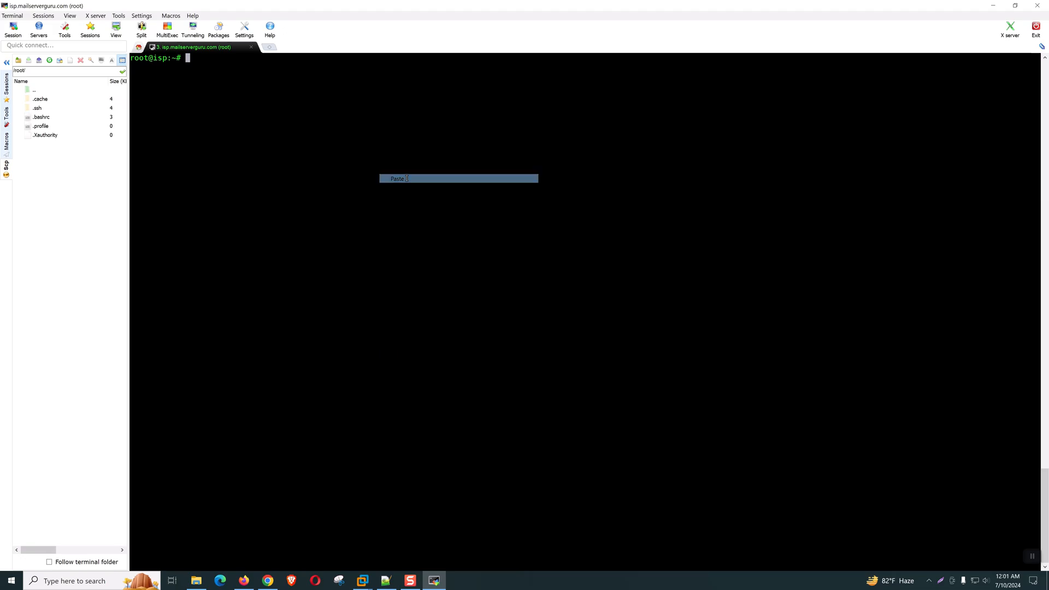
Paste and run the auto-installer command, then answer yes to the reconfigure warning
{"action": "left_click", "coordinate": [398, 178]}
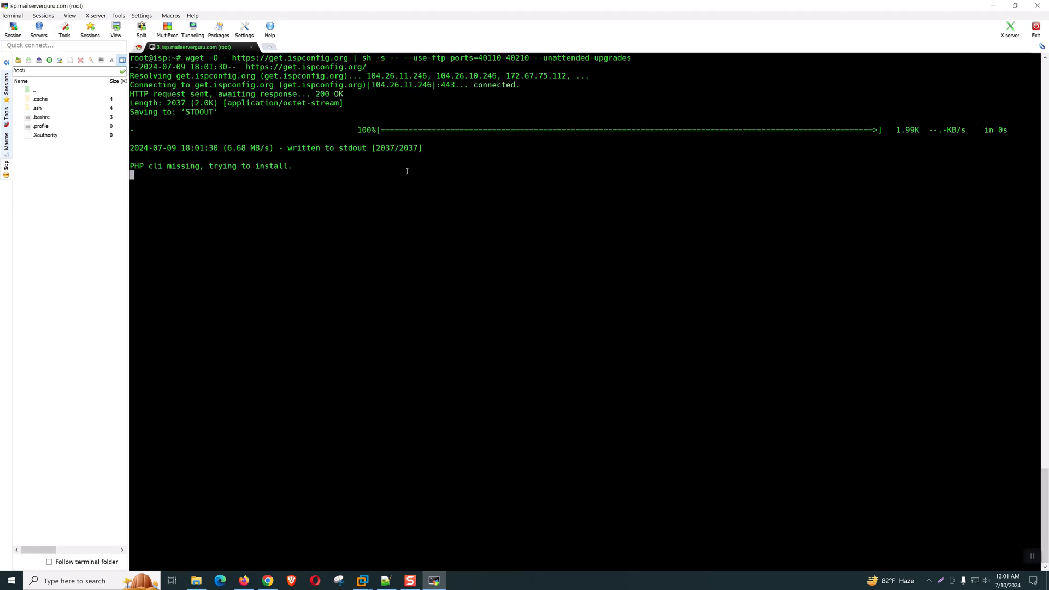
{"action": "mouse_move", "coordinate": [379, 277]}
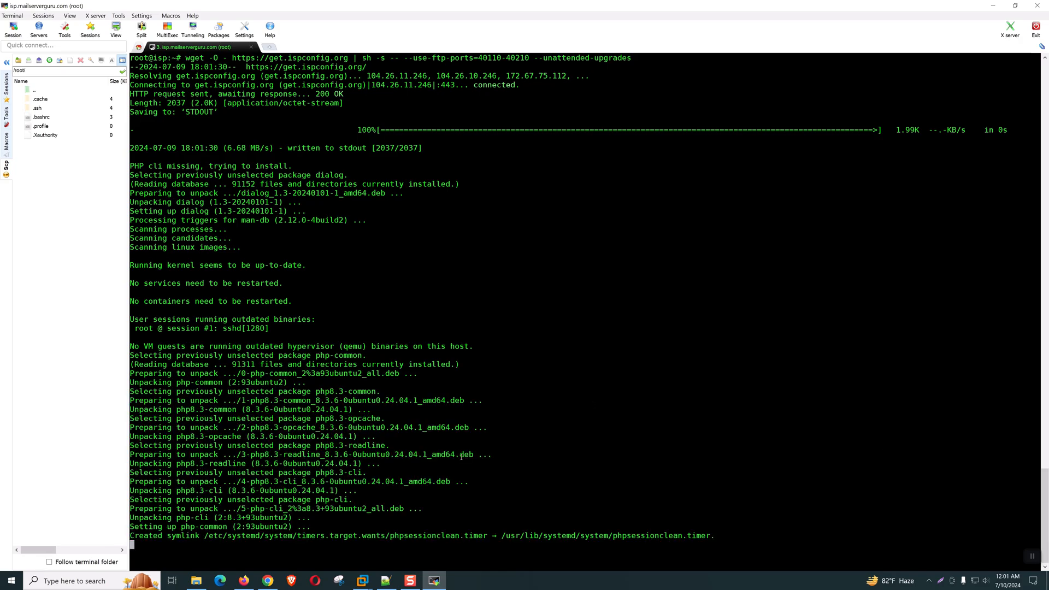
{"action": "scroll", "scroll_direction": "down", "scroll_amount": 3}
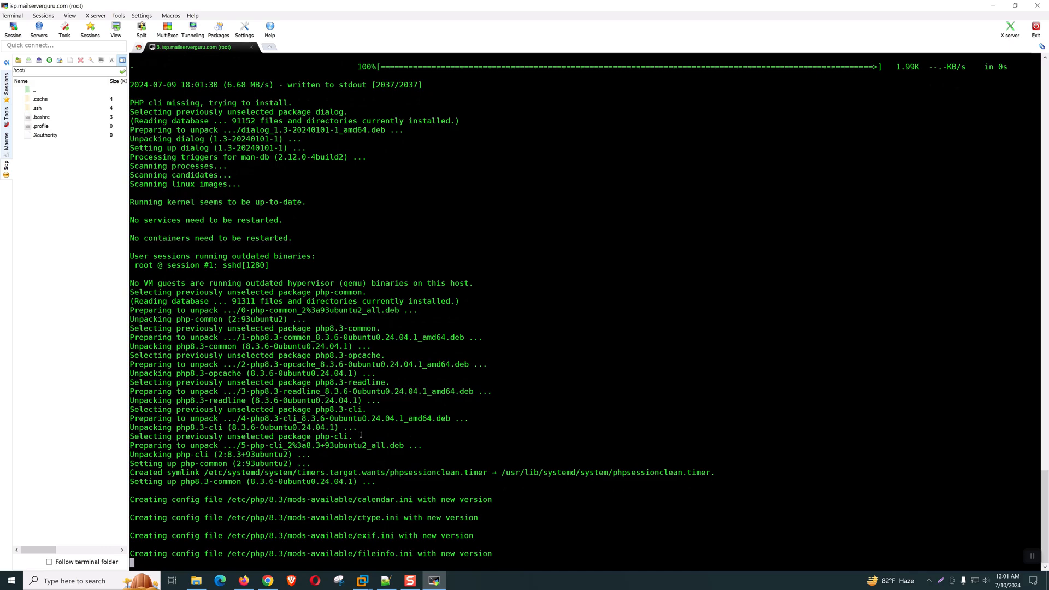
{"action": "scroll", "scroll_direction": "down", "scroll_amount": 3}
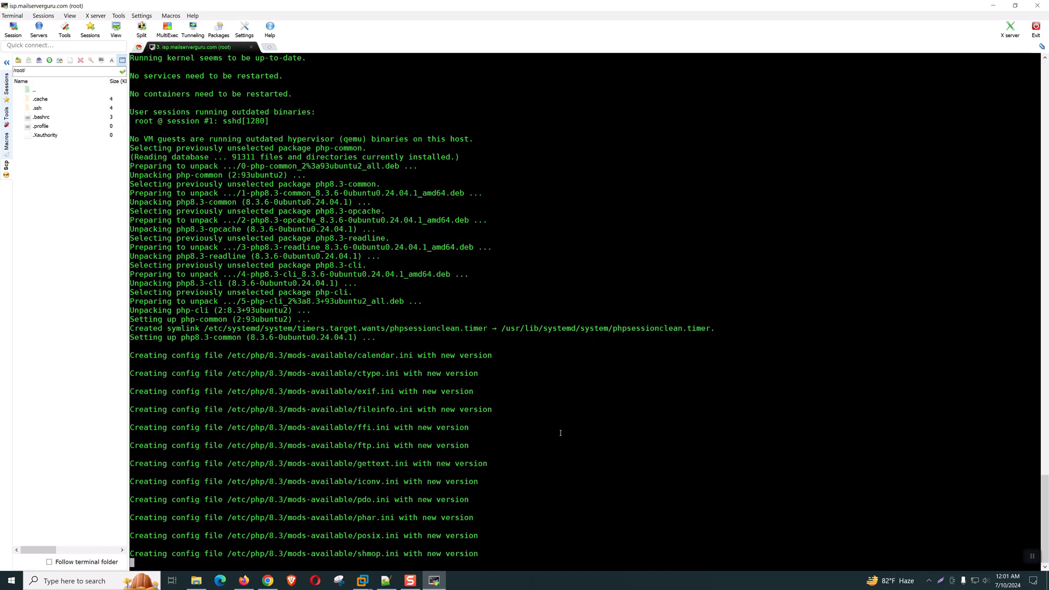
{"action": "scroll", "scroll_direction": "down", "scroll_amount": 3}
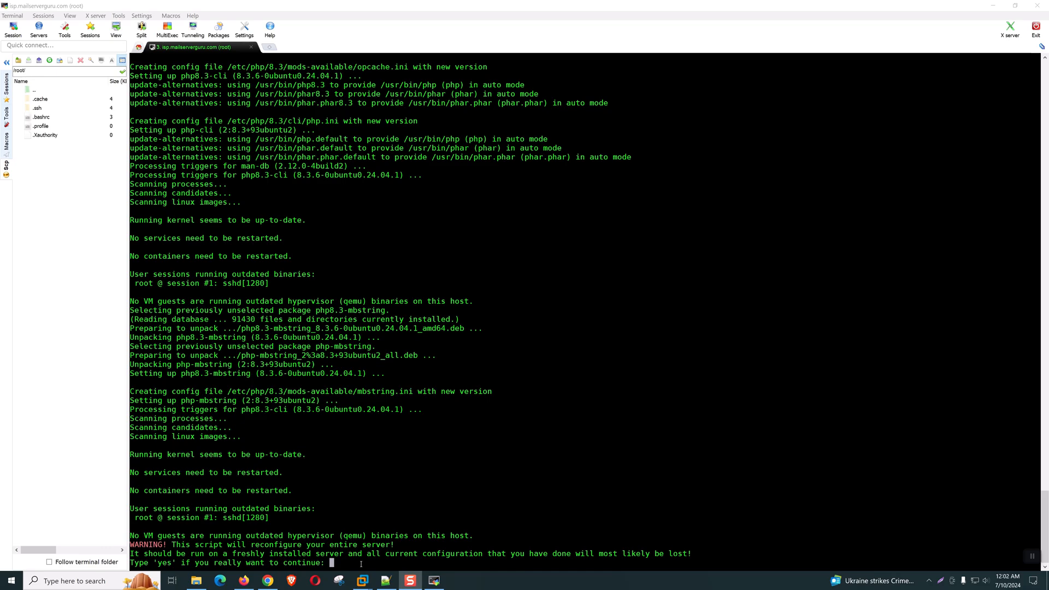
{"action": "type", "text": "y"}
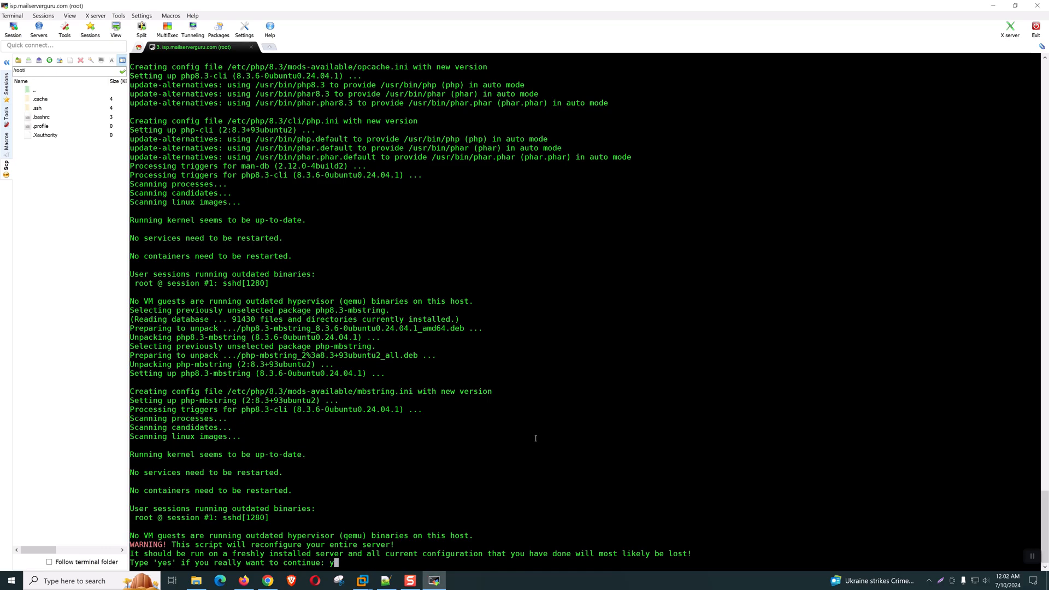
{"action": "type", "text": "es"}
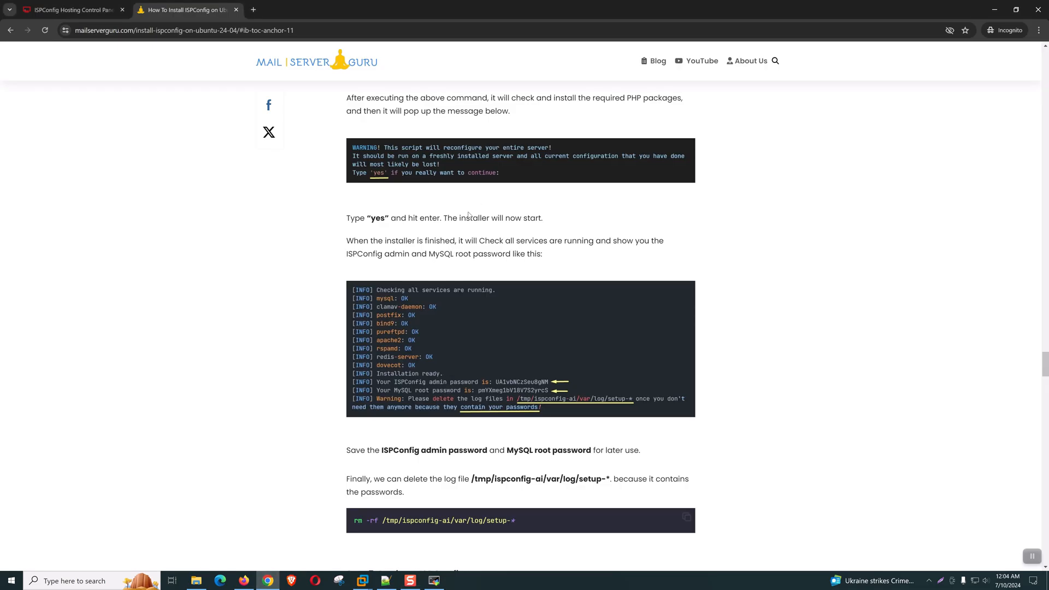
{"action": "mouse_move", "coordinate": [466, 244]}
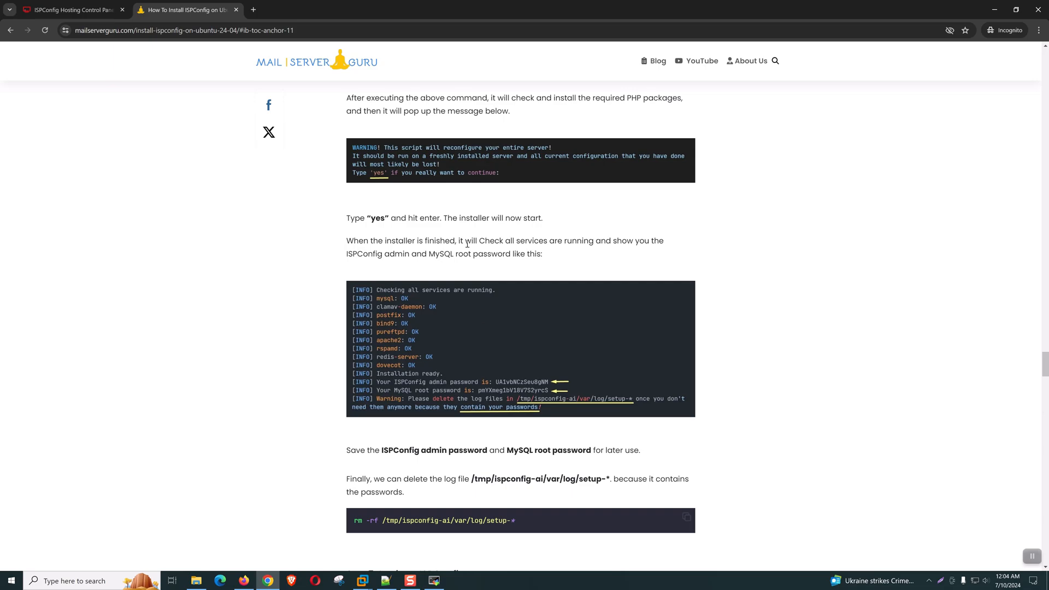
{"action": "mouse_move", "coordinate": [480, 330]}
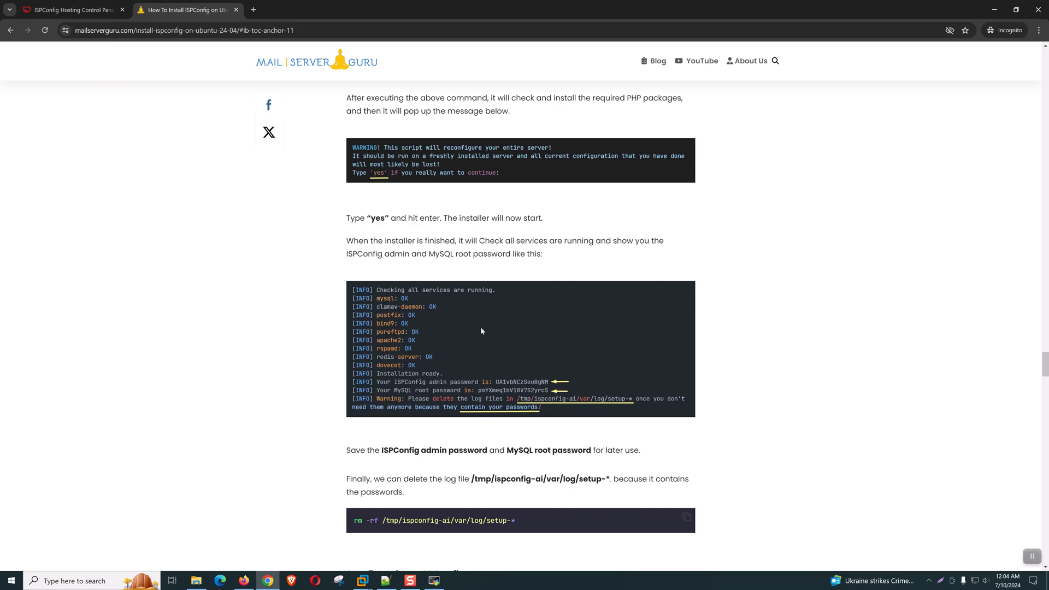
{"action": "mouse_move", "coordinate": [473, 212]}
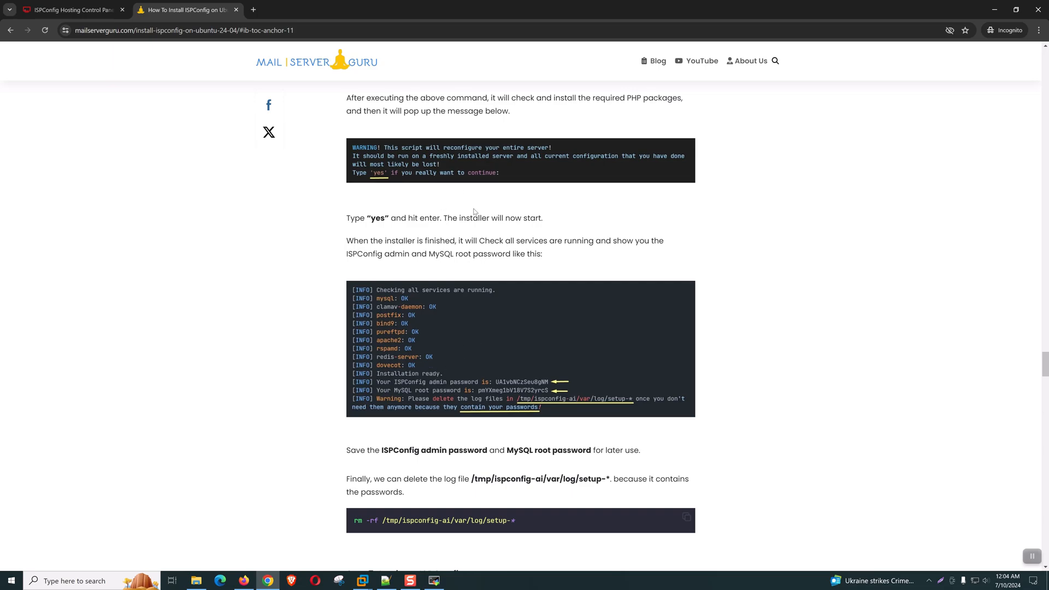
Return to the terminal where the confirmed installer is configuring packages
{"action": "left_click", "coordinate": [434, 581]}
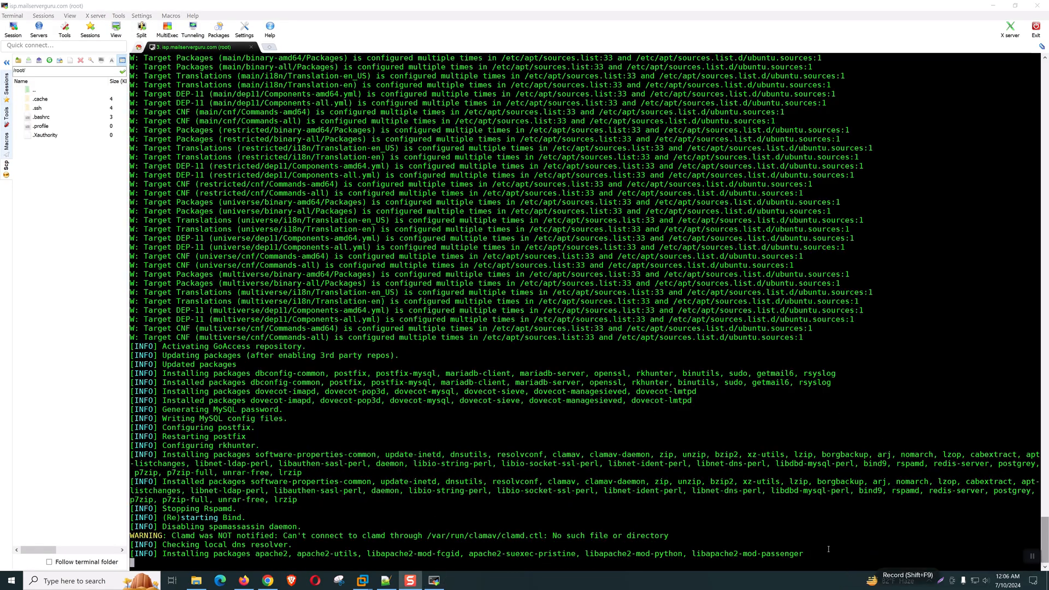
Scroll the terminal output while Postfix, Dovecot, MariaDB and the web stack install
{"action": "scroll", "scroll_direction": "down", "scroll_amount": 3}
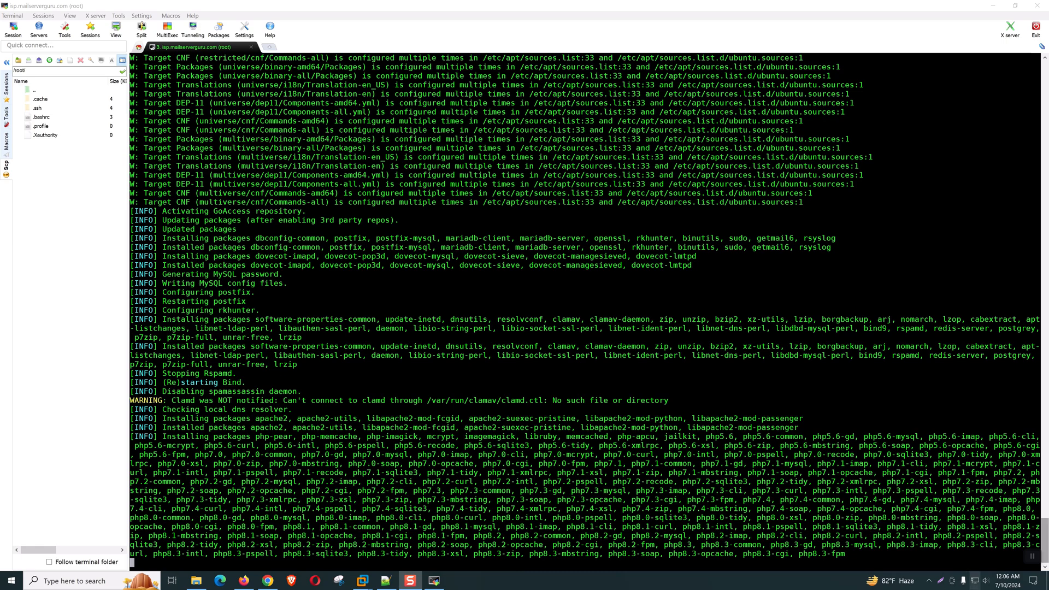
{"action": "scroll", "scroll_direction": "down", "scroll_amount": 3}
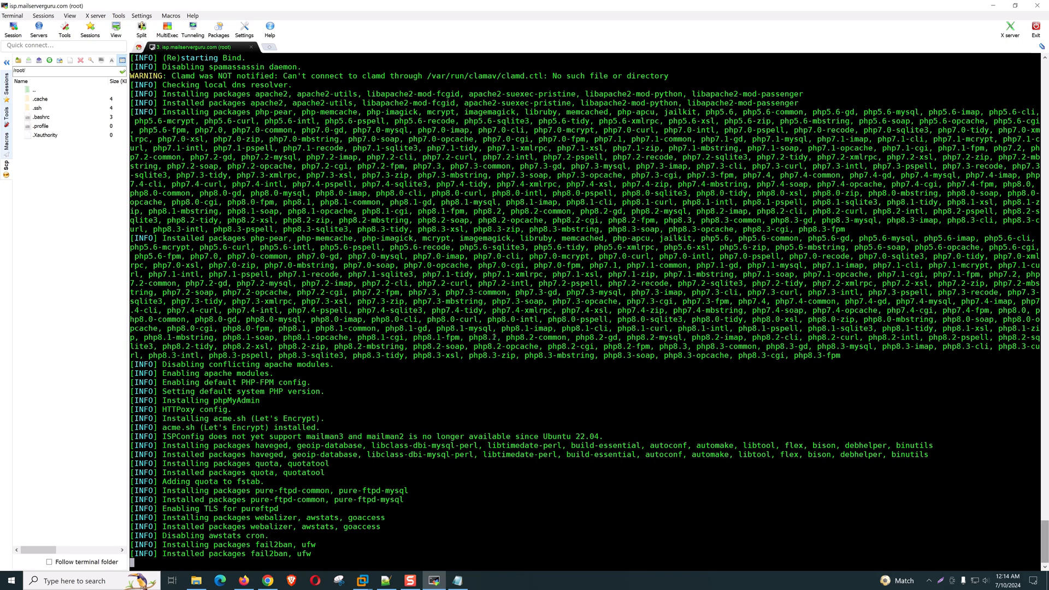
{"action": "scroll", "scroll_direction": "down", "scroll_amount": 3}
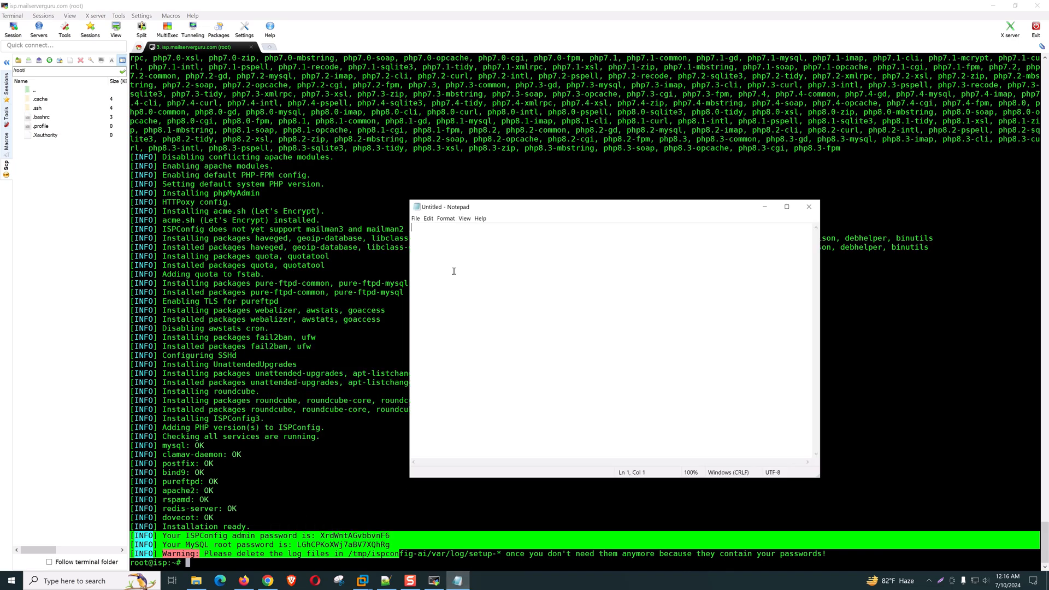
Run rm -rf on the installer's password-containing setup log path
{"action": "left_click", "coordinate": [808, 207]}
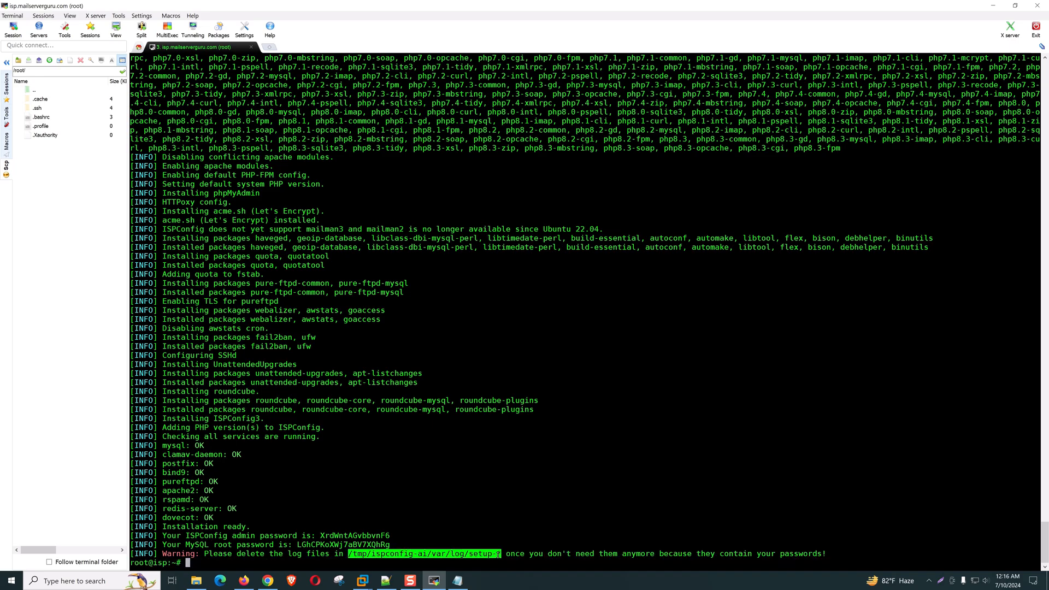
{"action": "mouse_move", "coordinate": [387, 361]}
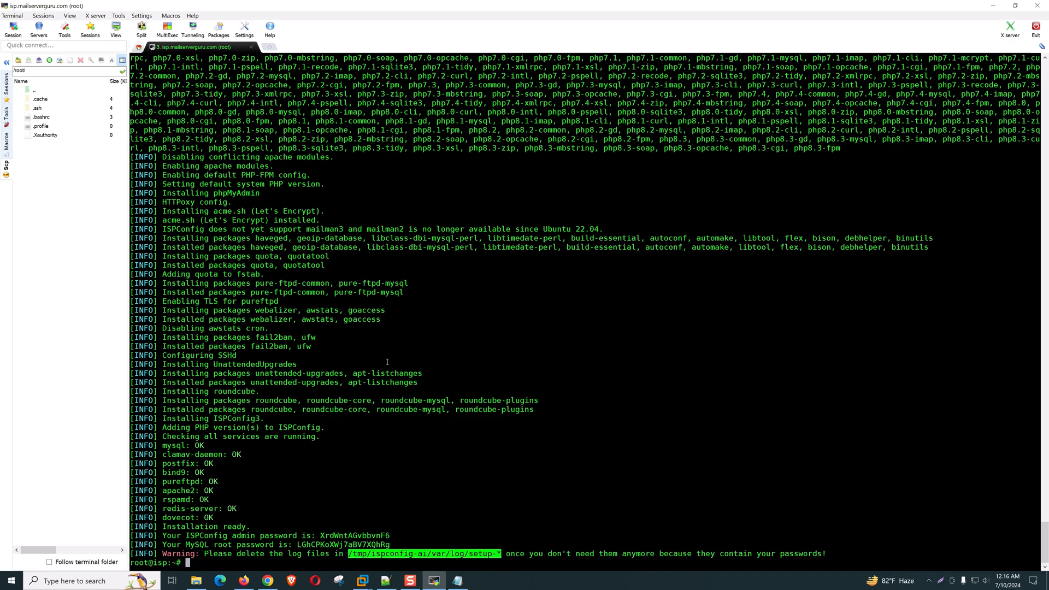
{"action": "type", "text": "rm -rf"}
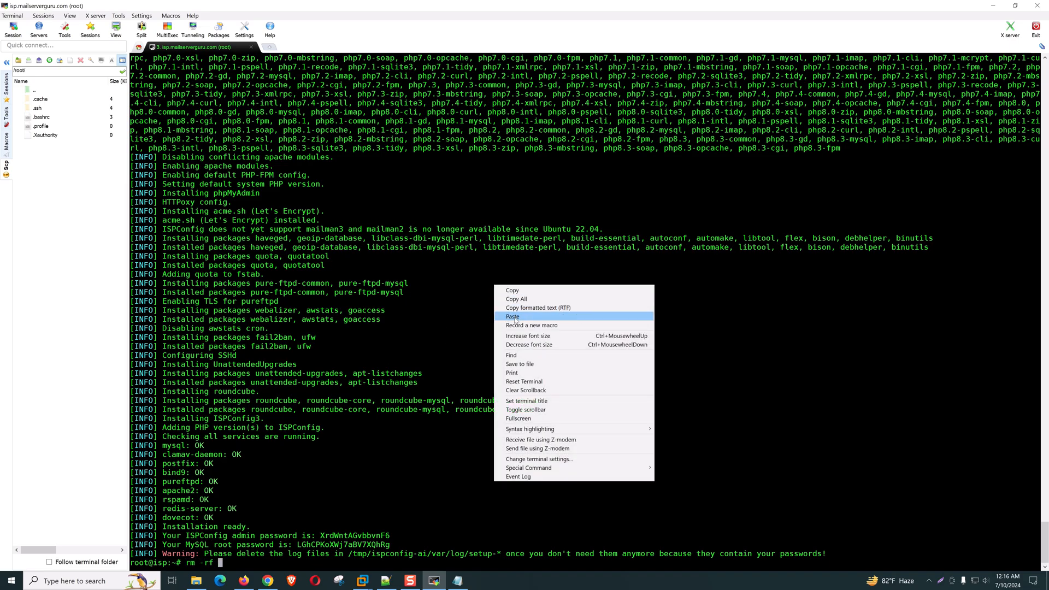
{"action": "left_click", "coordinate": [512, 316]}
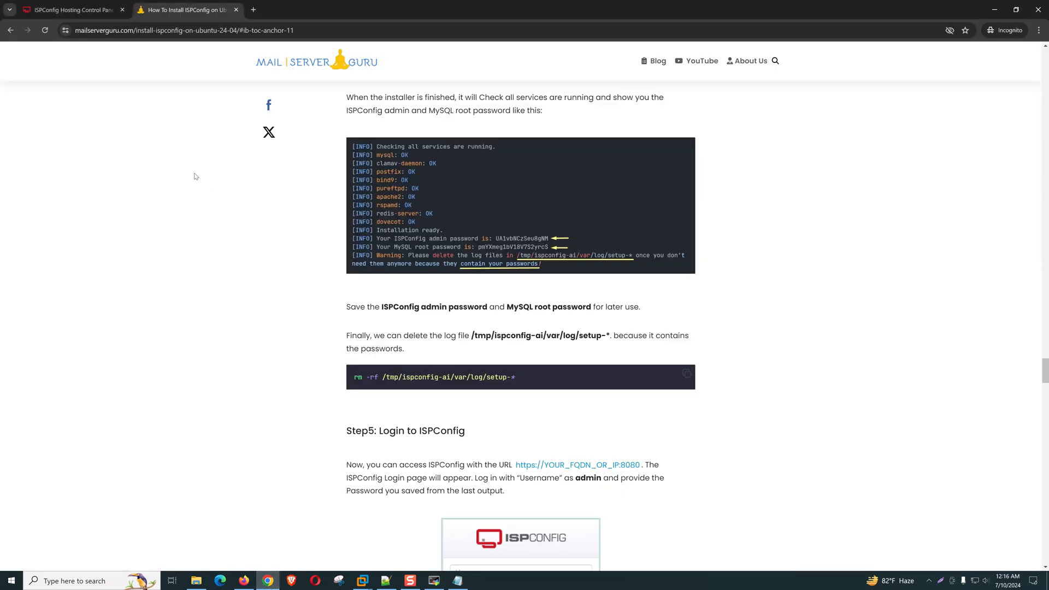
{"action": "type", "text": "https://isp.mailserverguru.com:8080/login/"}
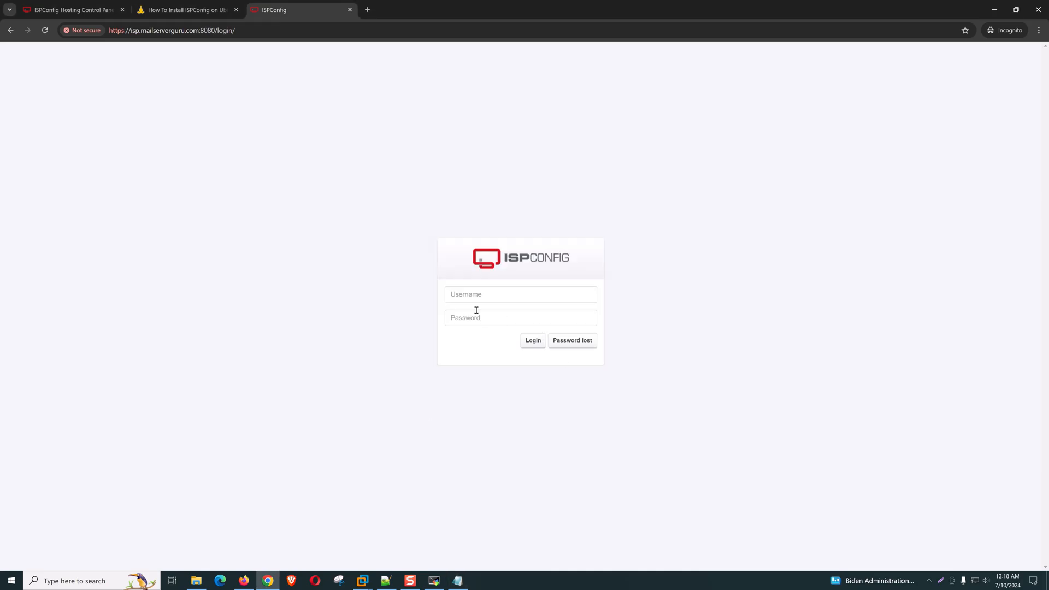
{"action": "type", "text": "admin"}
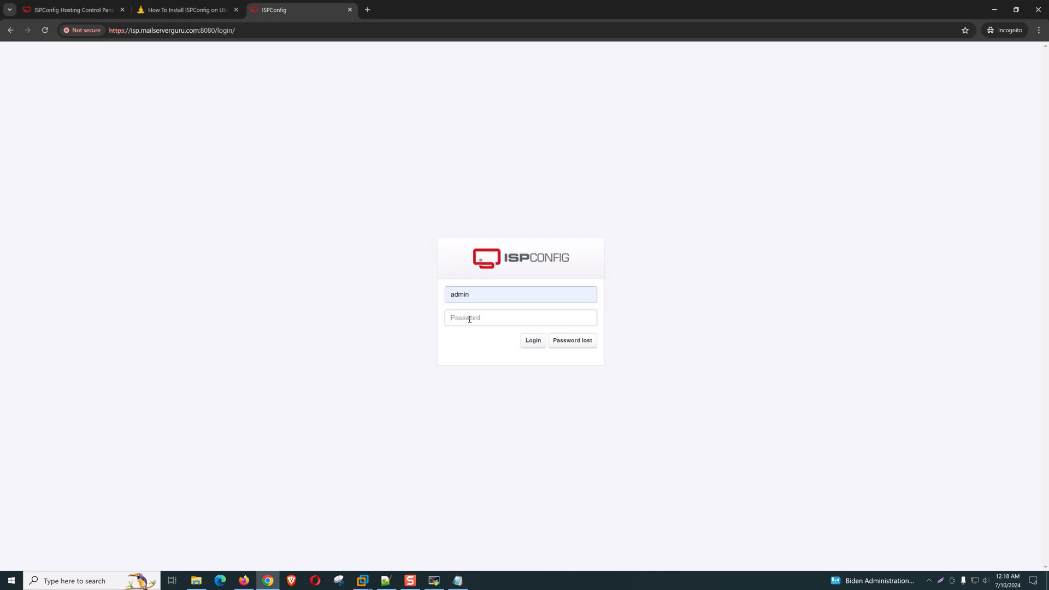
{"action": "type", "text": "password"}
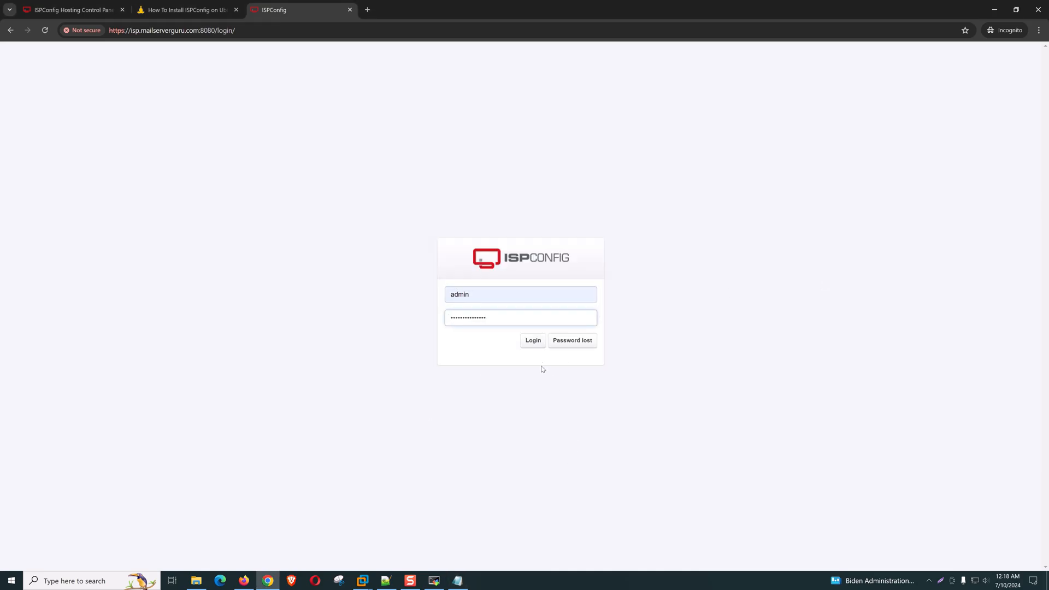
{"action": "left_click", "coordinate": [533, 339]}
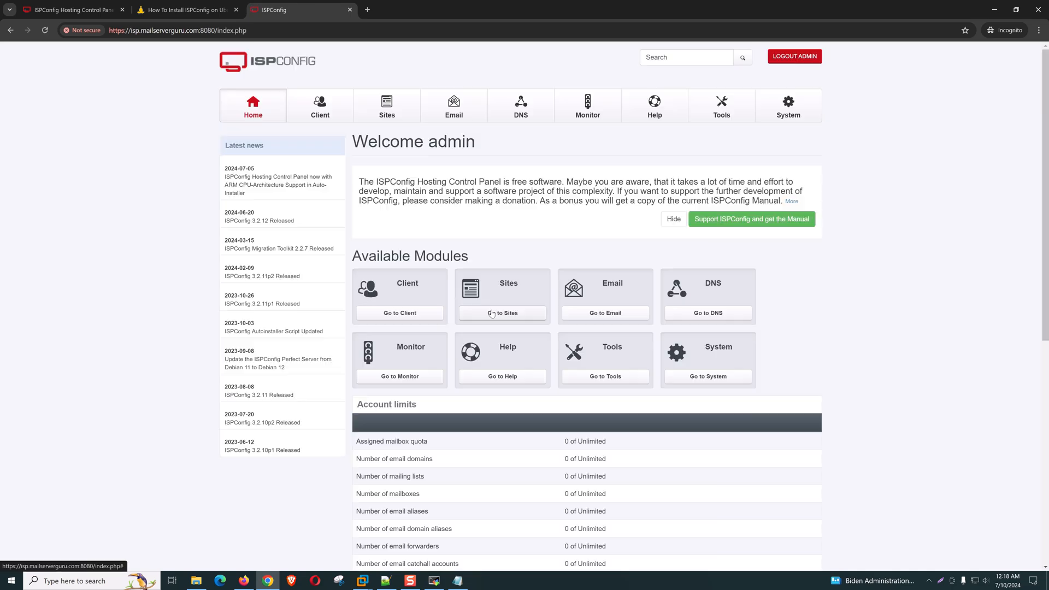
{"action": "mouse_move", "coordinate": [561, 230]}
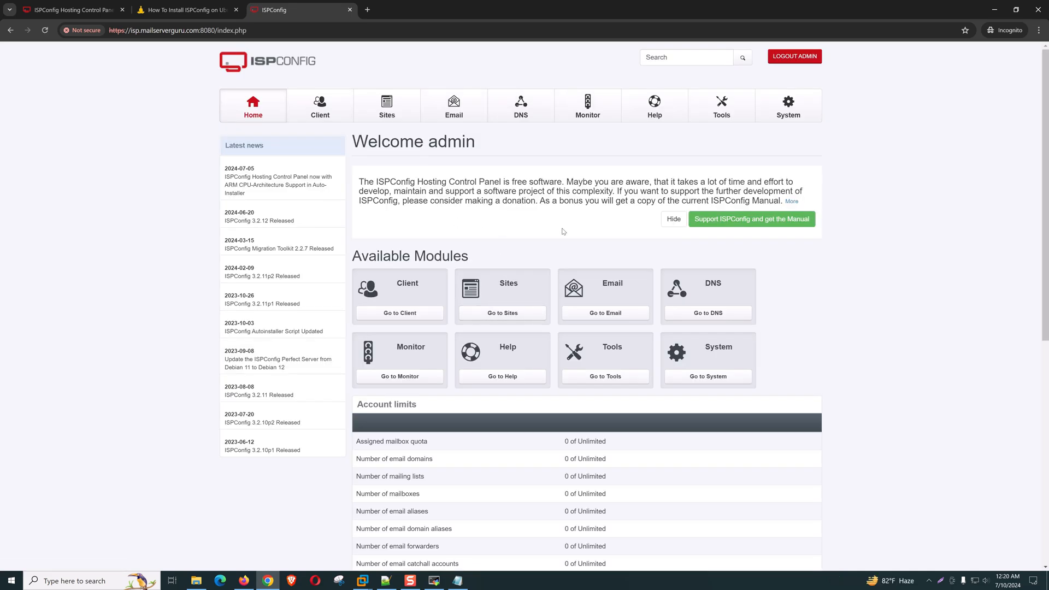
{"action": "mouse_move", "coordinate": [580, 254]}
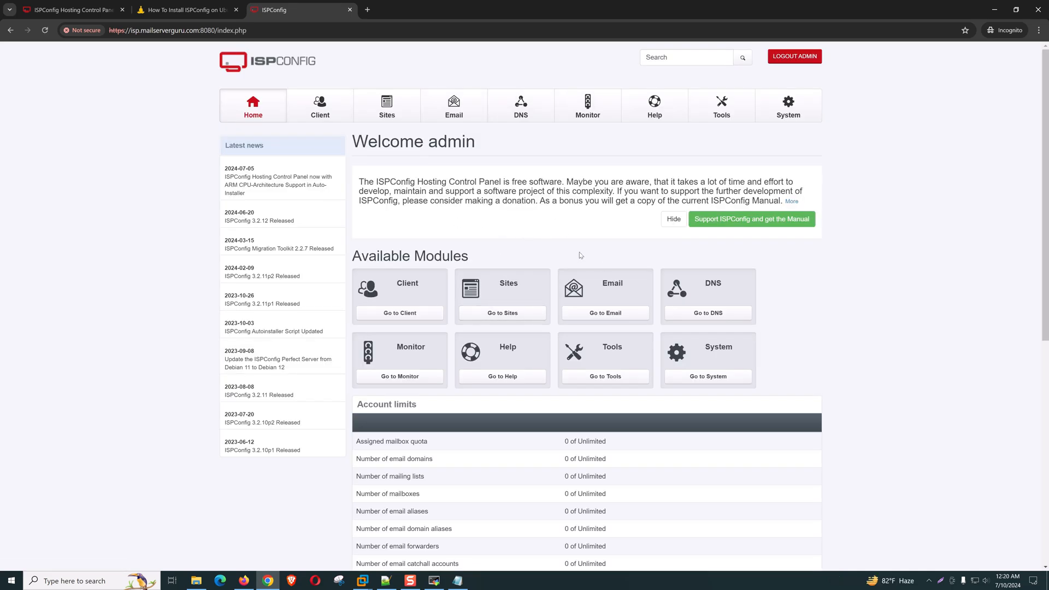
{"action": "mouse_move", "coordinate": [743, 248]}
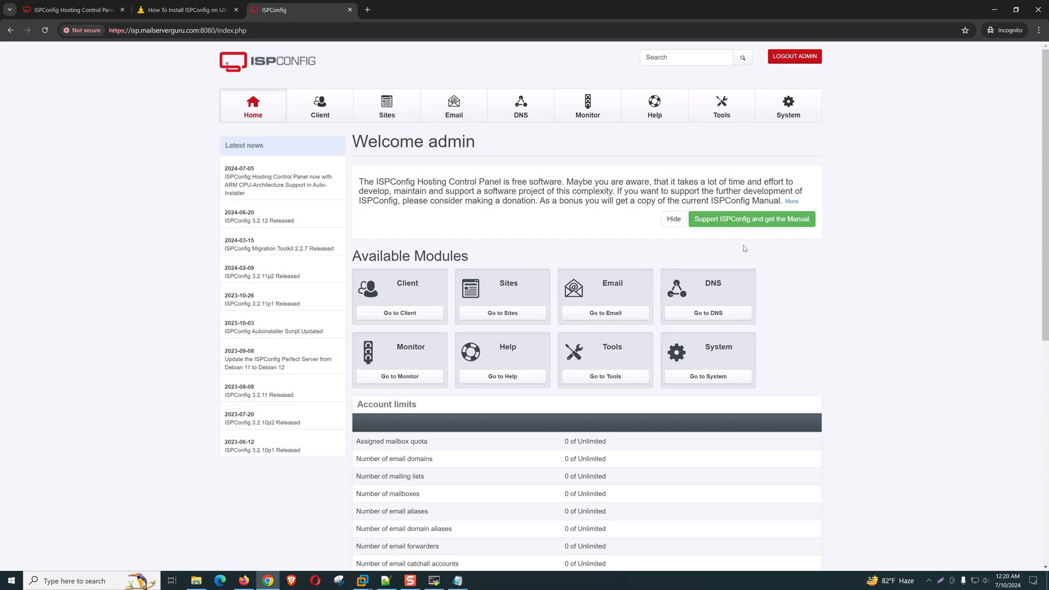
{"action": "mouse_move", "coordinate": [793, 250]}
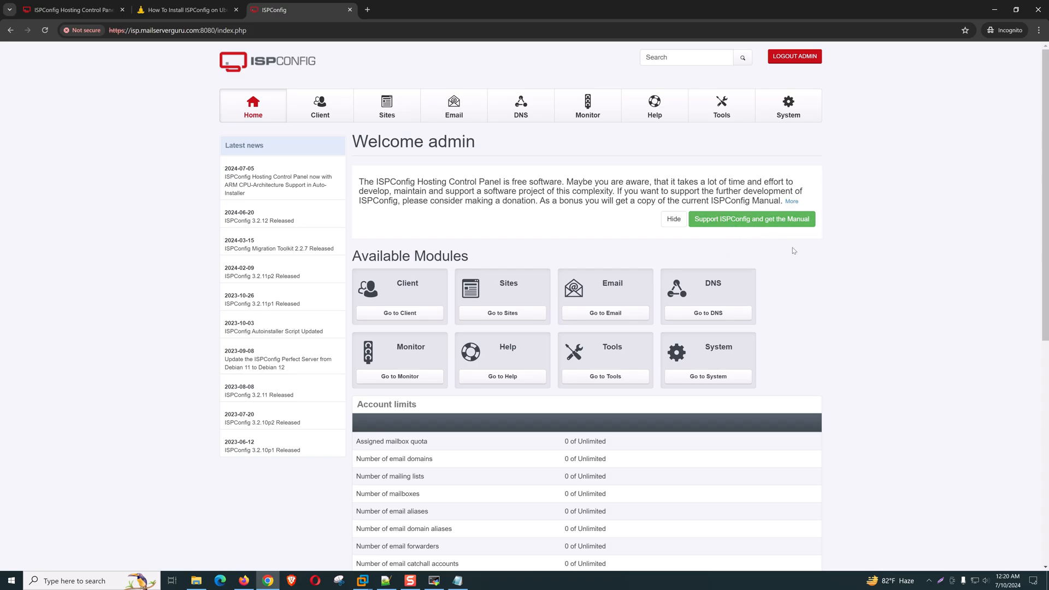
{"action": "mouse_move", "coordinate": [721, 235]}
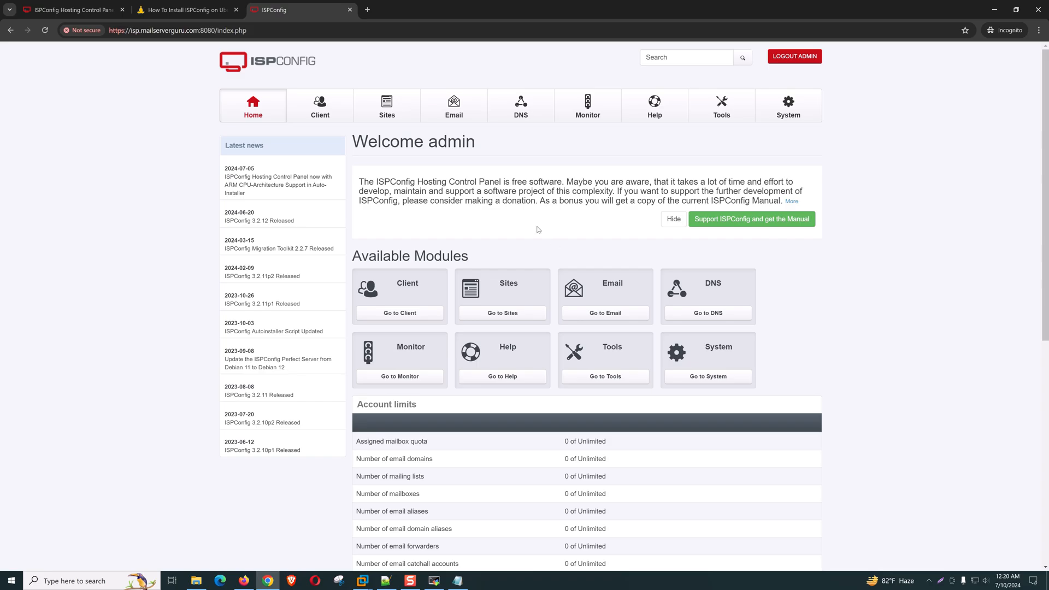
{"action": "mouse_move", "coordinate": [553, 236]}
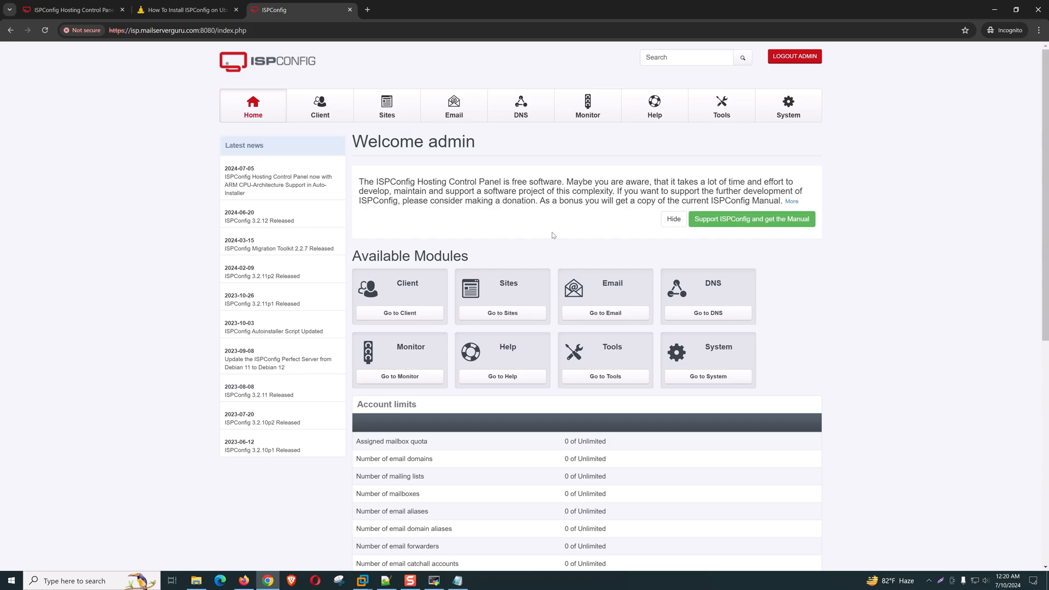
{"action": "mouse_move", "coordinate": [557, 218]}
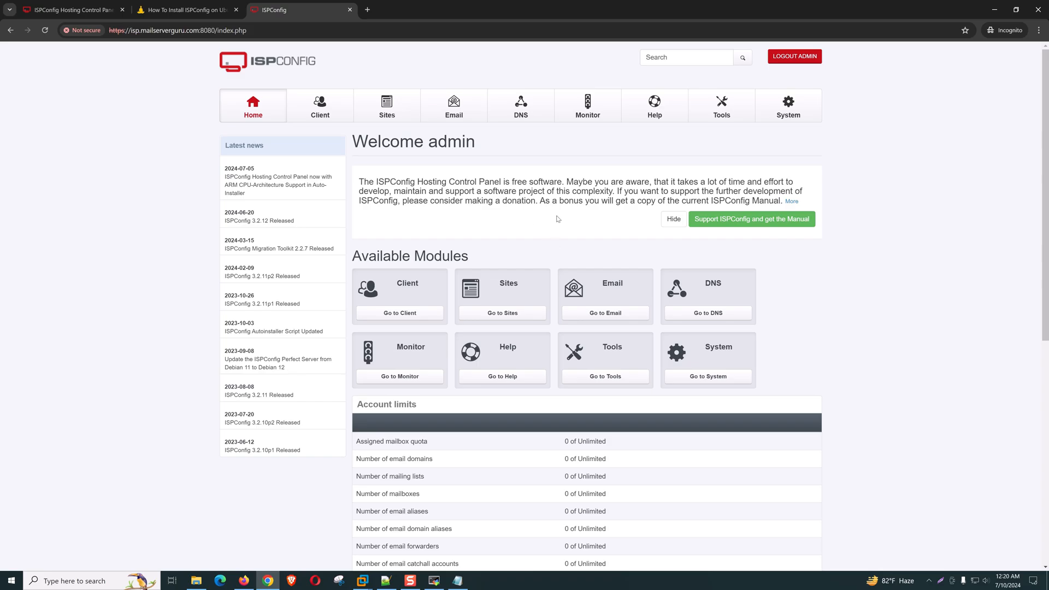
In Tools > User Settings, generate a strong random admin password and save it
{"action": "left_click", "coordinate": [721, 105]}
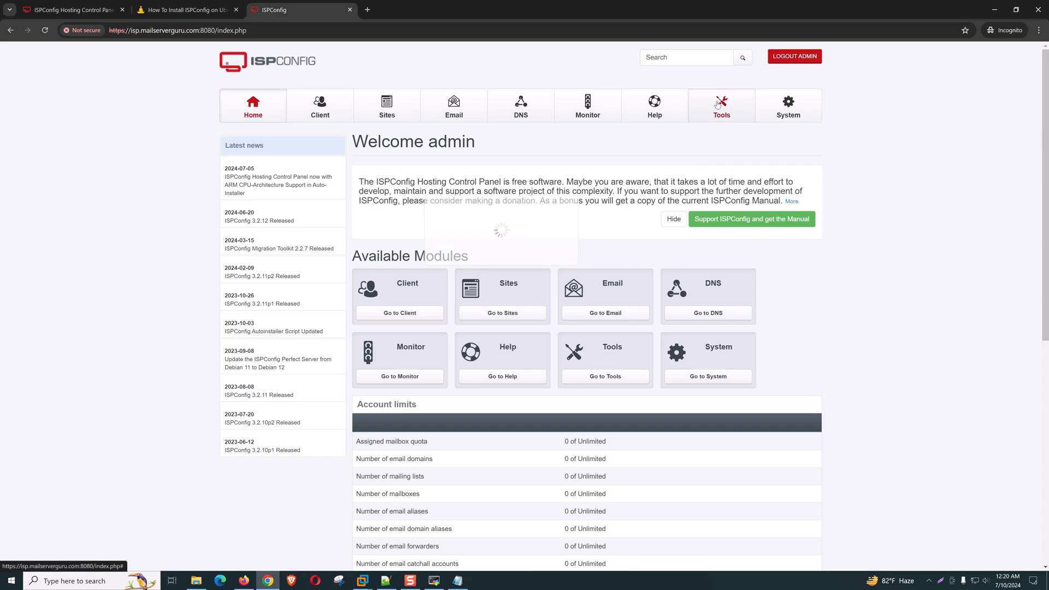
{"action": "left_click", "coordinate": [721, 105]}
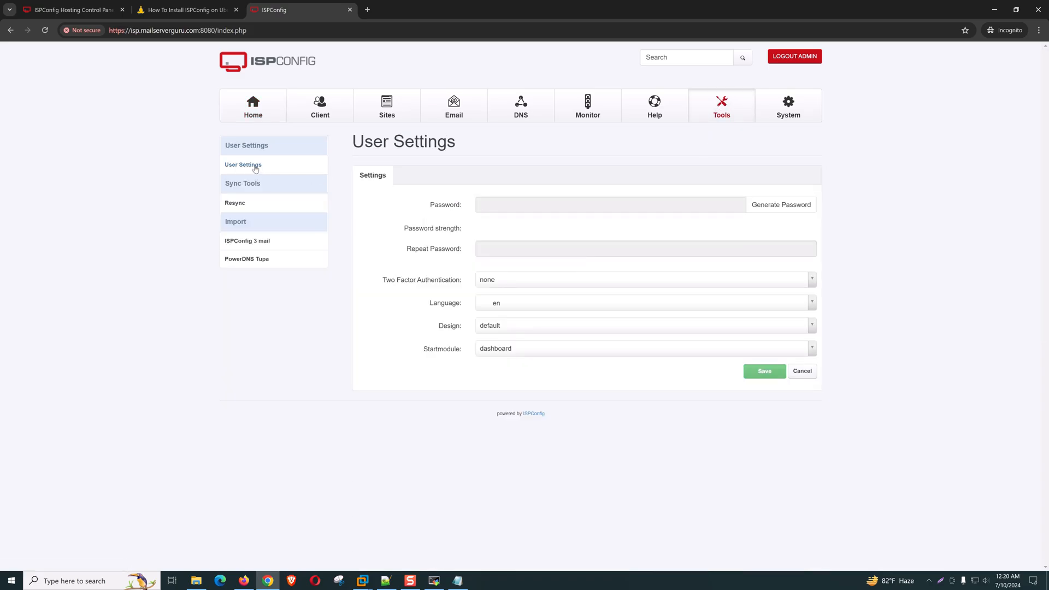
{"action": "left_click", "coordinate": [609, 204]}
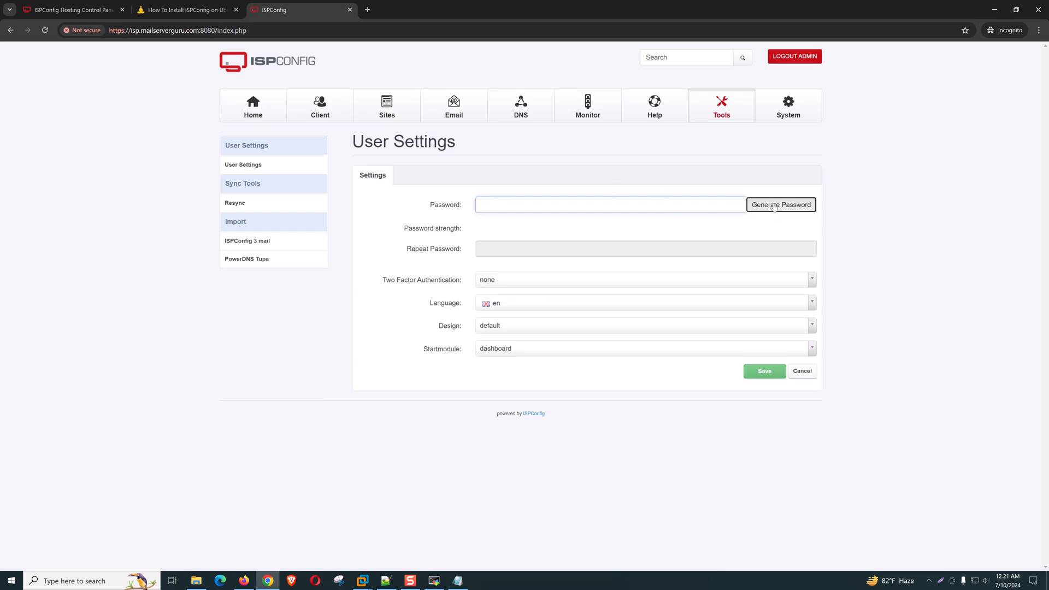
{"action": "left_click", "coordinate": [780, 205]}
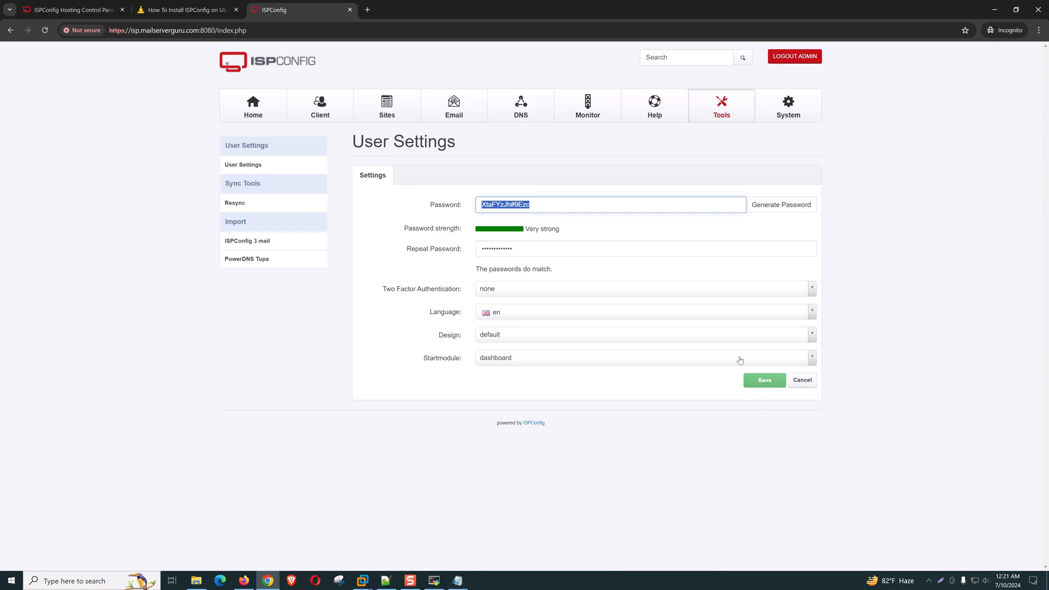
{"action": "left_click", "coordinate": [764, 380]}
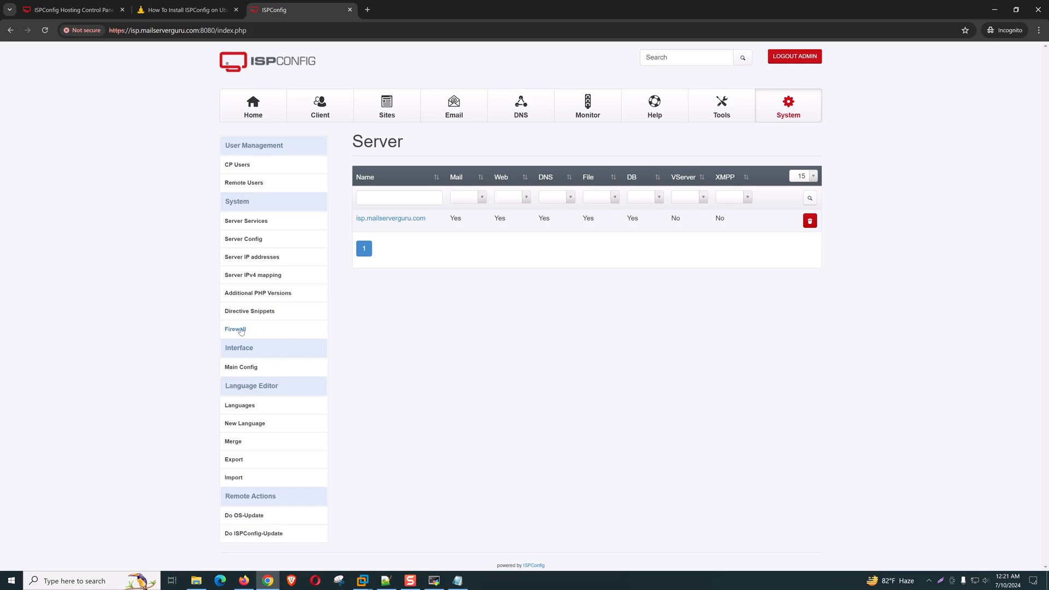
Under System > Firewall, add a record with the default TCP ports and UDP 53, Active, and save
{"action": "left_click", "coordinate": [235, 329]}
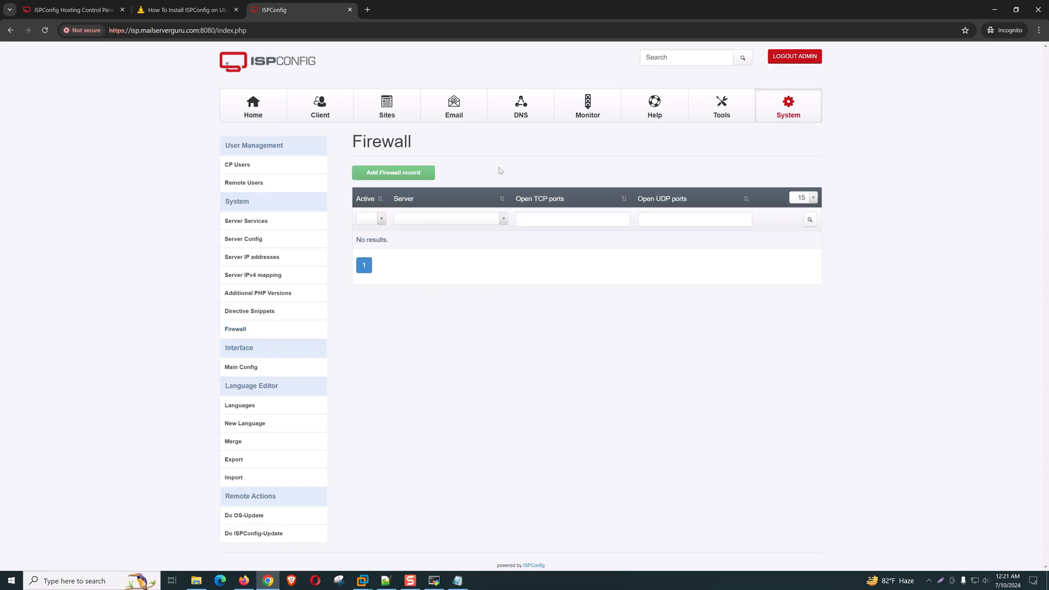
{"action": "mouse_move", "coordinate": [493, 287]}
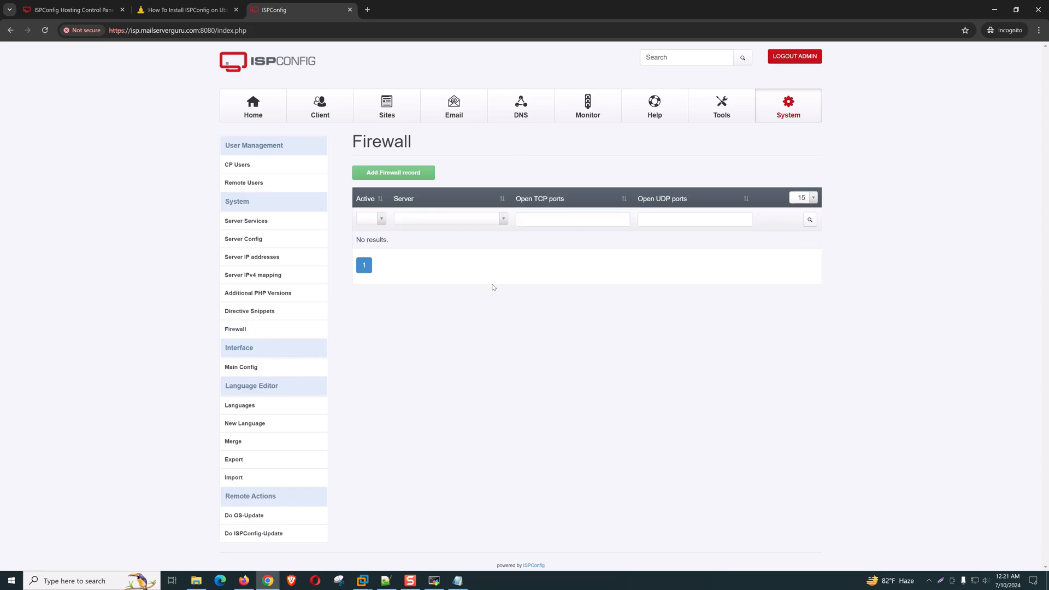
{"action": "left_click", "coordinate": [394, 173]}
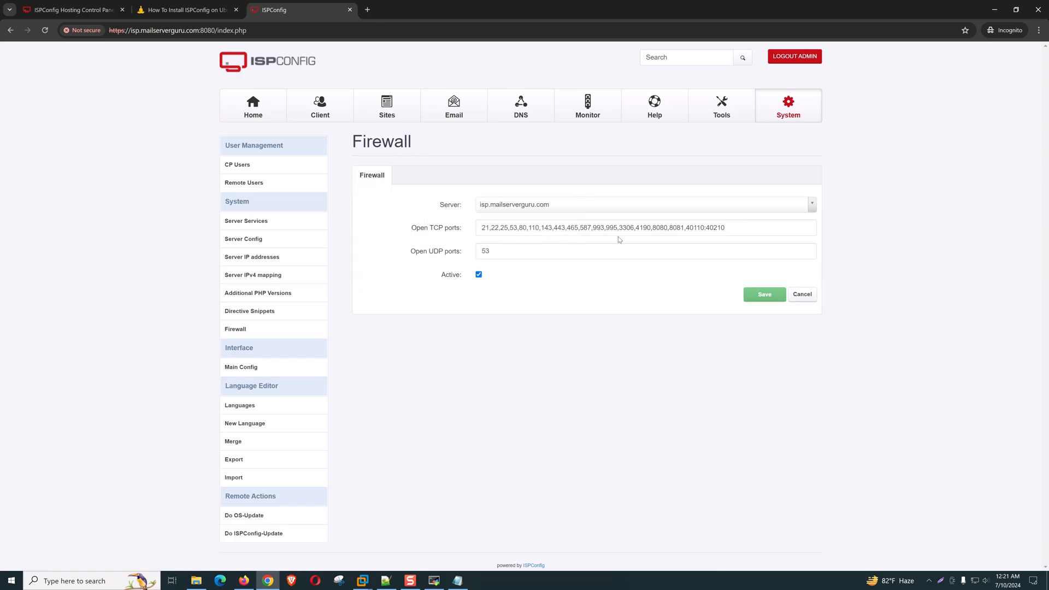
{"action": "left_click", "coordinate": [660, 227]}
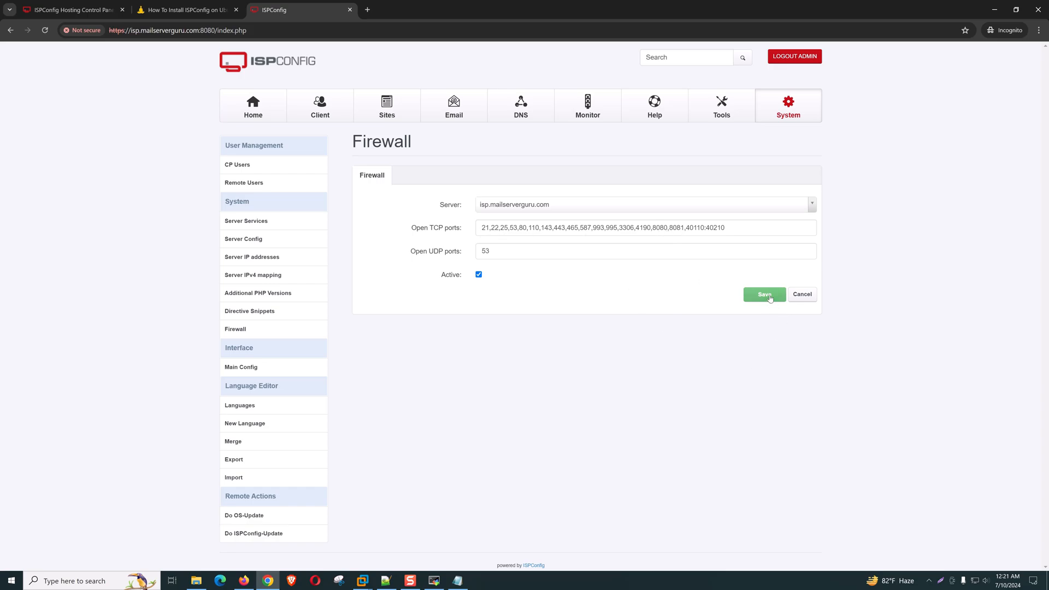
{"action": "left_click", "coordinate": [763, 294]}
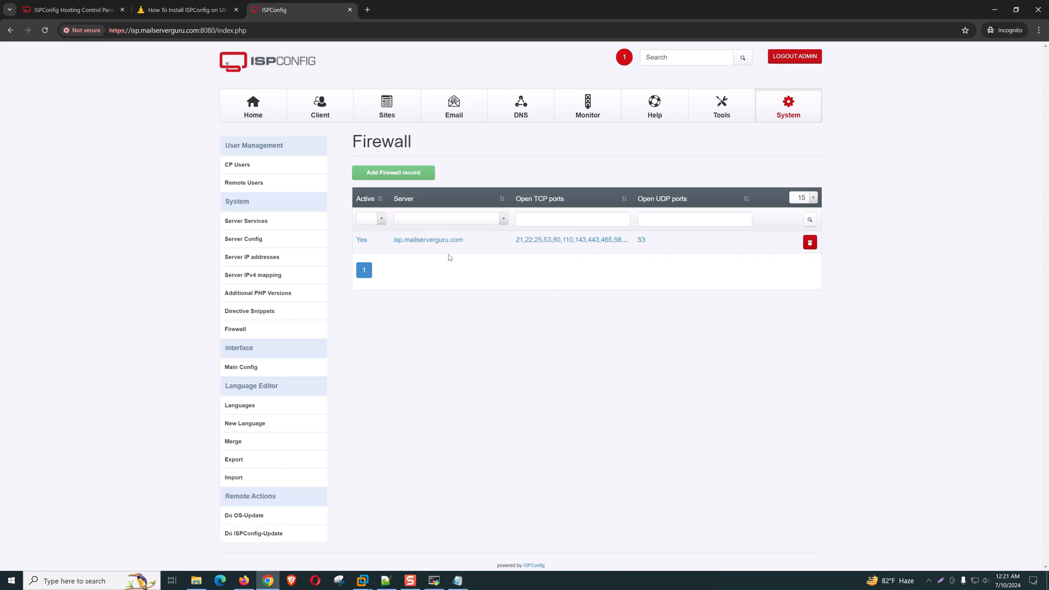
{"action": "mouse_move", "coordinate": [556, 314]}
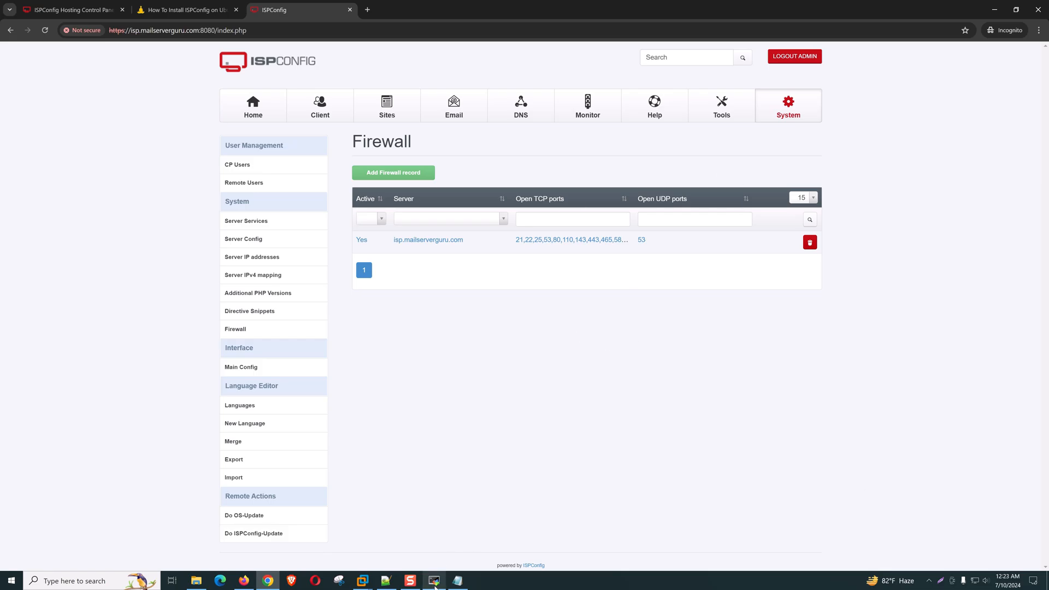
Return to the Home tab's admin welcome dashboard from the firewall list
{"action": "left_click", "coordinate": [434, 580]}
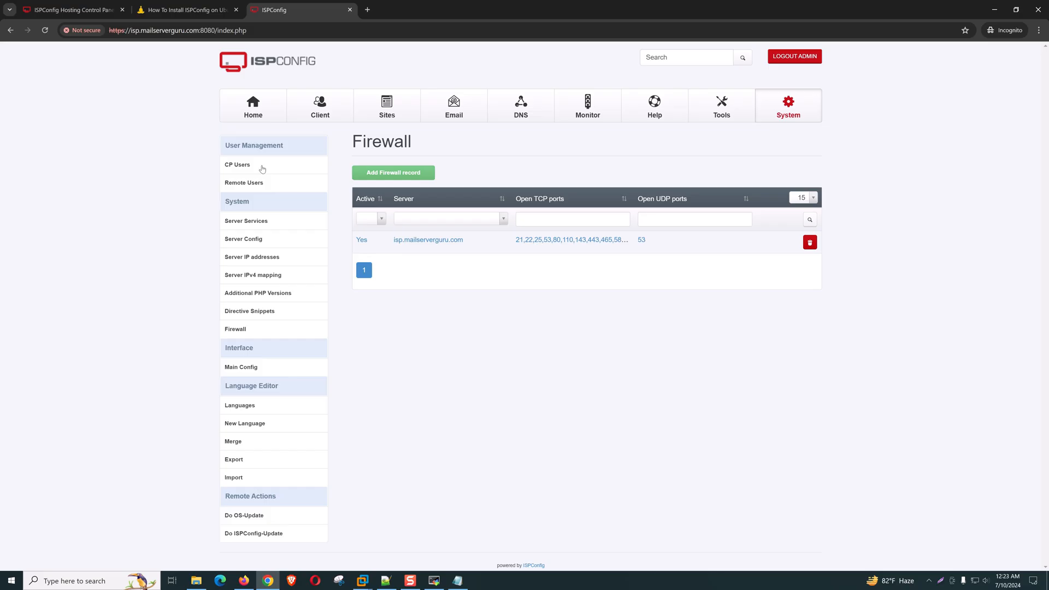
{"action": "left_click", "coordinate": [253, 105]}
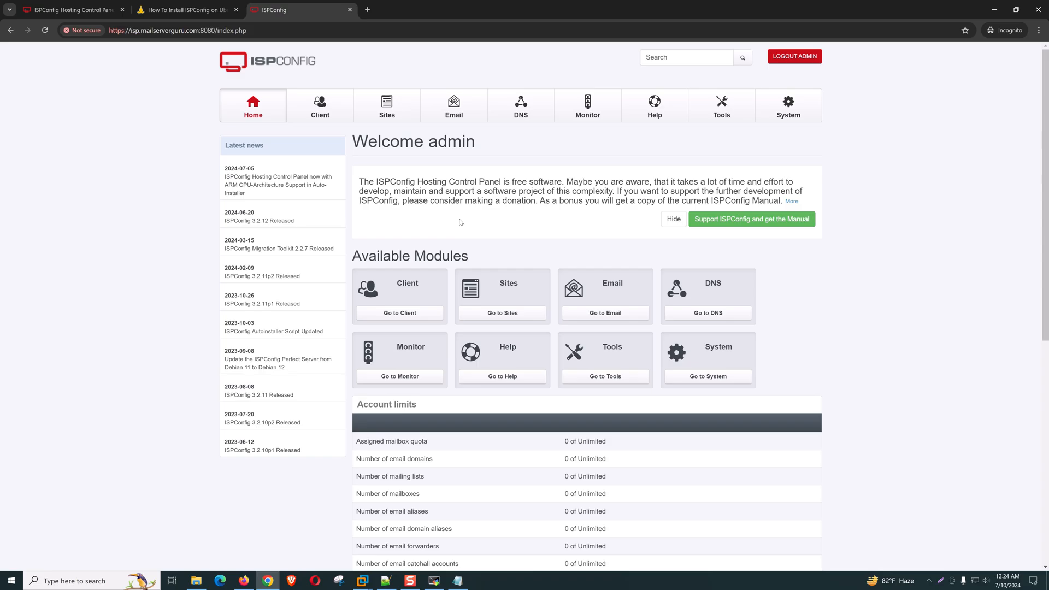
{"action": "mouse_move", "coordinate": [508, 223]}
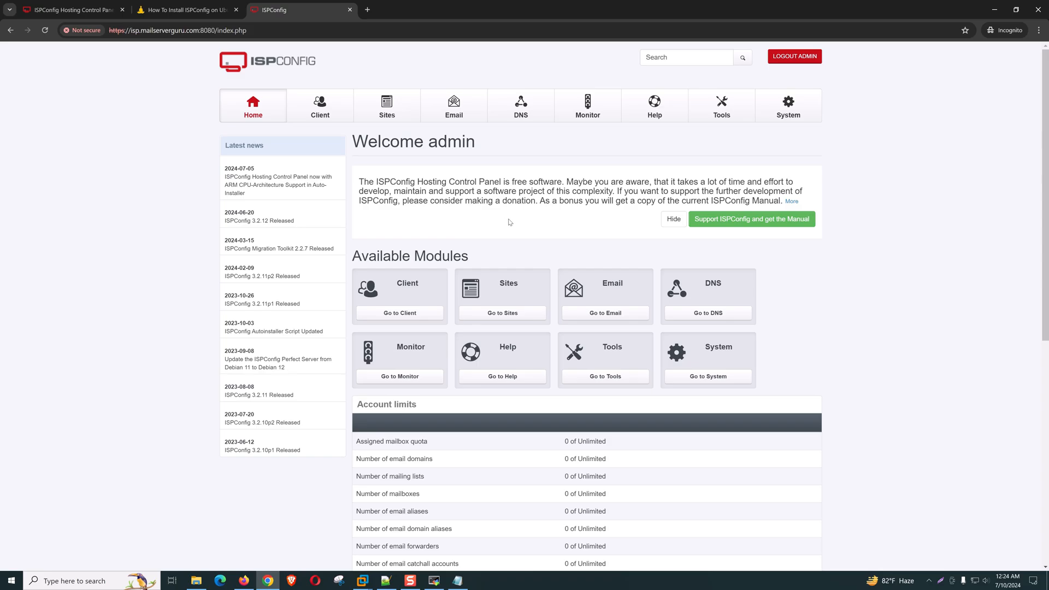
View the mailserverguru YouTube playlists in another tab, then return to the ISPConfig admin dashboard
{"action": "left_click", "coordinate": [367, 10]}
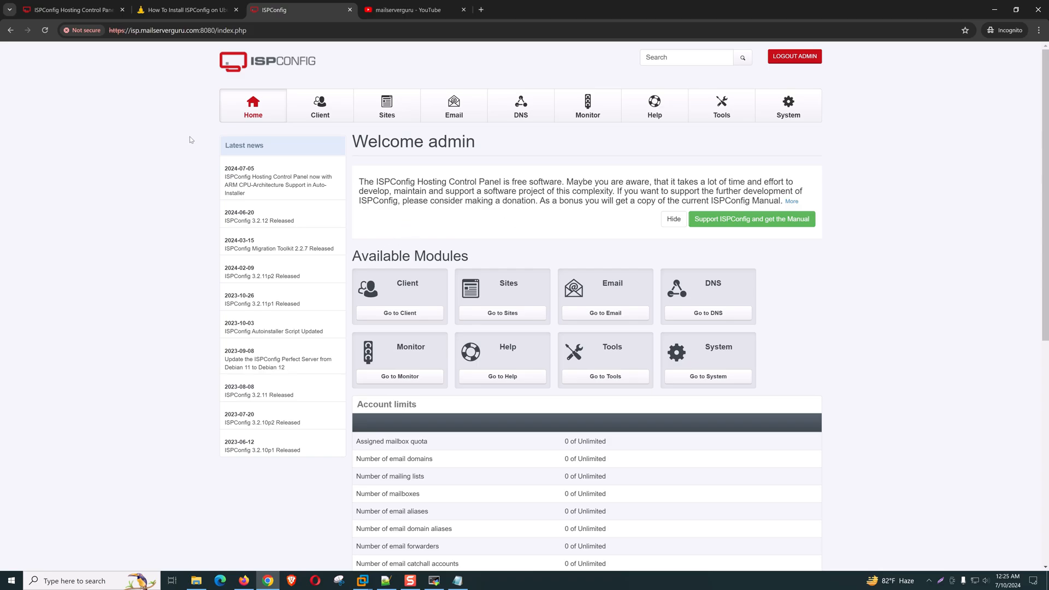
{"action": "left_click", "coordinate": [406, 10]}
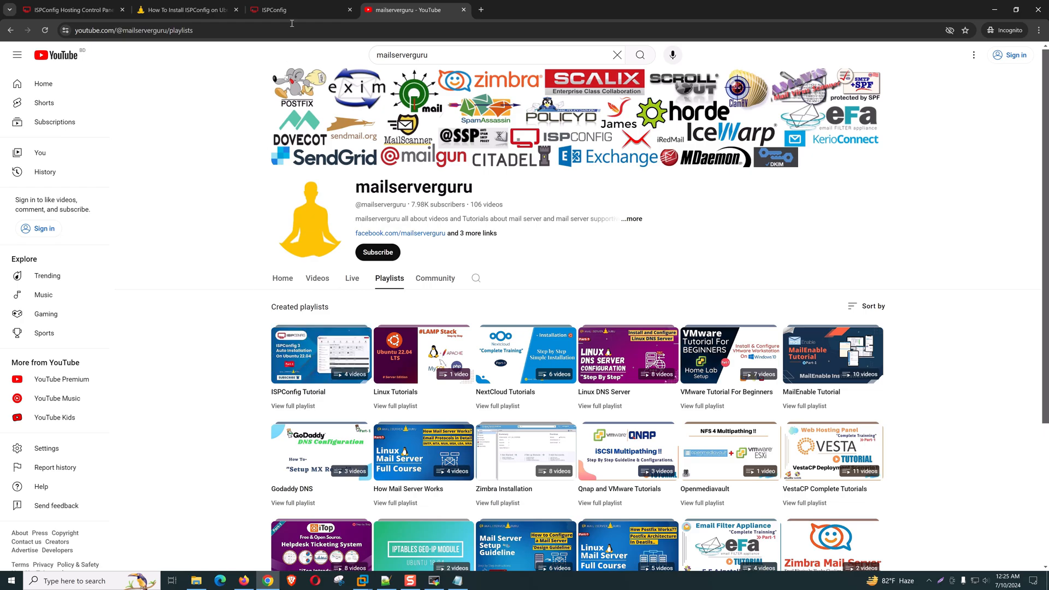
{"action": "left_click", "coordinate": [294, 10]}
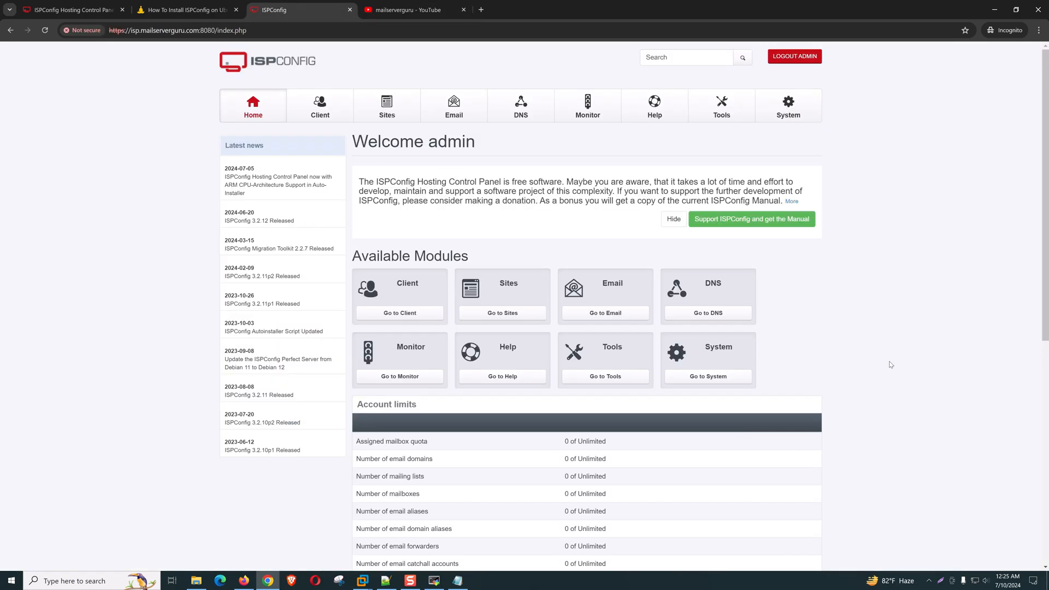
{"action": "mouse_move", "coordinate": [876, 348]}
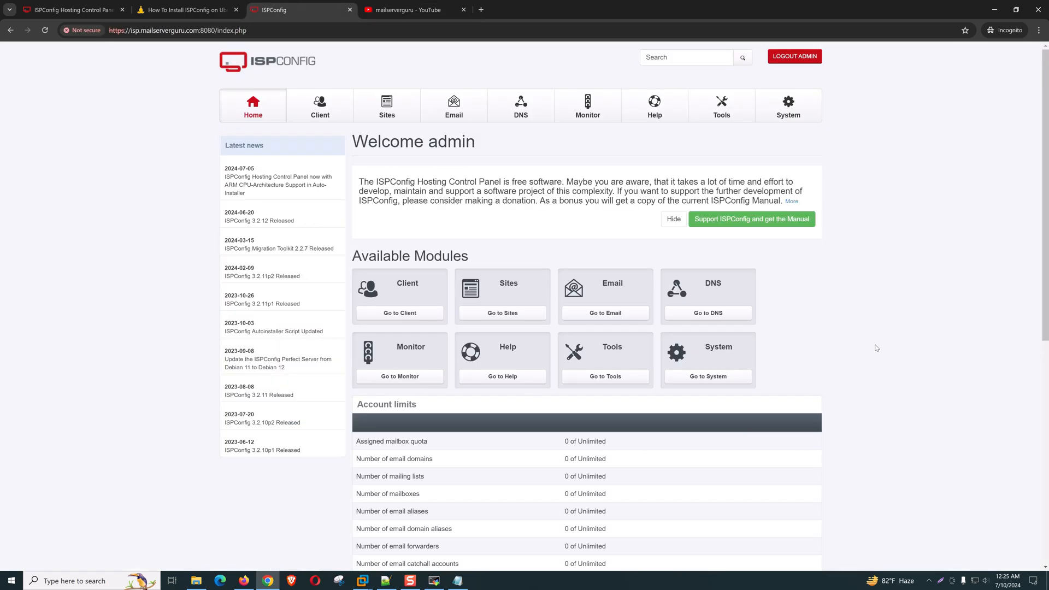